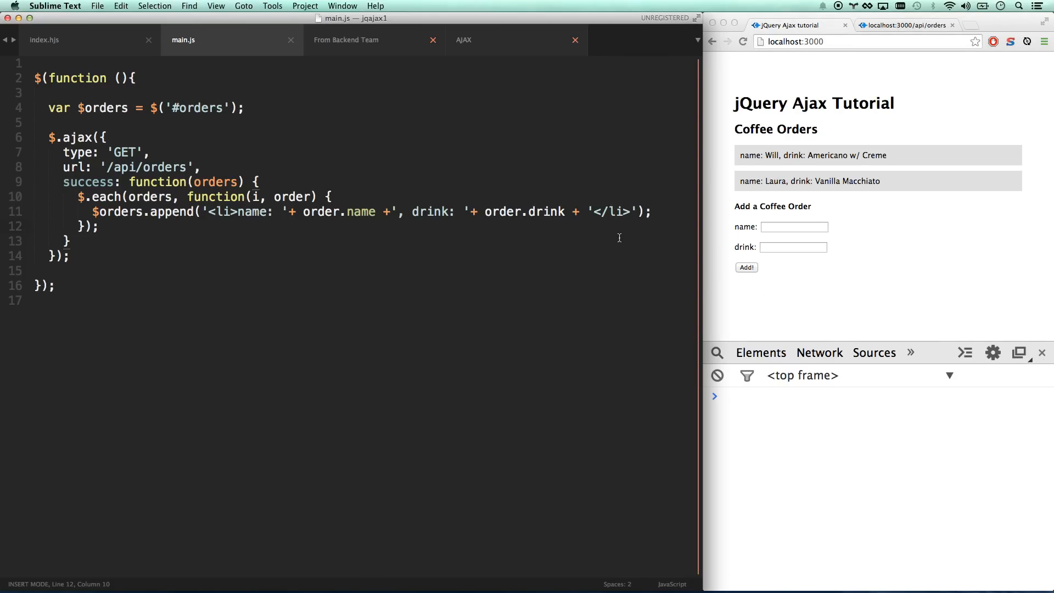
{"action": "mouse_move", "coordinate": [329, 98]}
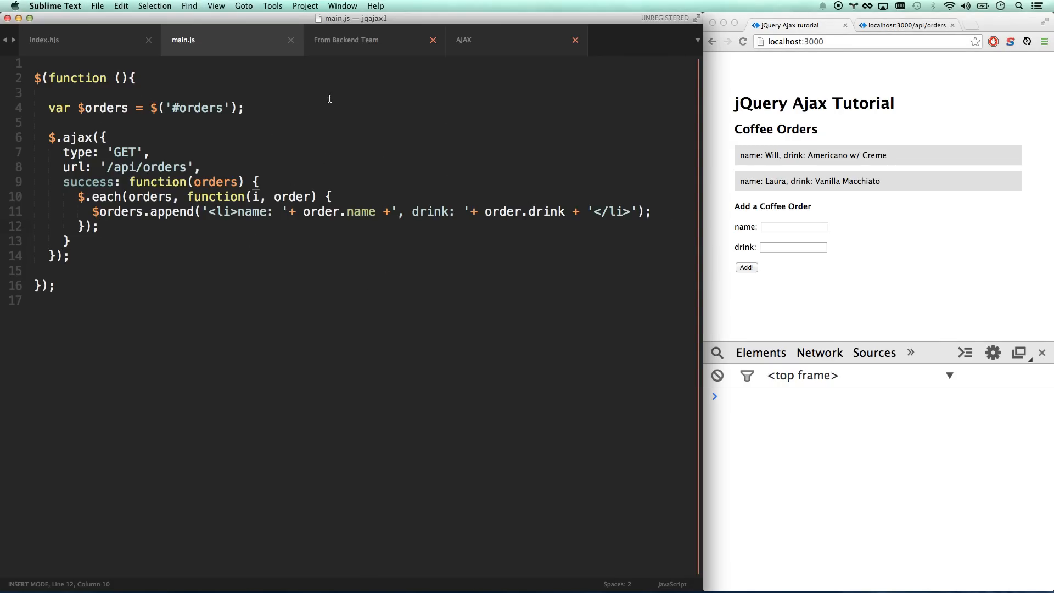
{"action": "mouse_move", "coordinate": [134, 263]}
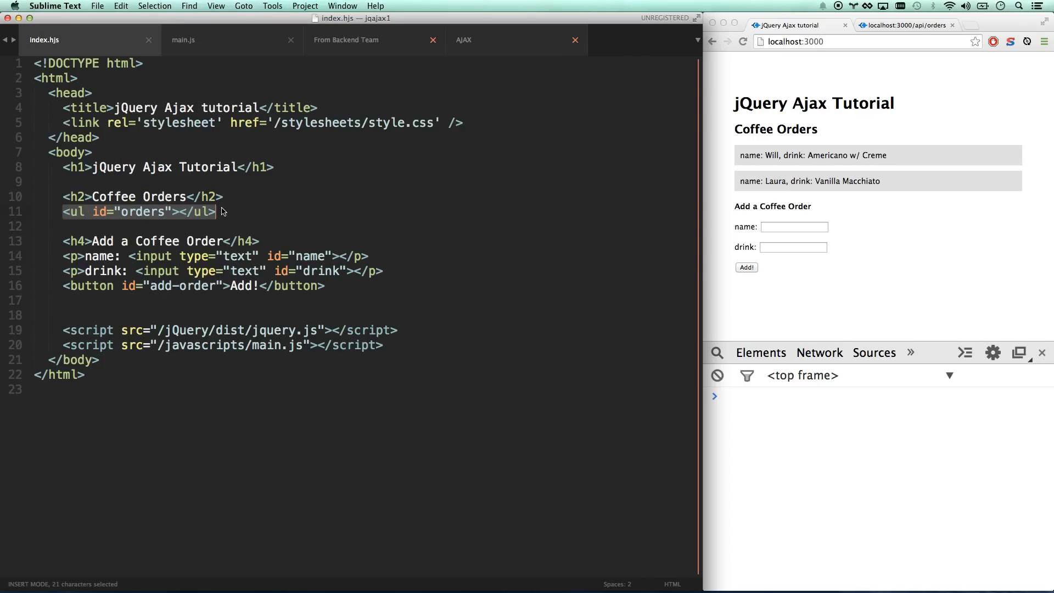
- Inspect an order in Chrome to view its li items in the Elements panel
{"action": "left_click", "coordinate": [182, 40]}
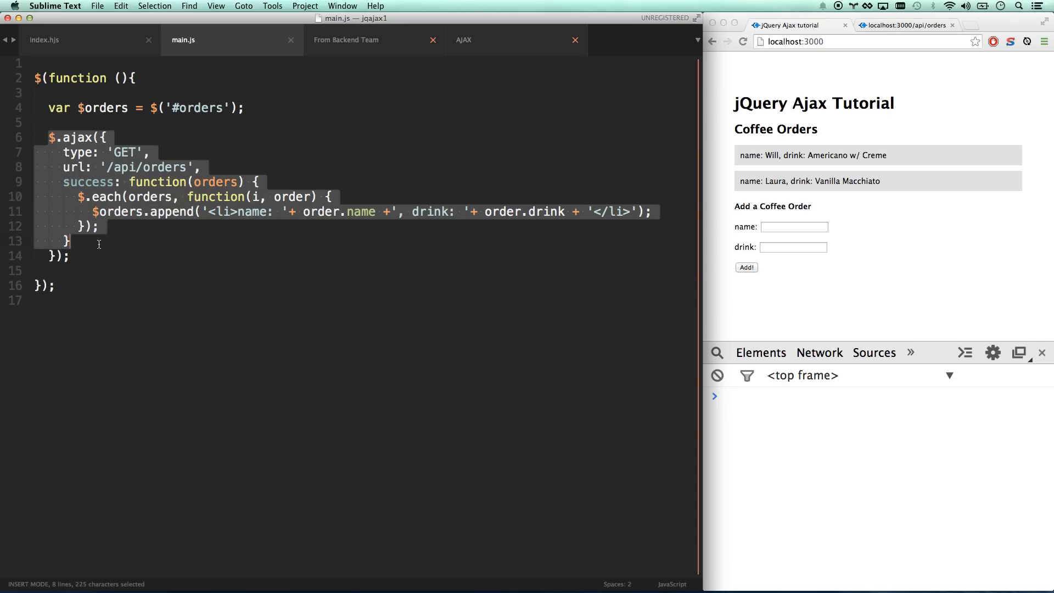
{"action": "left_click", "coordinate": [343, 207]}
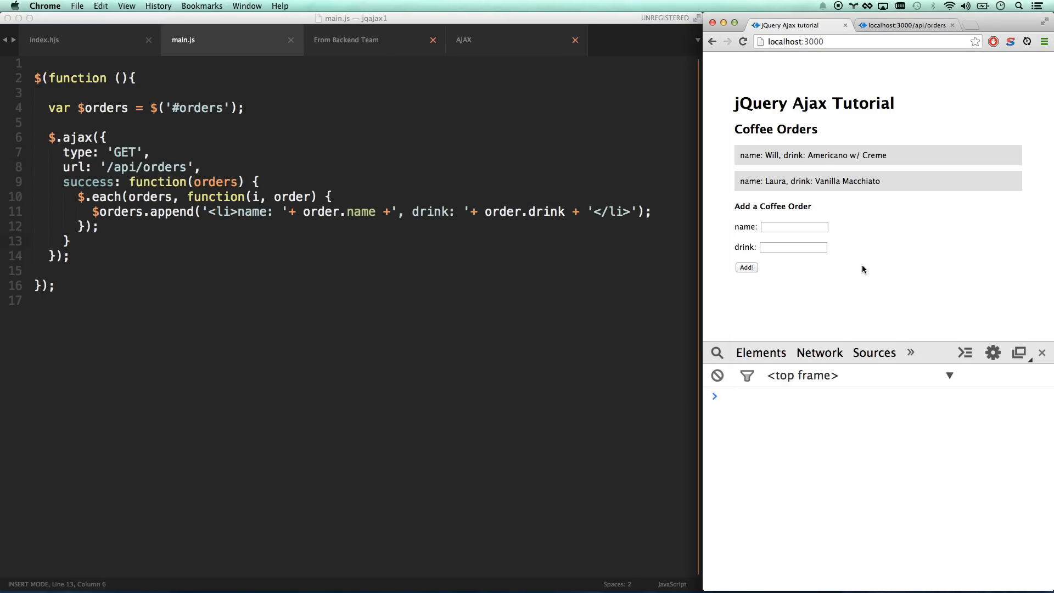
{"action": "right_click", "coordinate": [810, 181]}
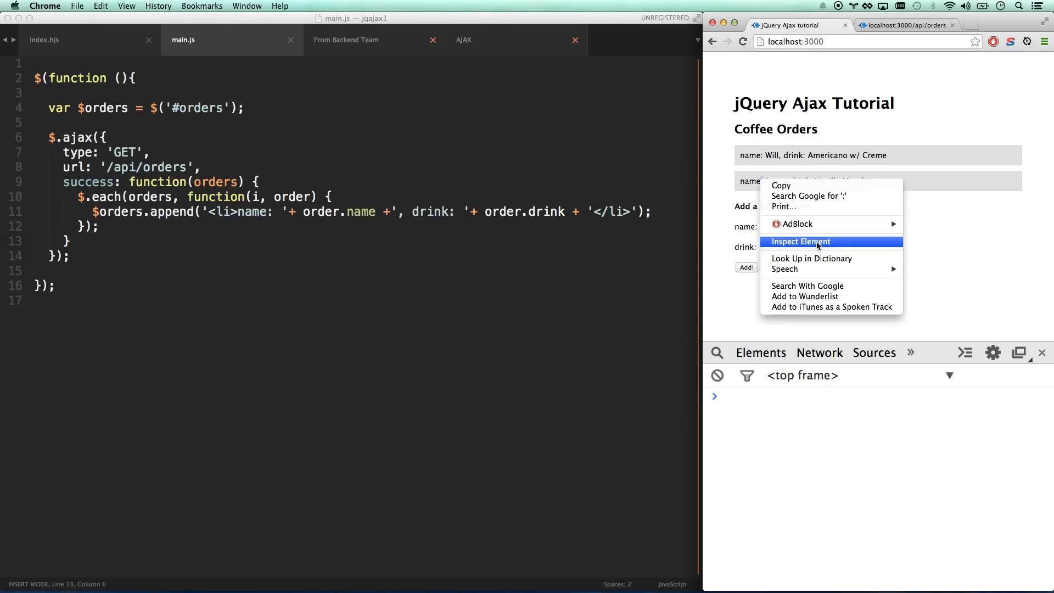
{"action": "left_click", "coordinate": [799, 242]}
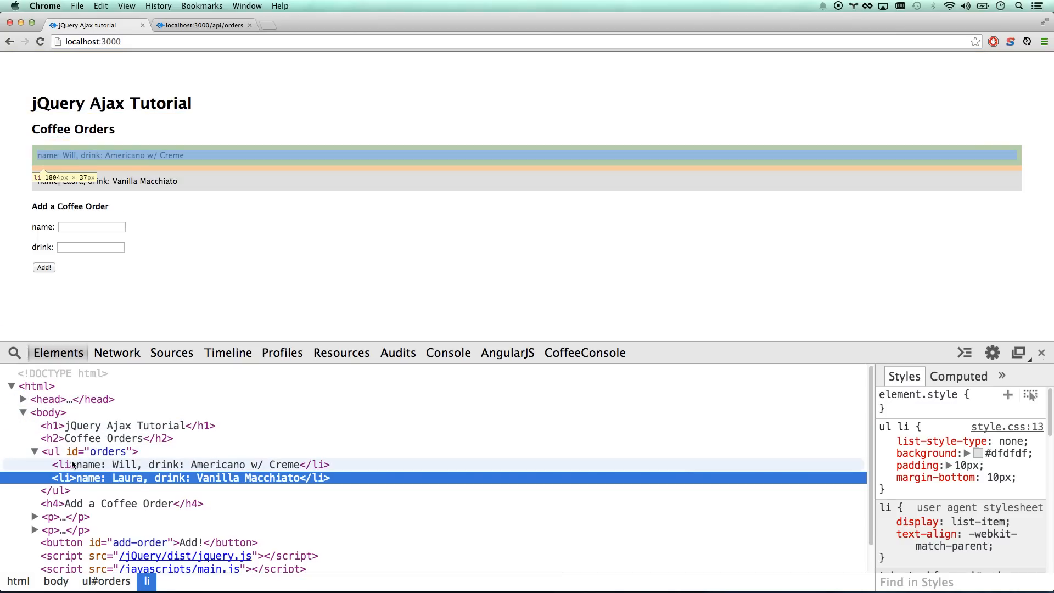
{"action": "mouse_move", "coordinate": [147, 472]}
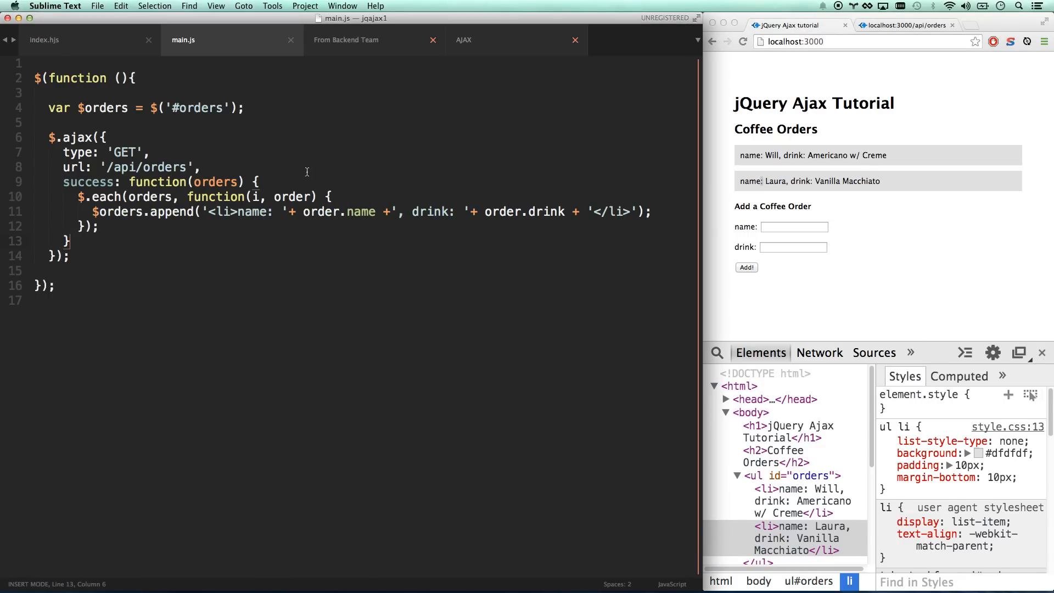
- Fill the order form with name John and drink coffee
{"action": "left_click", "coordinate": [794, 227]}
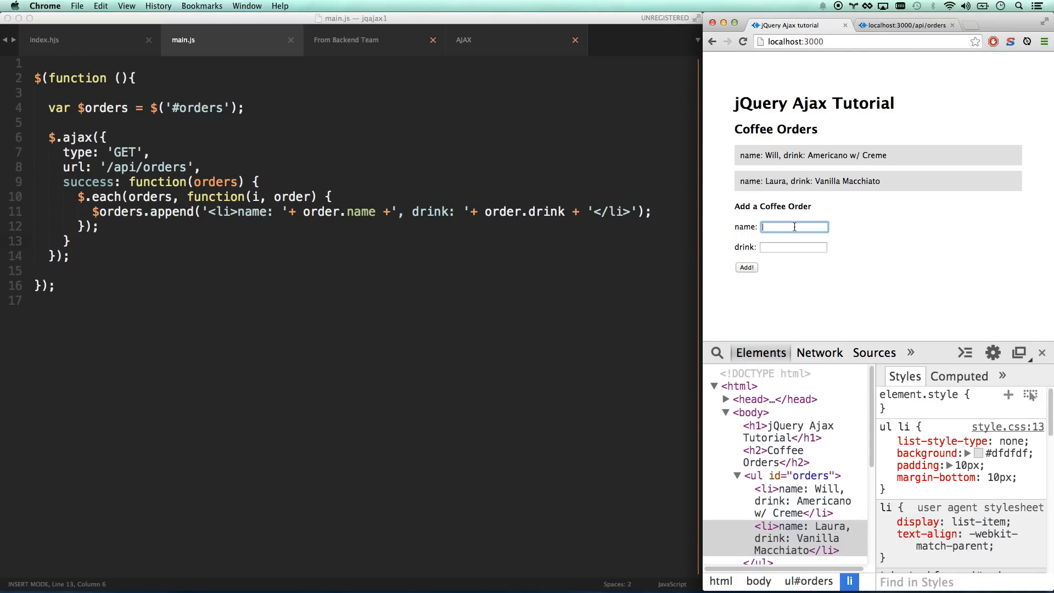
{"action": "type", "text": "John"}
{"action": "left_click", "coordinate": [793, 247]}
{"action": "type", "text": "coffee"}
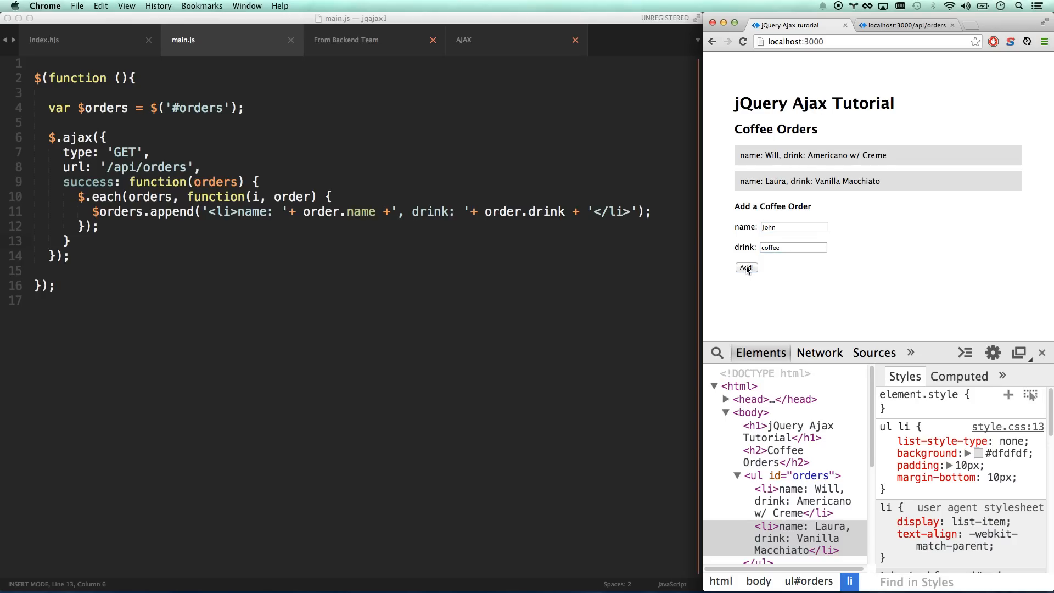
{"action": "mouse_move", "coordinate": [1005, 67]}
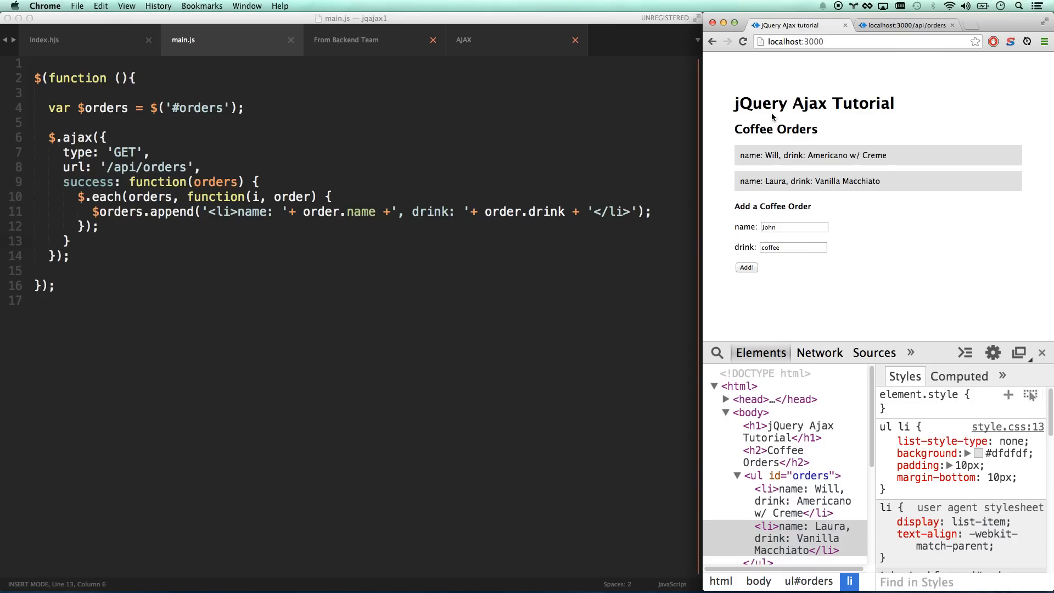
{"action": "mouse_move", "coordinate": [848, 201]}
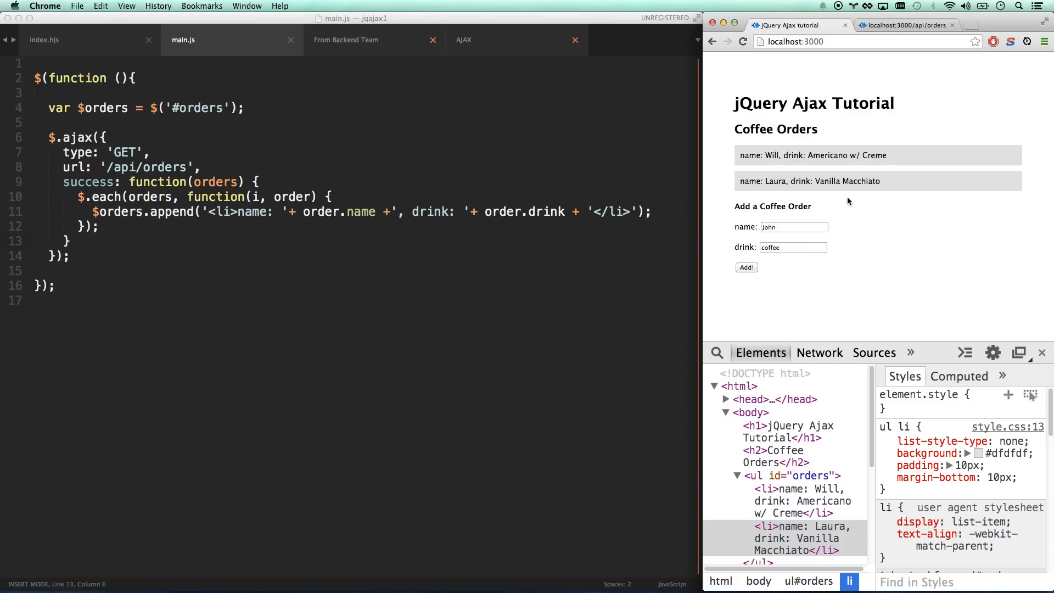
{"action": "mouse_move", "coordinate": [266, 269]}
{"action": "type", "text": ","}
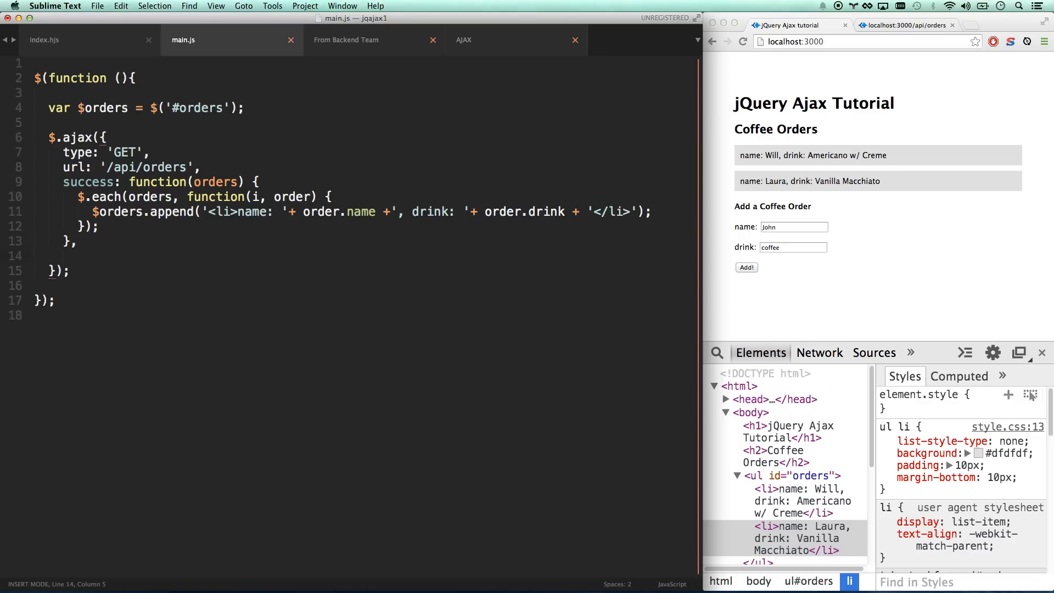
- Add an error callback alerting 'error loading orders' to the ajax call and save main.js
{"action": "type", "text": "error: function("}
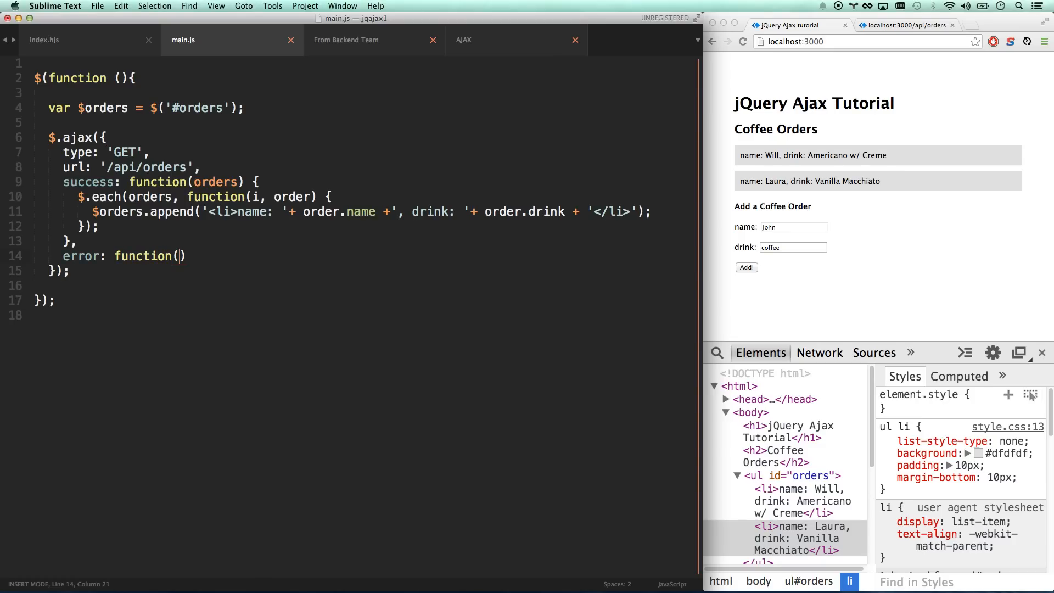
{"action": "type", "text": "{"}
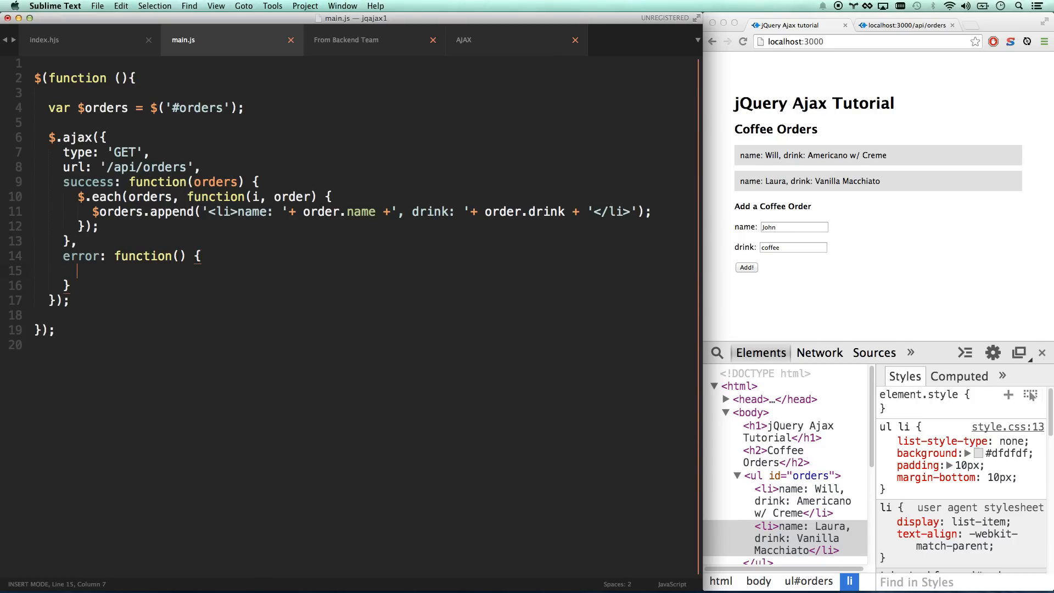
{"action": "type", "text": "alert('')"}
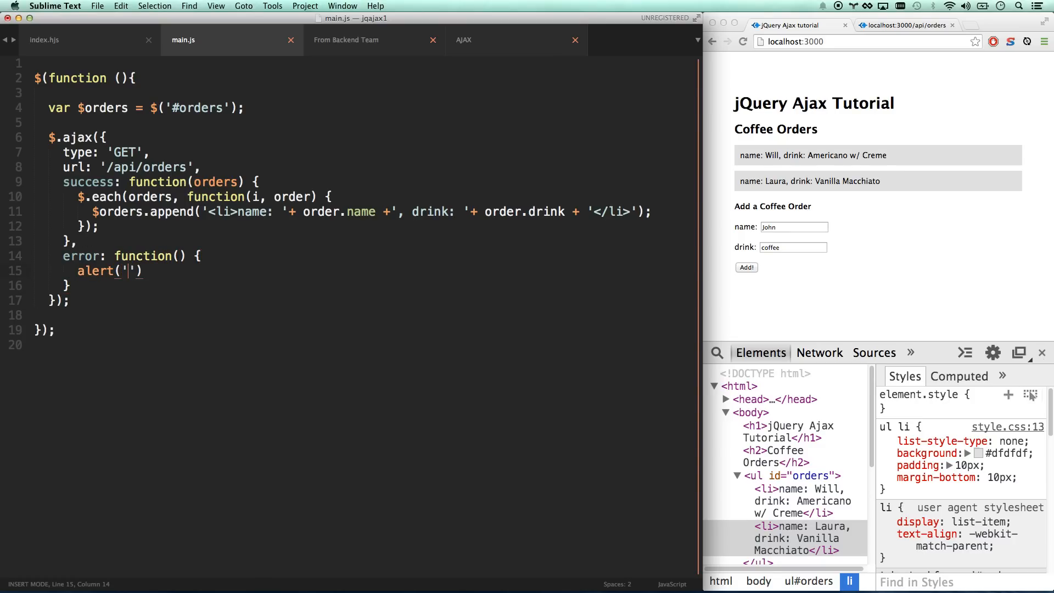
{"action": "type", "text": "error loading or"}
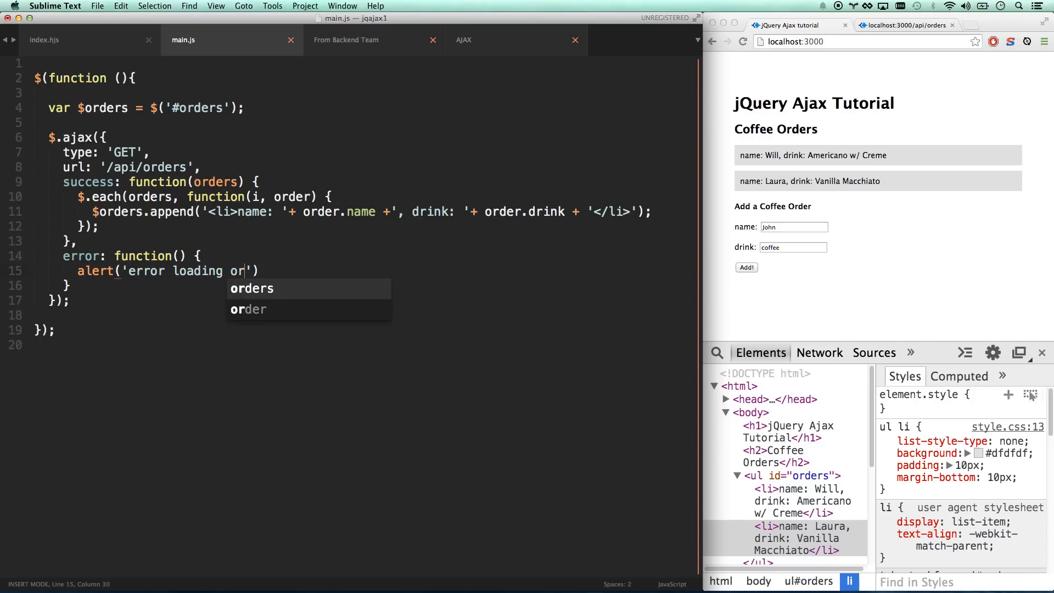
{"action": "key", "text": "tab"}
{"action": "type", "text": "s"}
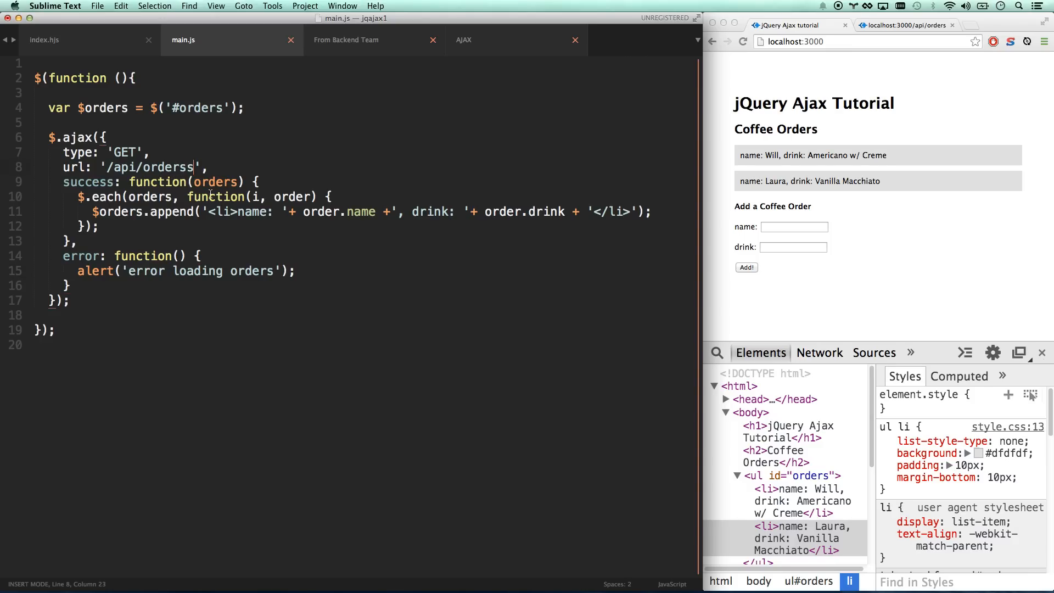
{"action": "key", "text": "cmd+s"}
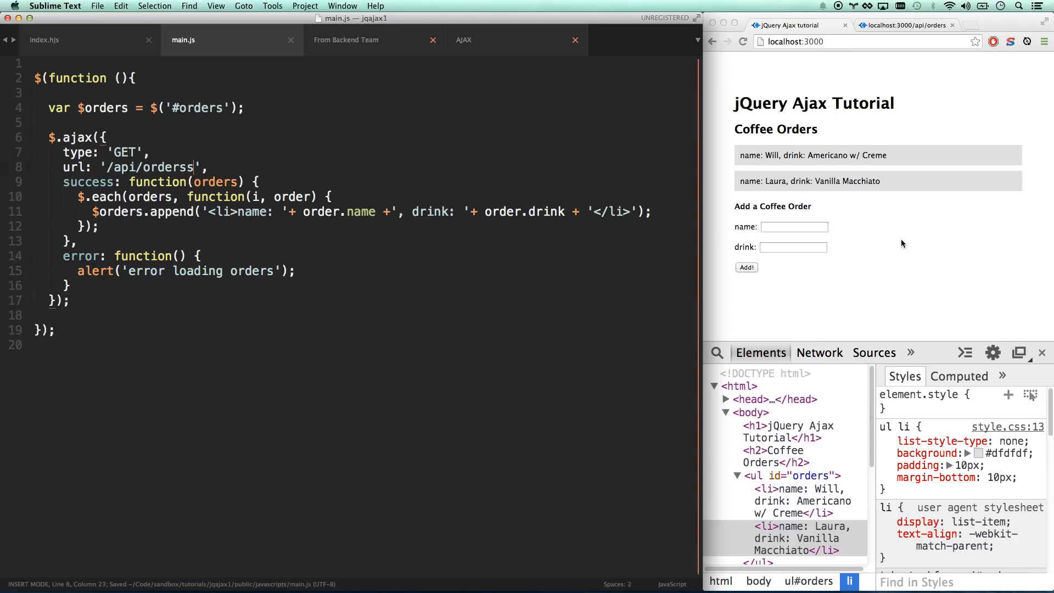
- Reload Chrome, dismiss the 'error loading orders' alert, and save main.js with URL '/api/orders'
{"action": "left_click", "coordinate": [742, 42]}
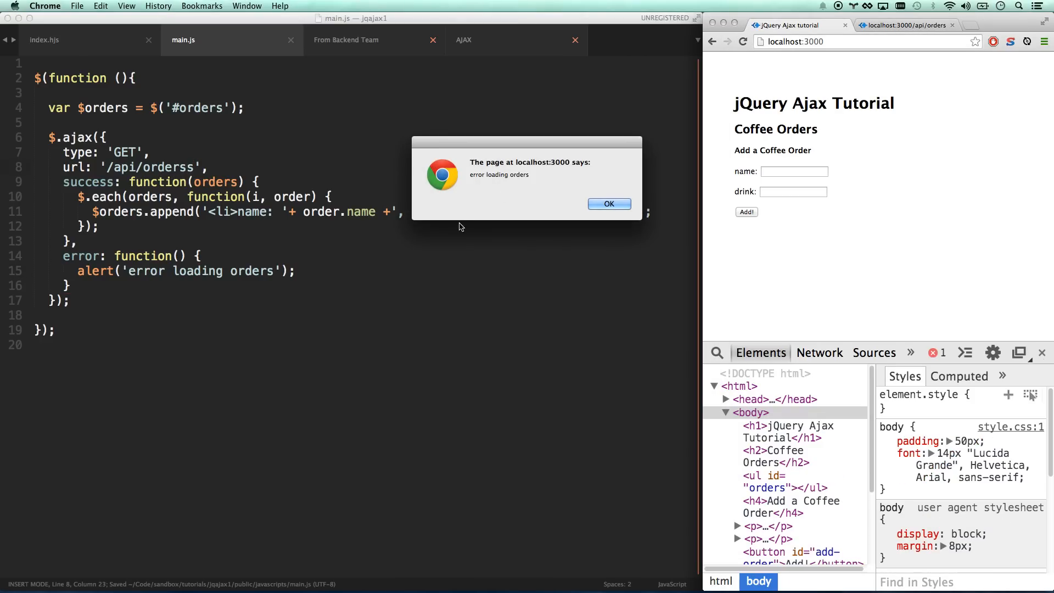
{"action": "left_click", "coordinate": [608, 203]}
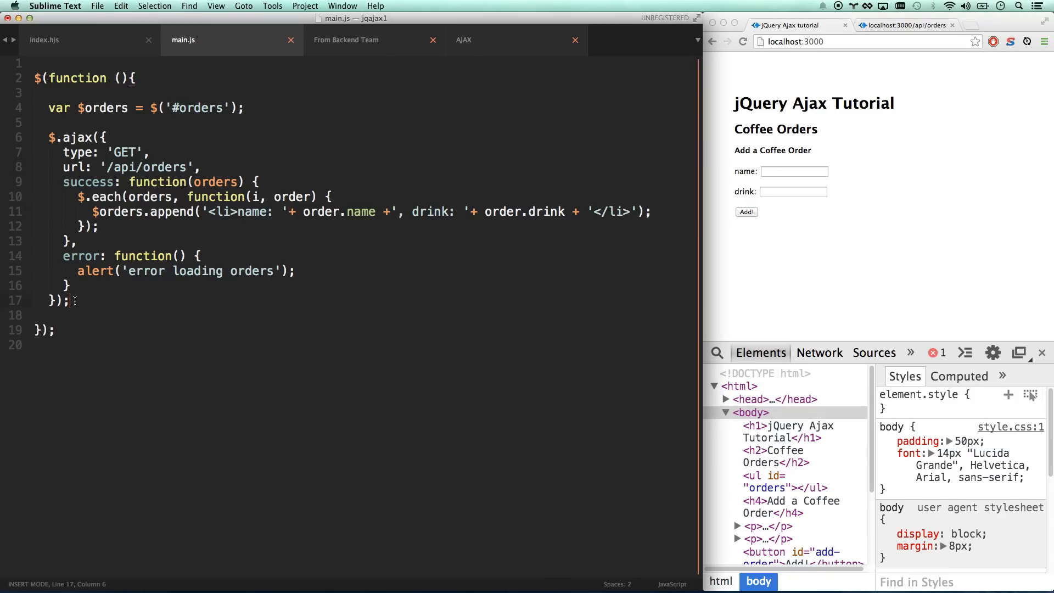
{"action": "key", "text": "cmd+s"}
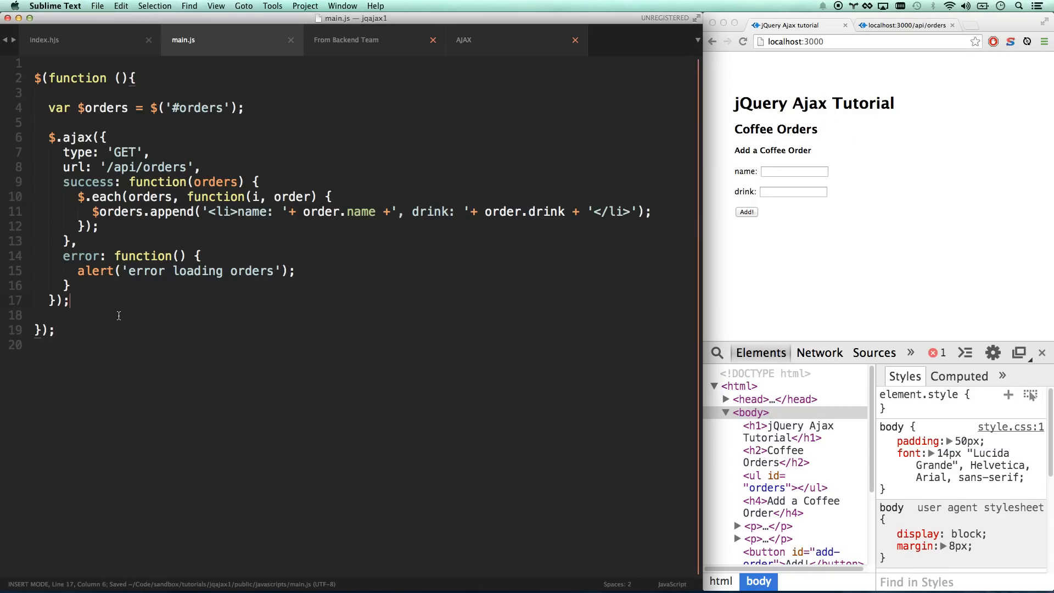
- Scroll the From Backend Team notes to the /api/orders POST endpoint and highlight it
{"action": "left_click", "coordinate": [345, 39]}
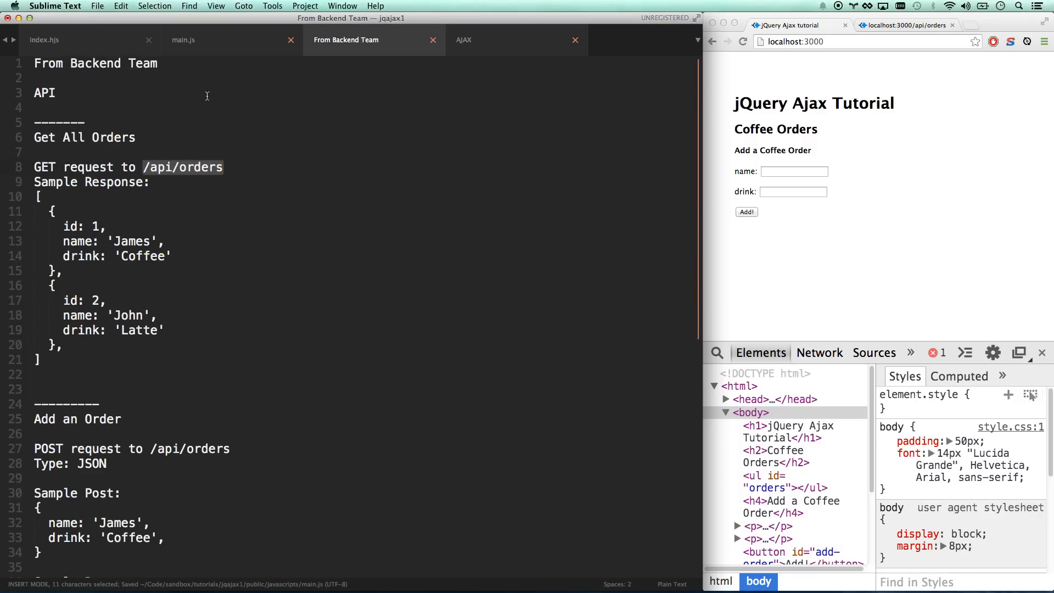
{"action": "scroll", "scroll_direction": "down", "scroll_amount": 3}
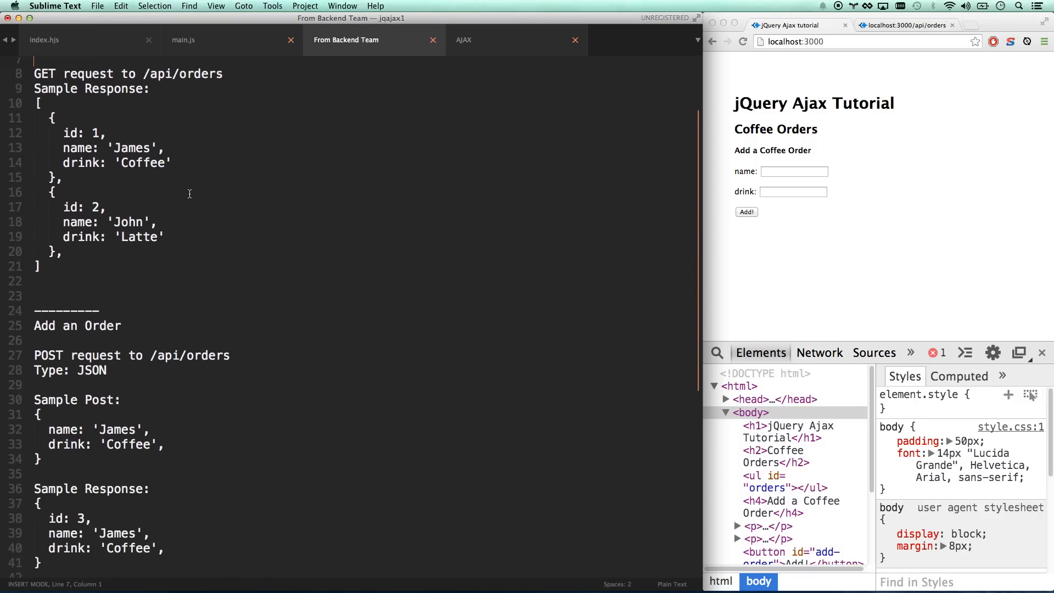
{"action": "scroll", "scroll_direction": "down", "scroll_amount": 3}
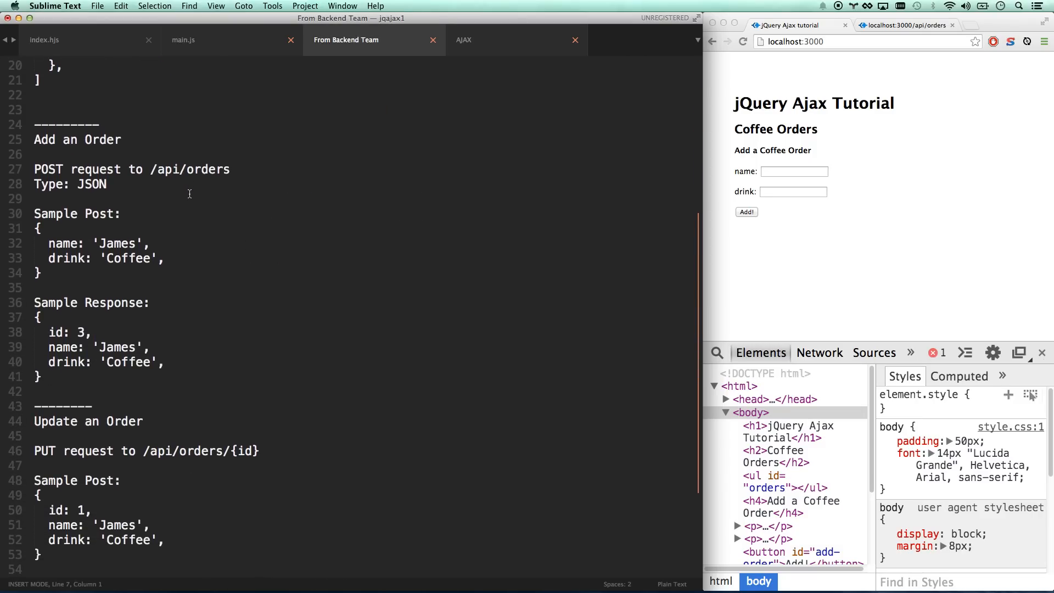
{"action": "scroll", "scroll_direction": "down", "scroll_amount": 3}
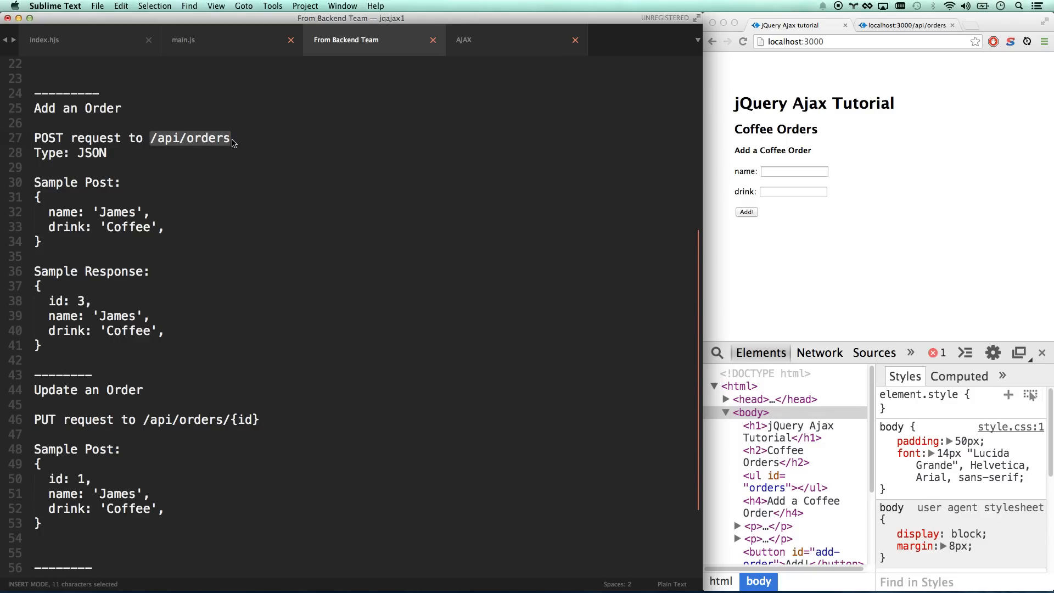
{"action": "double_click", "coordinate": [48, 138]}
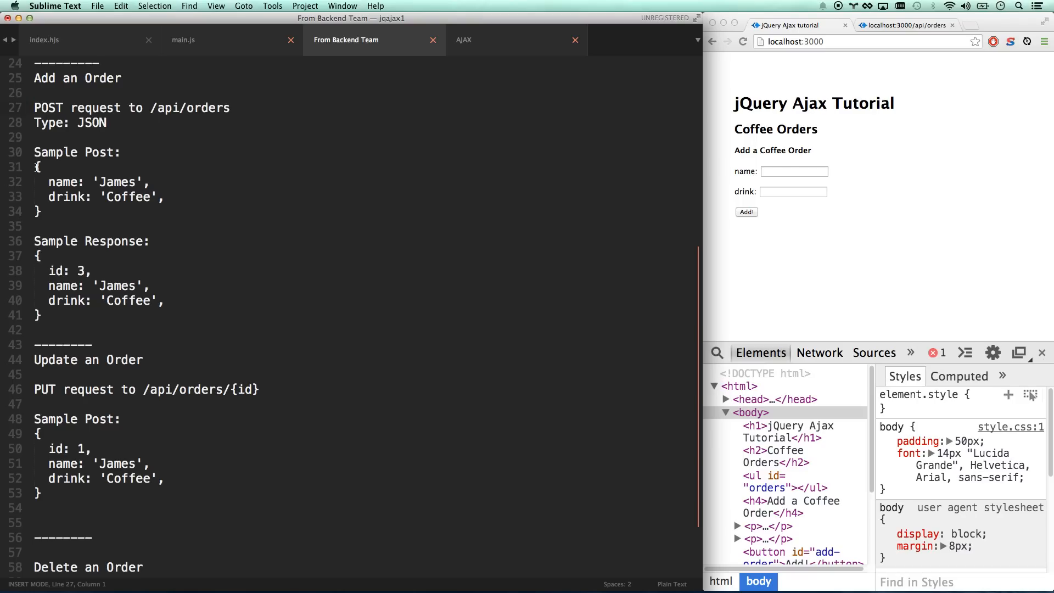
- Highlight the sample POST body and the id in the sample response
{"action": "left_click_drag", "start_coordinate": [38, 167], "coordinate": [42, 212]}
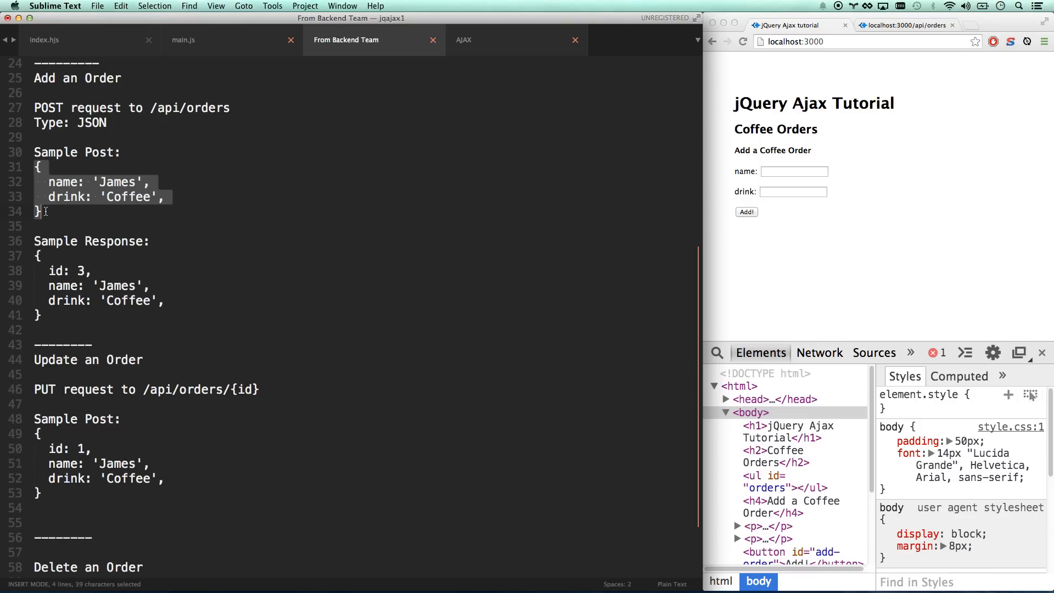
{"action": "scroll", "scroll_direction": "down", "scroll_amount": 3}
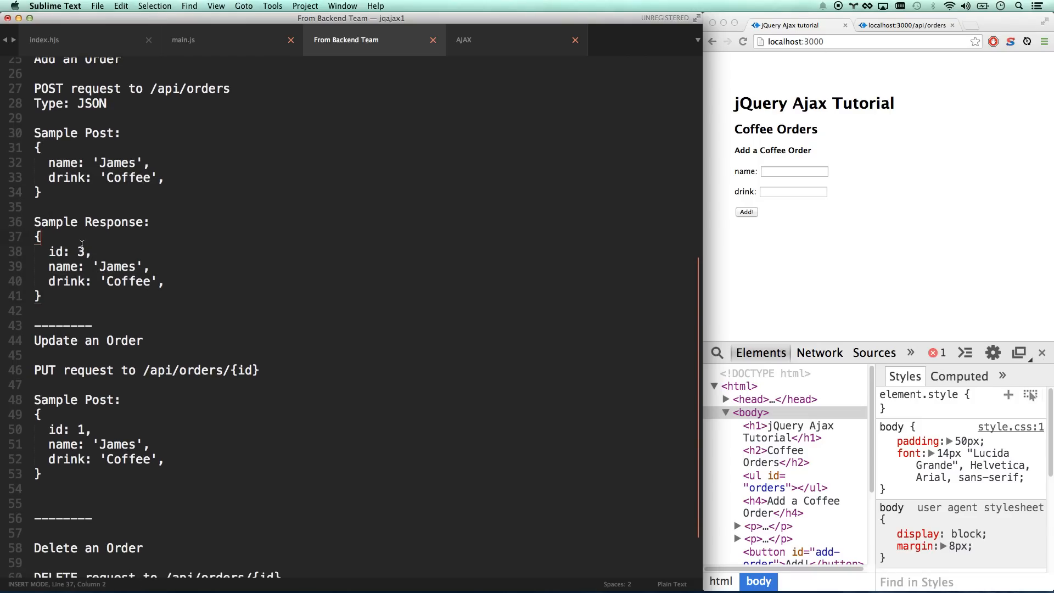
{"action": "left_click_drag", "start_coordinate": [48, 251], "coordinate": [91, 252]}
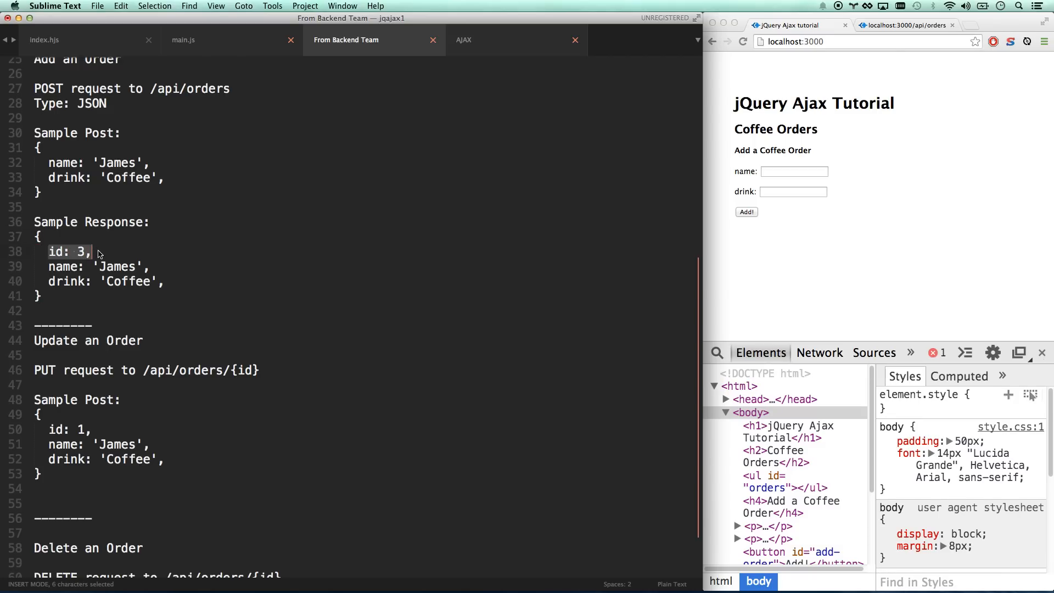
{"action": "left_click", "coordinate": [133, 212]}
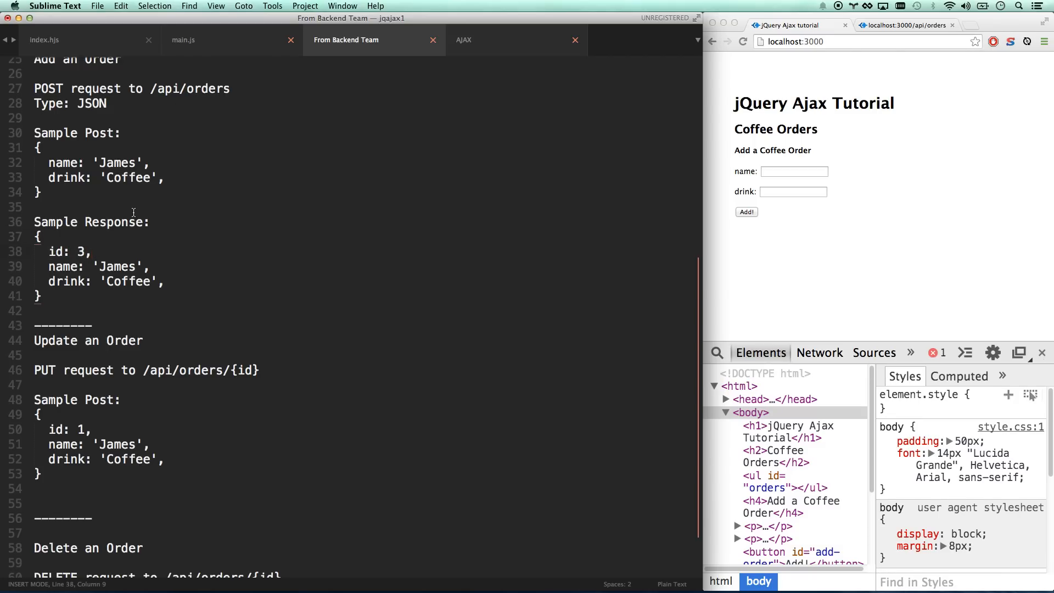
{"action": "double_click", "coordinate": [79, 251]}
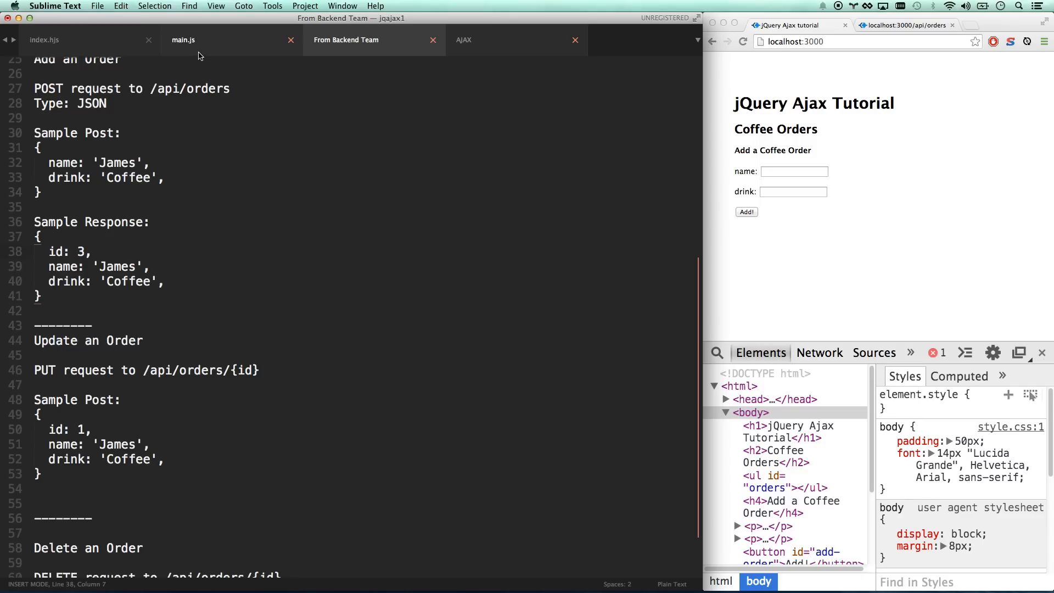
- Copy the add-order button id from index.hjs
{"action": "left_click", "coordinate": [44, 39]}
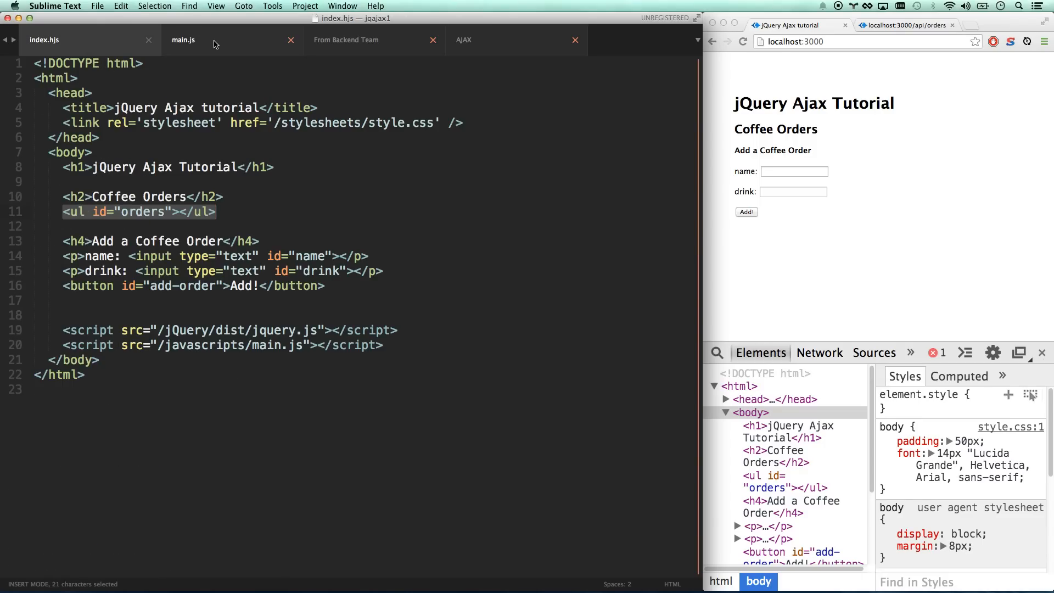
{"action": "left_click", "coordinate": [183, 39]}
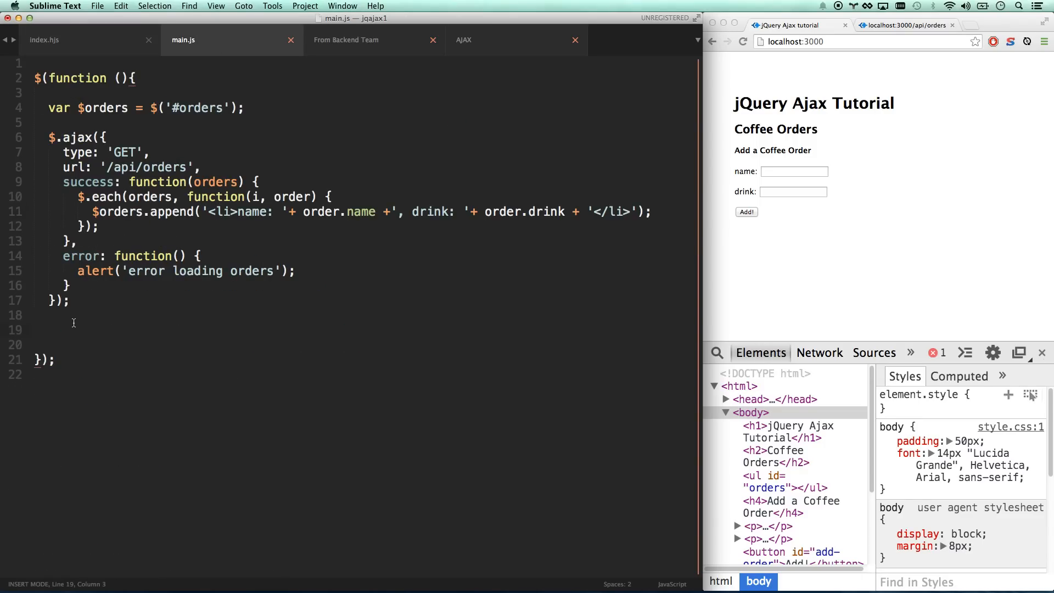
{"action": "left_click", "coordinate": [44, 39]}
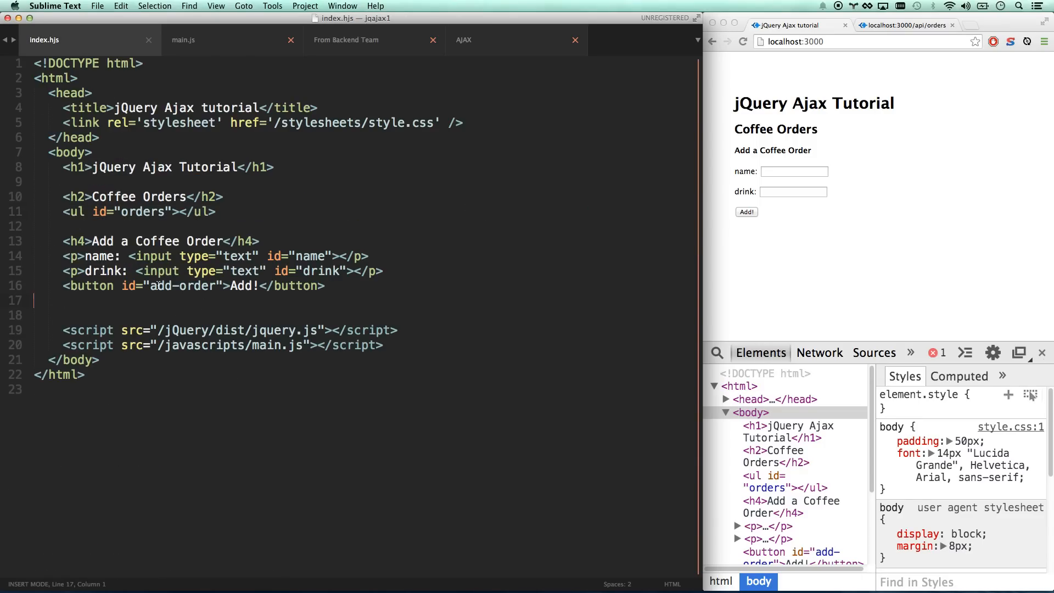
{"action": "double_click", "coordinate": [182, 285]}
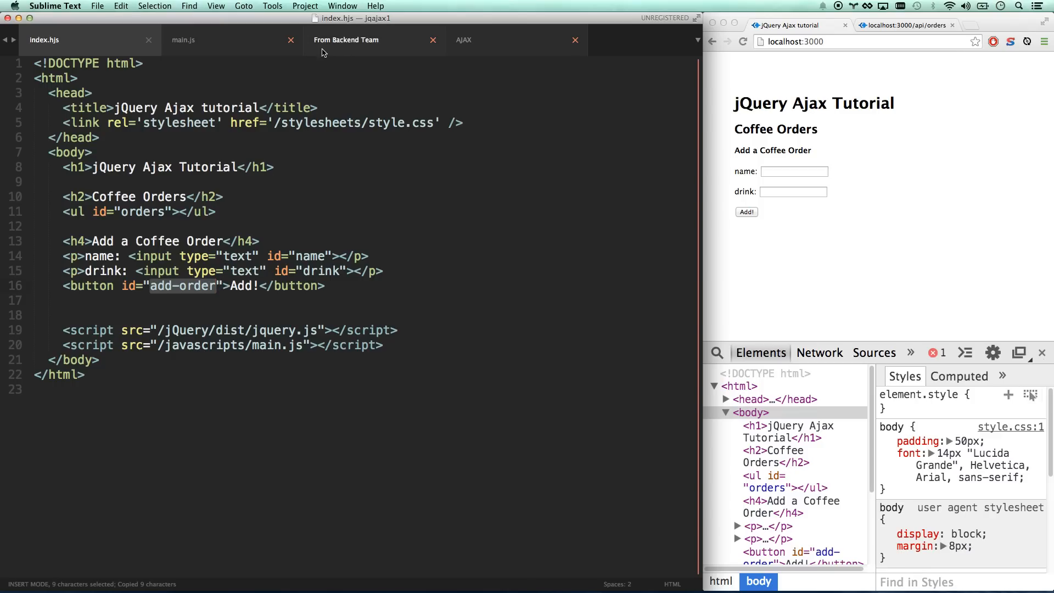
{"action": "left_click", "coordinate": [182, 40]}
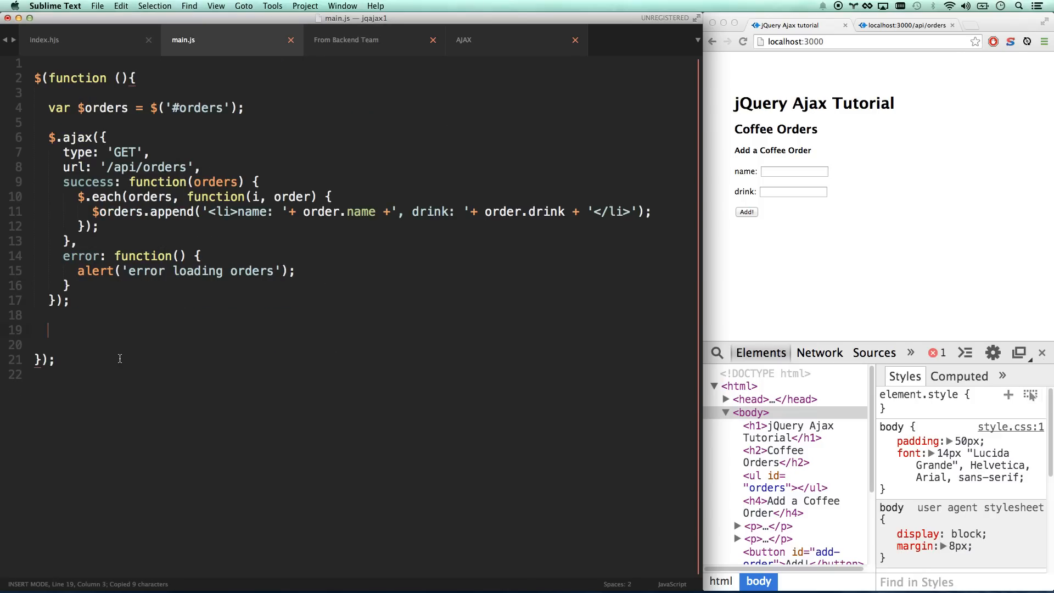
- Write $('#add-order').on('click', function() { }) below the GET request in main.js
{"action": "type", "text": "$('#add-order')"}
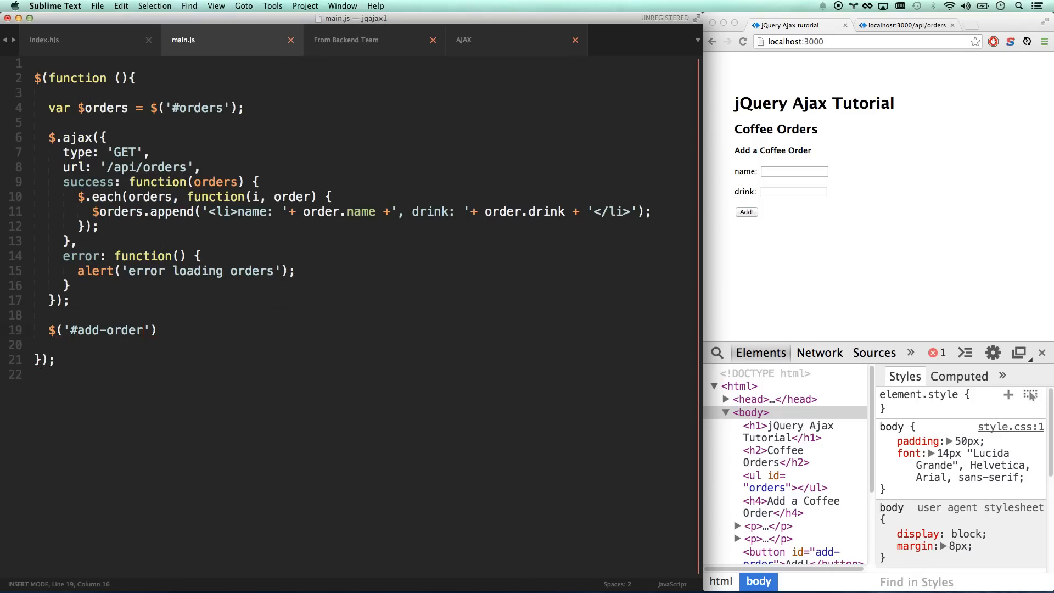
{"action": "type", "text": ".on('')"}
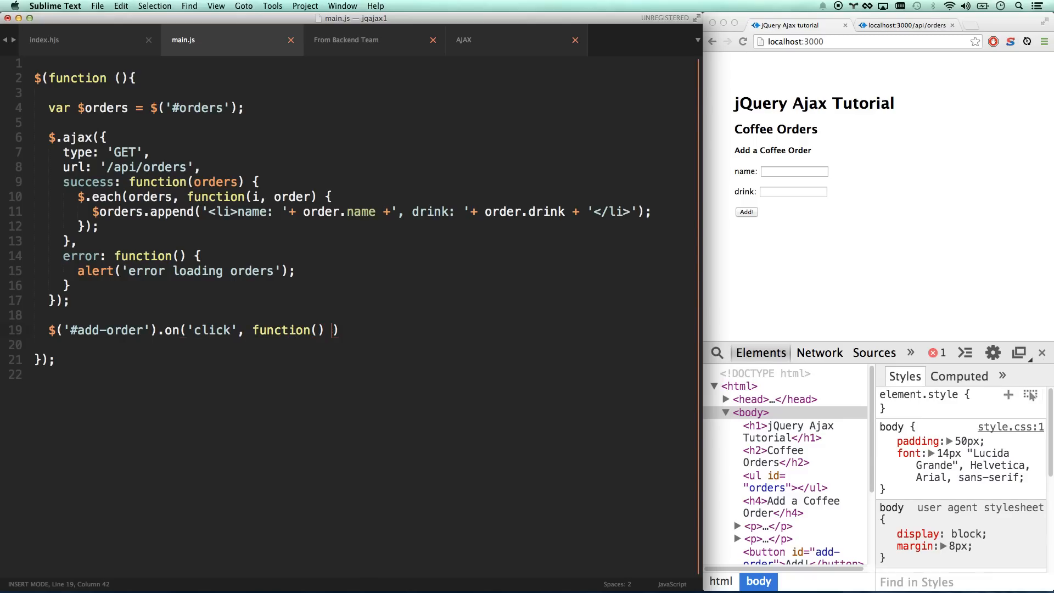
{"action": "type", "text": "{"}
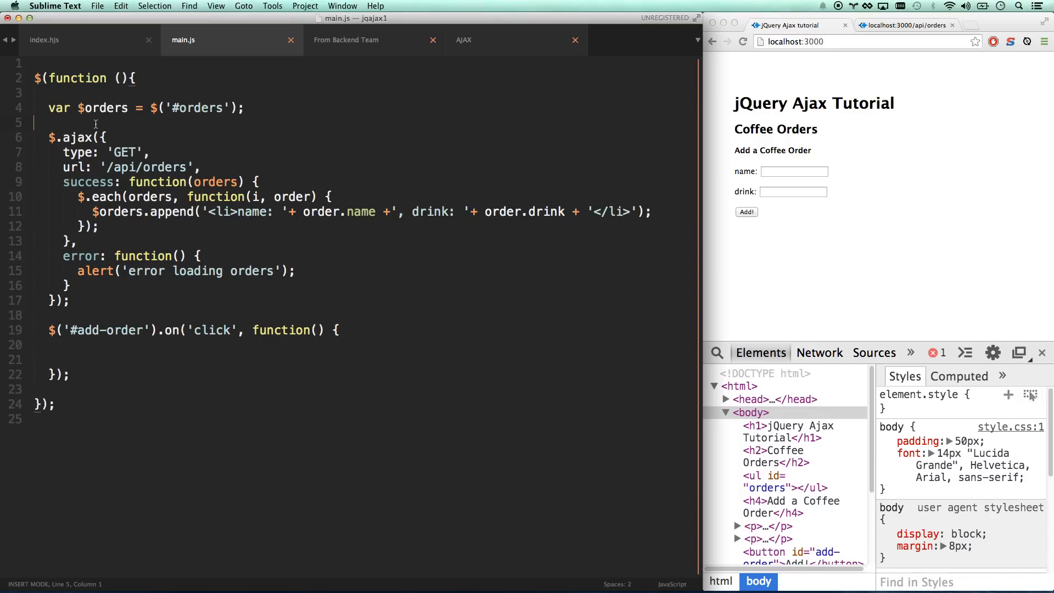
- Declare var $name = $('#name') and var $drink = $('#drink') under $orders
{"action": "type", "text": "var $"}
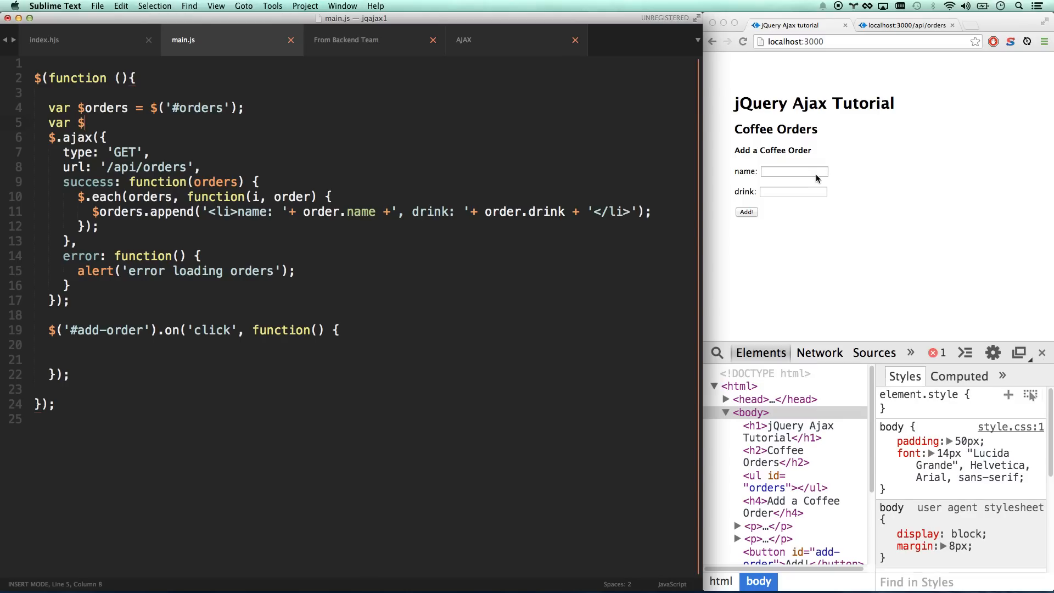
{"action": "left_click", "coordinate": [793, 171]}
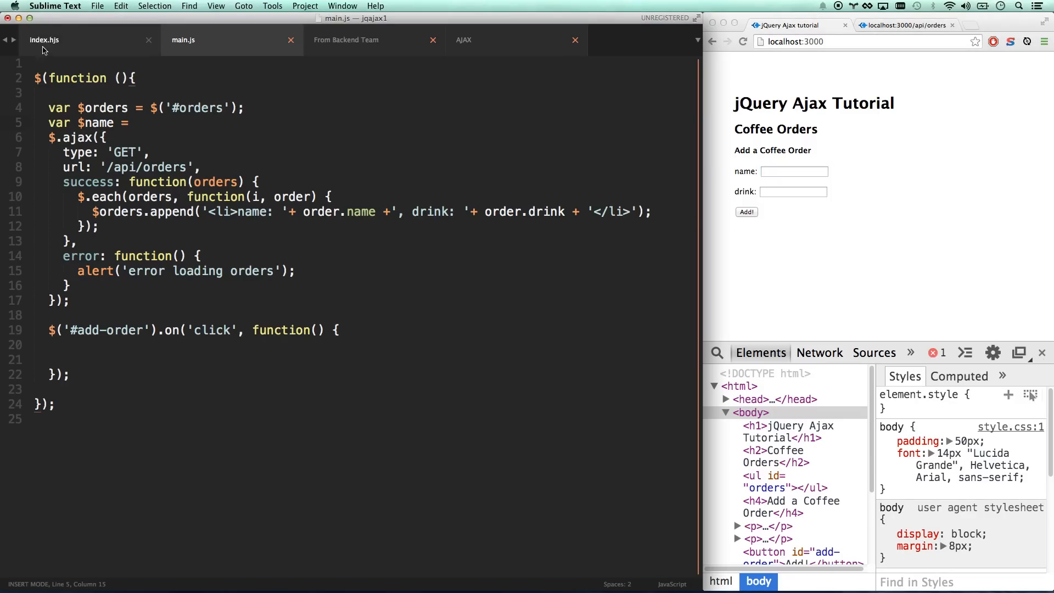
{"action": "left_click", "coordinate": [44, 39]}
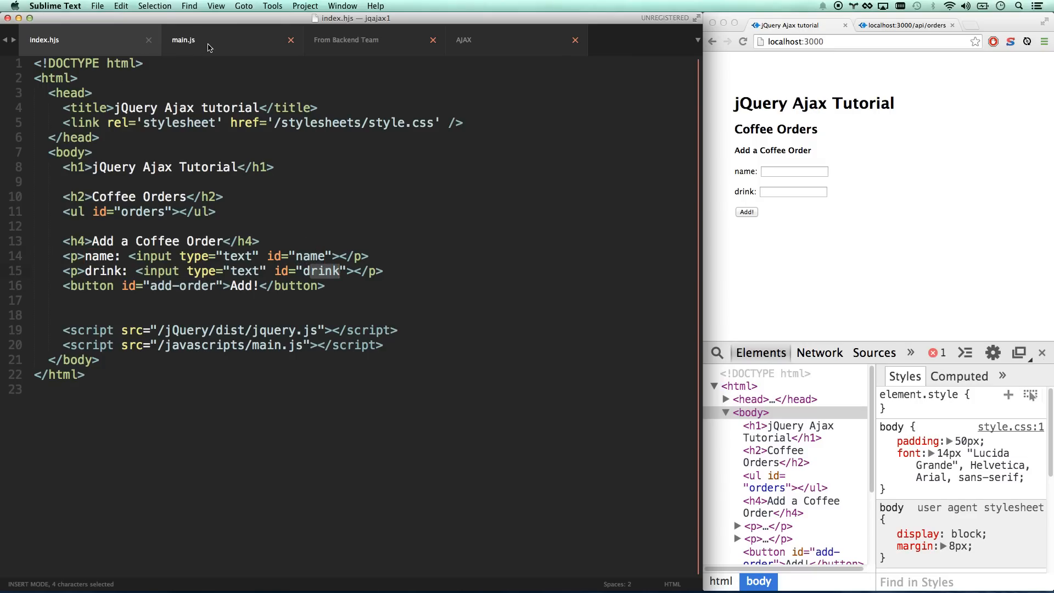
{"action": "left_click", "coordinate": [183, 40]}
{"action": "type", "text": "va"}
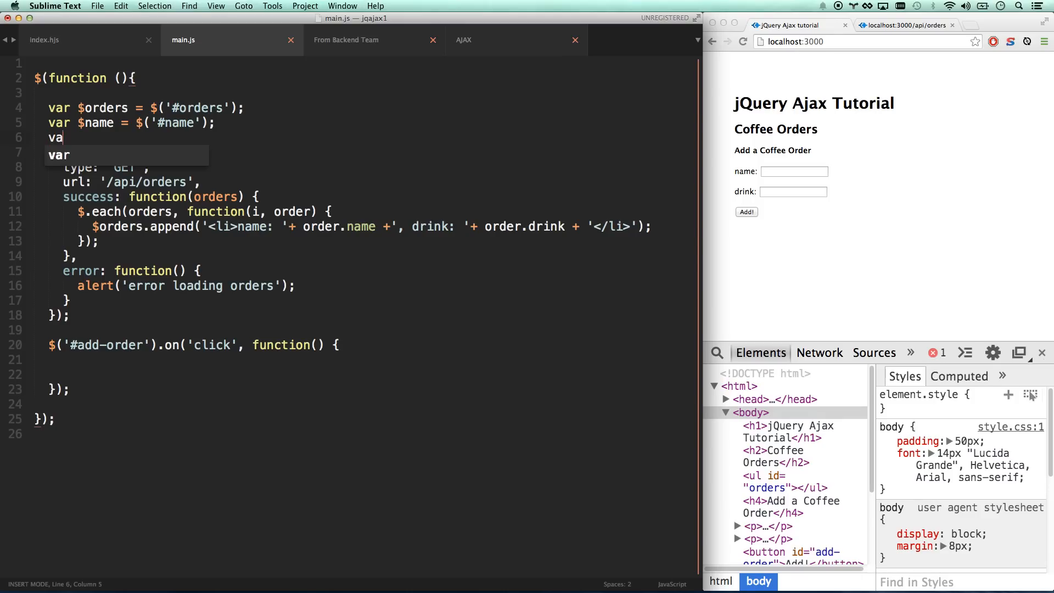
{"action": "type", "text": "r $drink = $"}
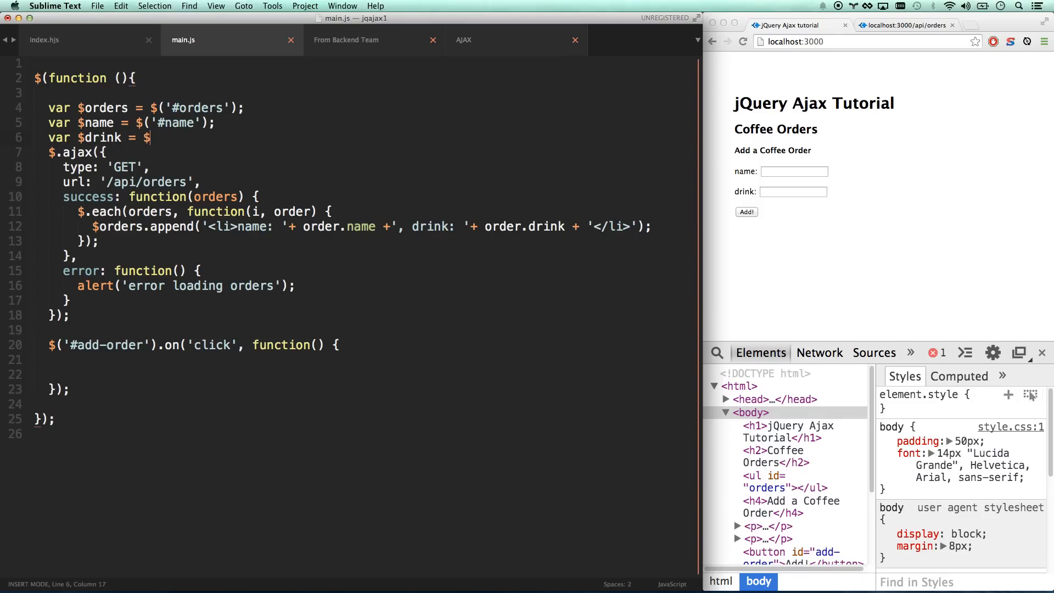
{"action": "type", "text": "('#drink');"}
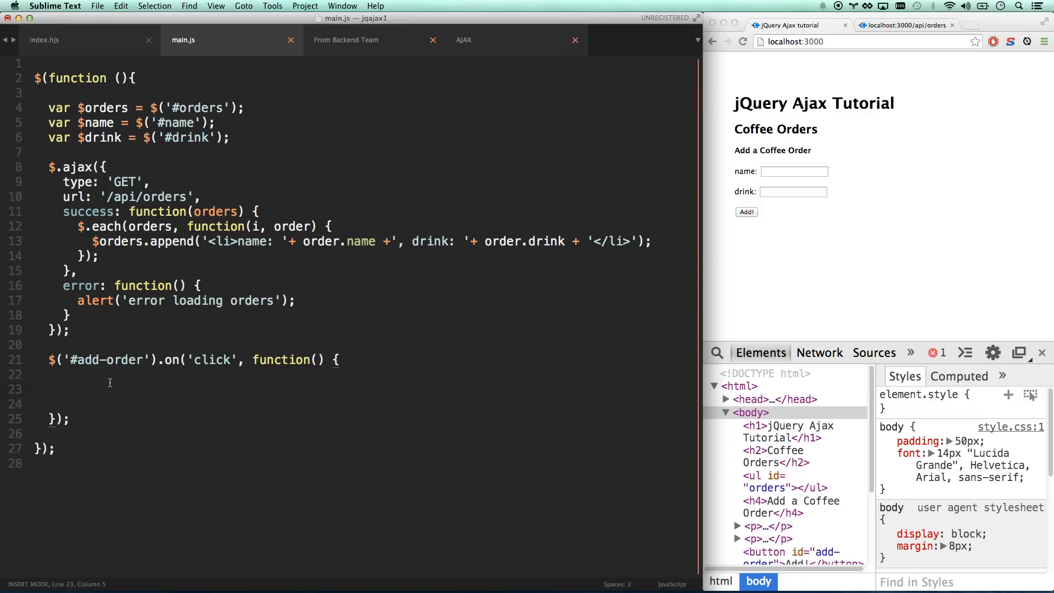
- Review the sample POST body in the backend team's notes
{"action": "left_click", "coordinate": [346, 40]}
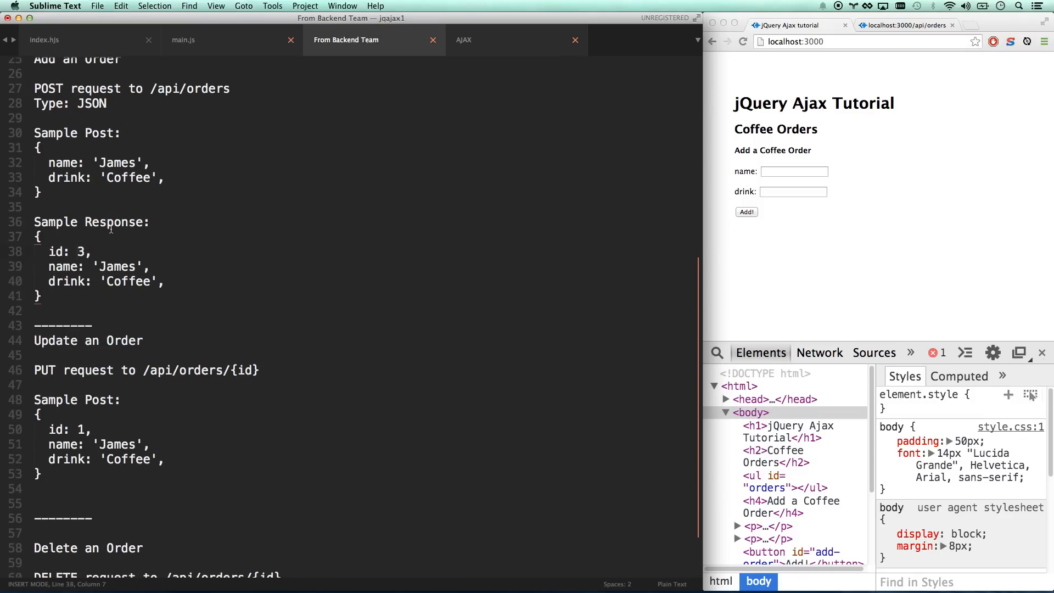
{"action": "left_click_drag", "start_coordinate": [40, 147], "coordinate": [47, 192]}
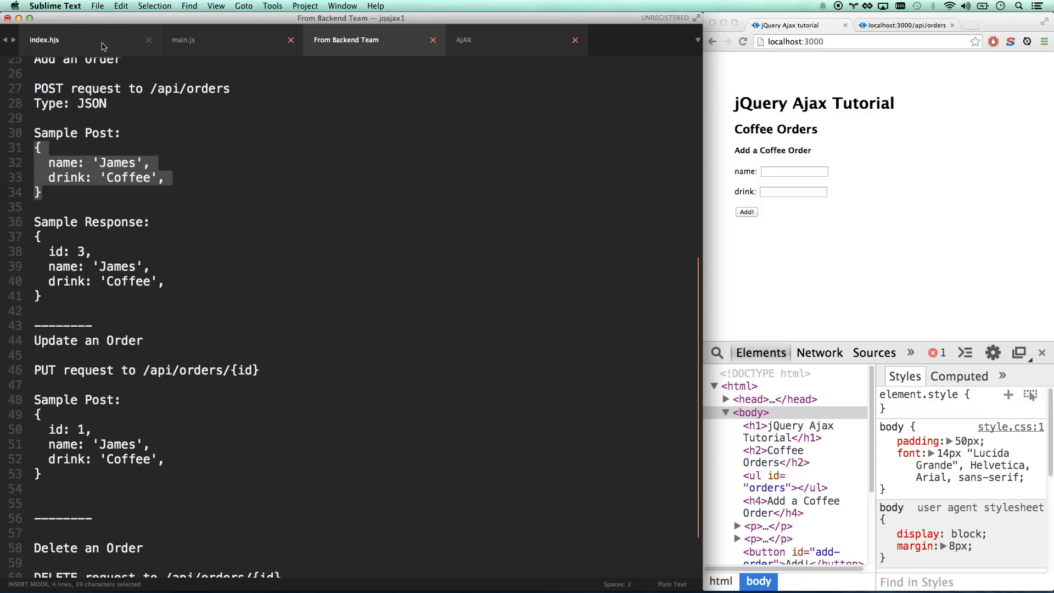
{"action": "left_click", "coordinate": [182, 40]}
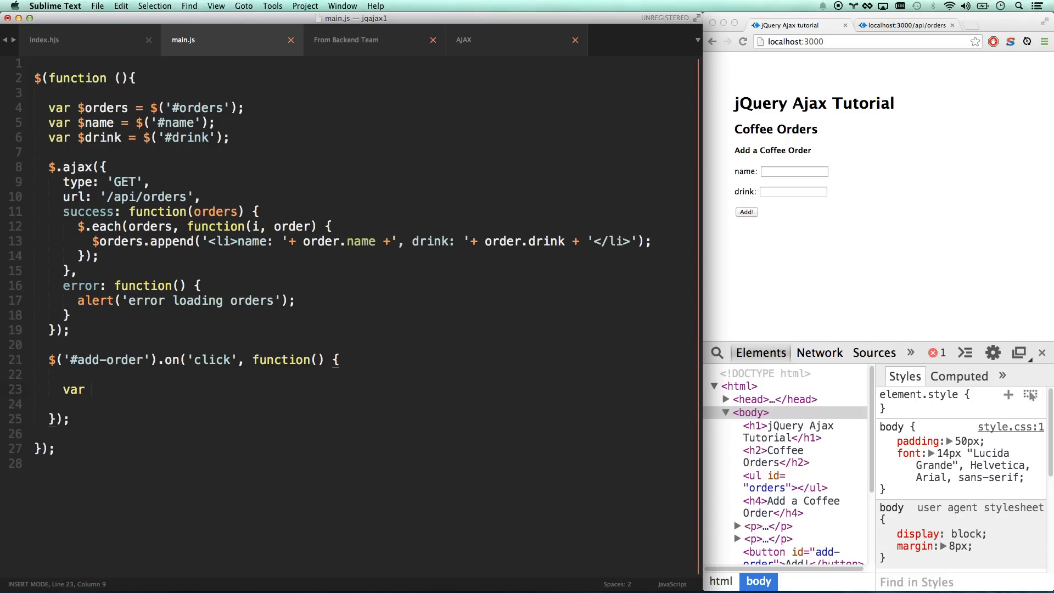
- Build var order = { name: $name.val(), drink: $drink.val() } in the click handler
{"action": "type", "text": "order = {"}
{"action": "left_click", "coordinate": [362, 404]}
{"action": "type", "text": "name: $"}
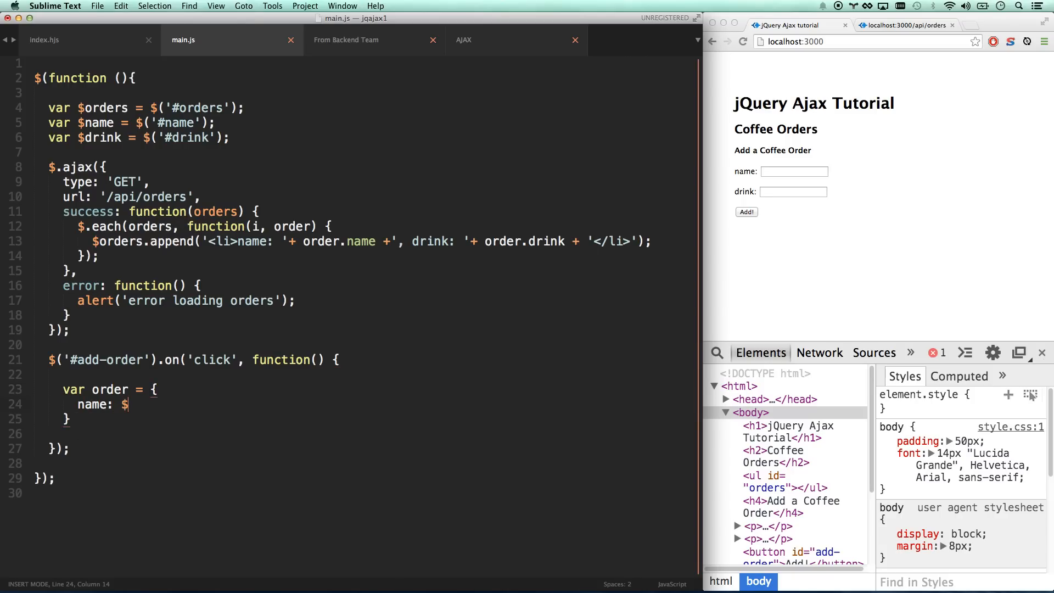
{"action": "type", "text": "name.v"}
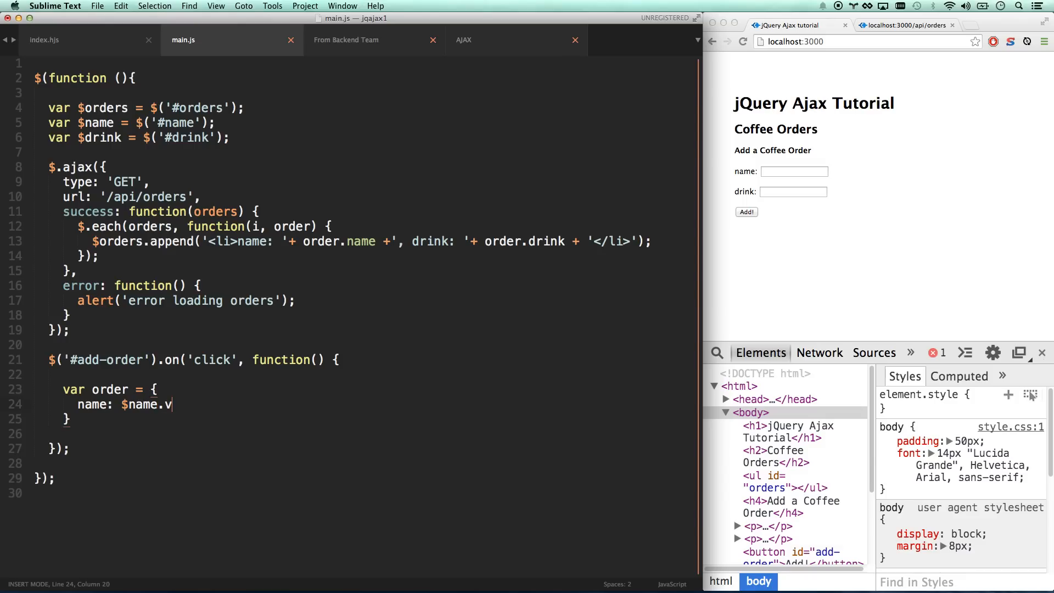
{"action": "type", "text": "al();"}
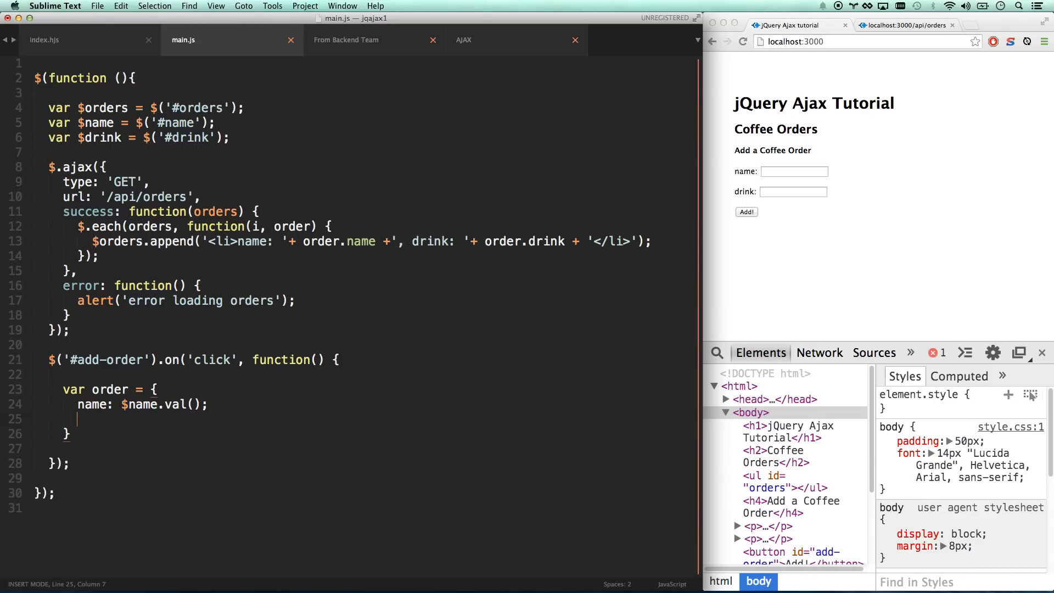
{"action": "type", "text": "drink:"}
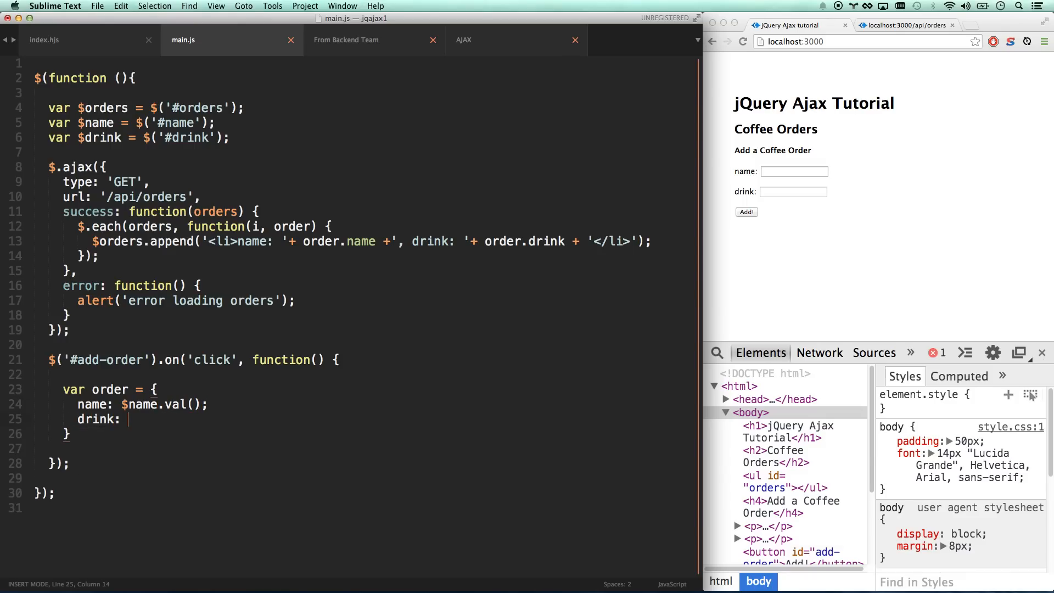
{"action": "type", "text": "$drink.val();"}
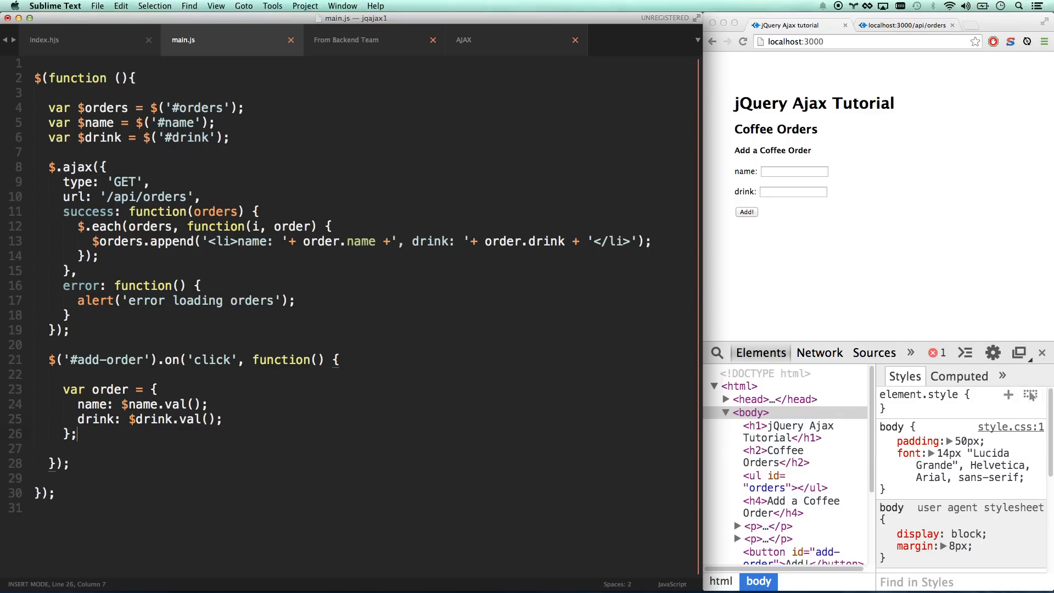
{"action": "key", "text": "enter"}
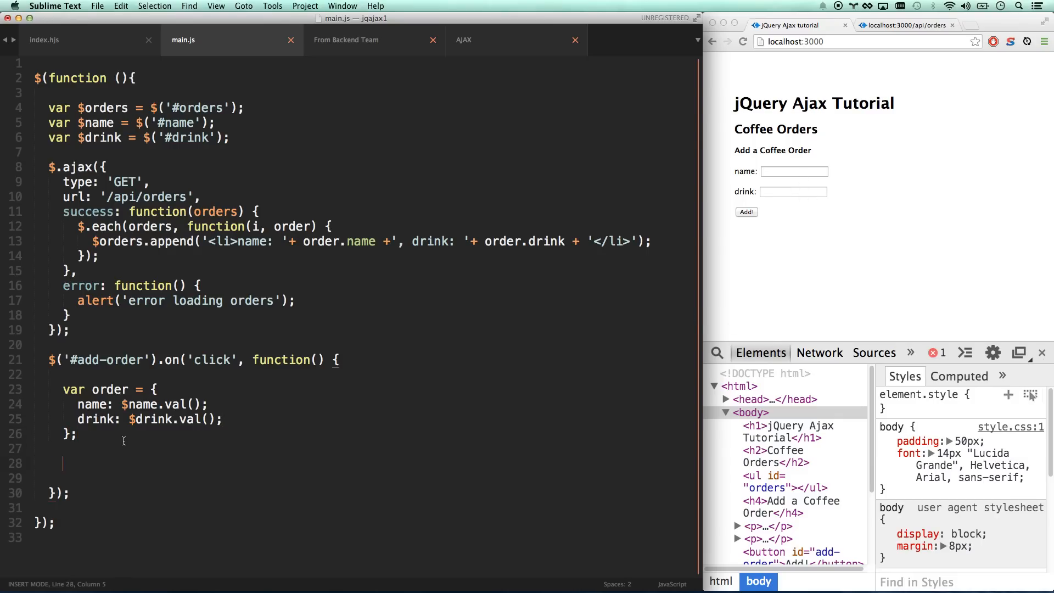
- Write $.ajax with type 'POST', url '/api/orders', data order, and an empty success function
{"action": "type", "text": "$"}
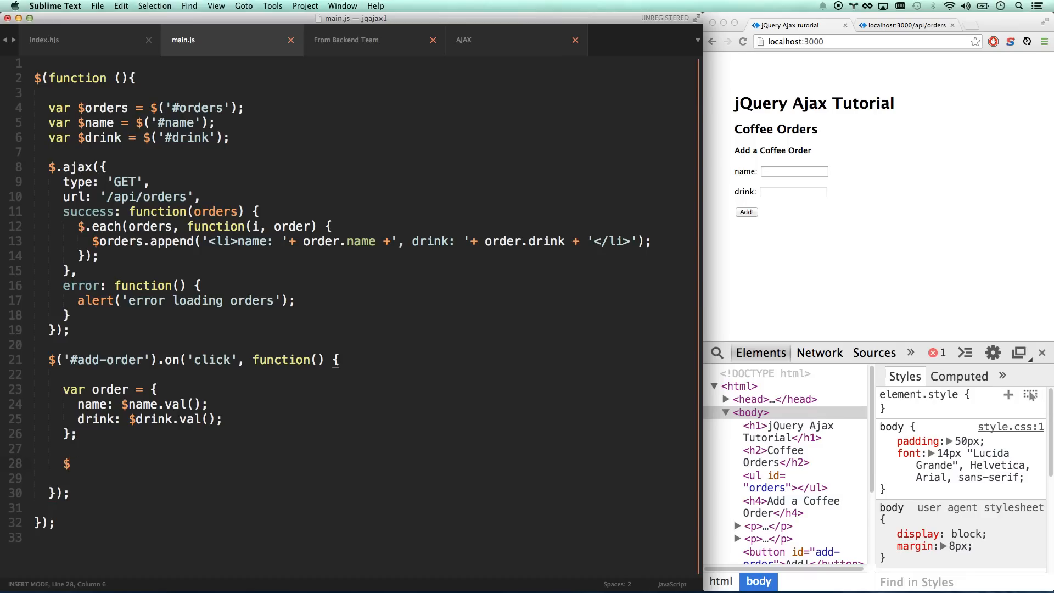
{"action": "type", "text": ".ajax({"}
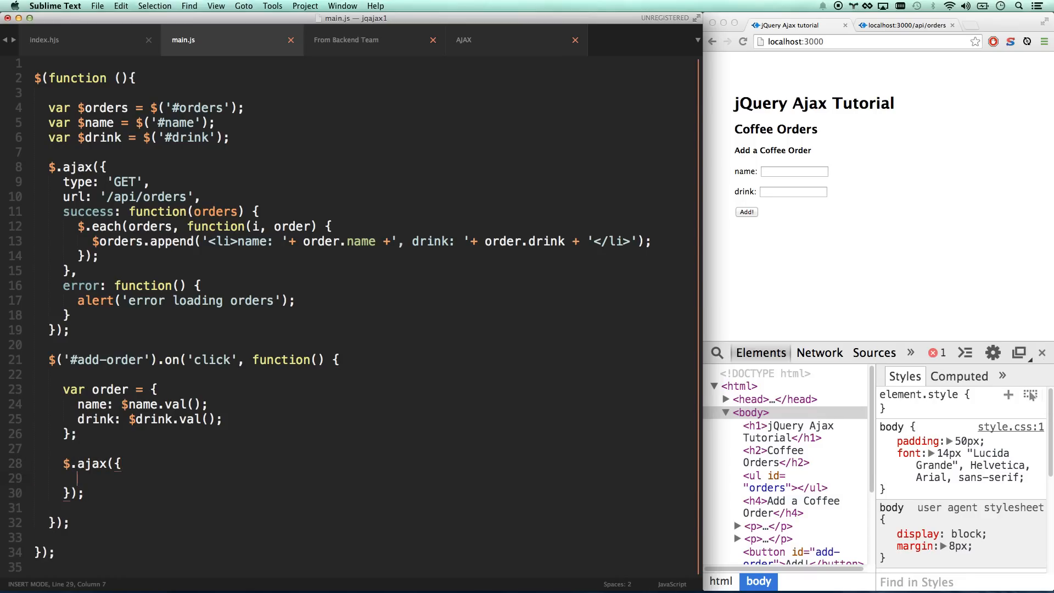
{"action": "type", "text": "type: 'POST',"}
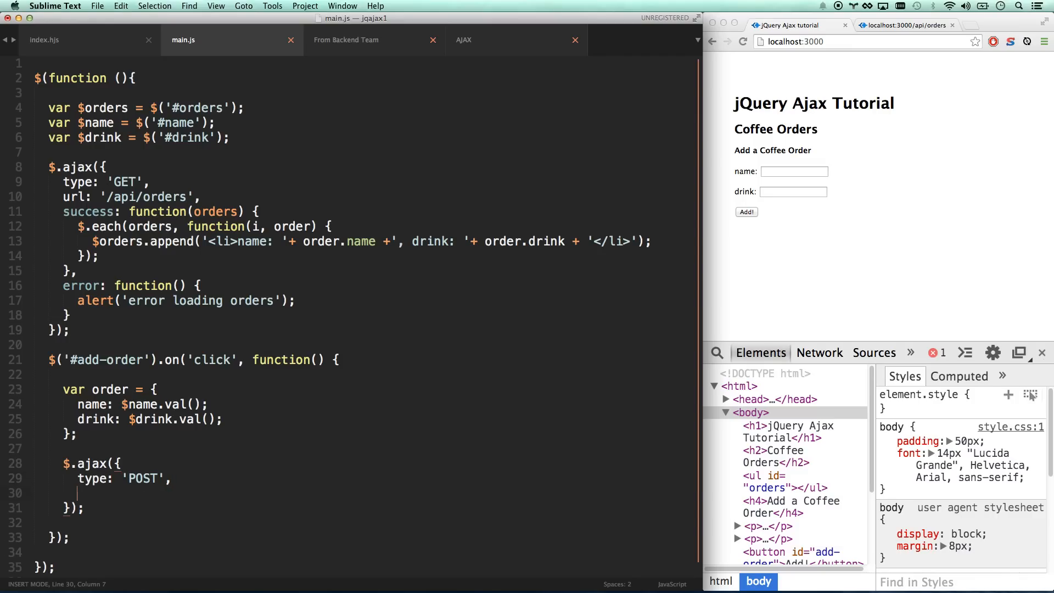
{"action": "type", "text": "url: ''"}
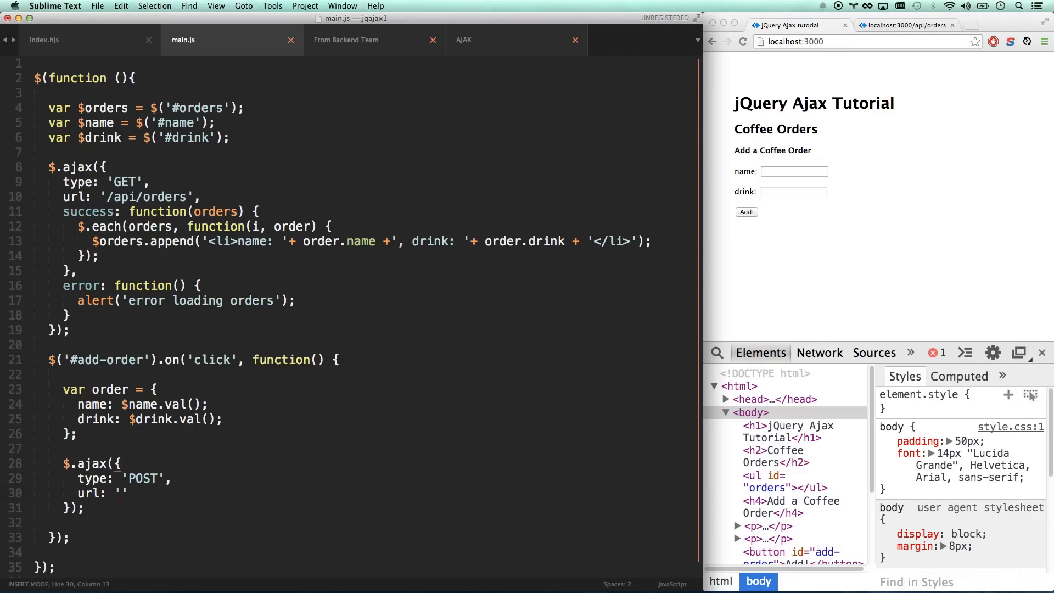
{"action": "type", "text": "/api/orders"}
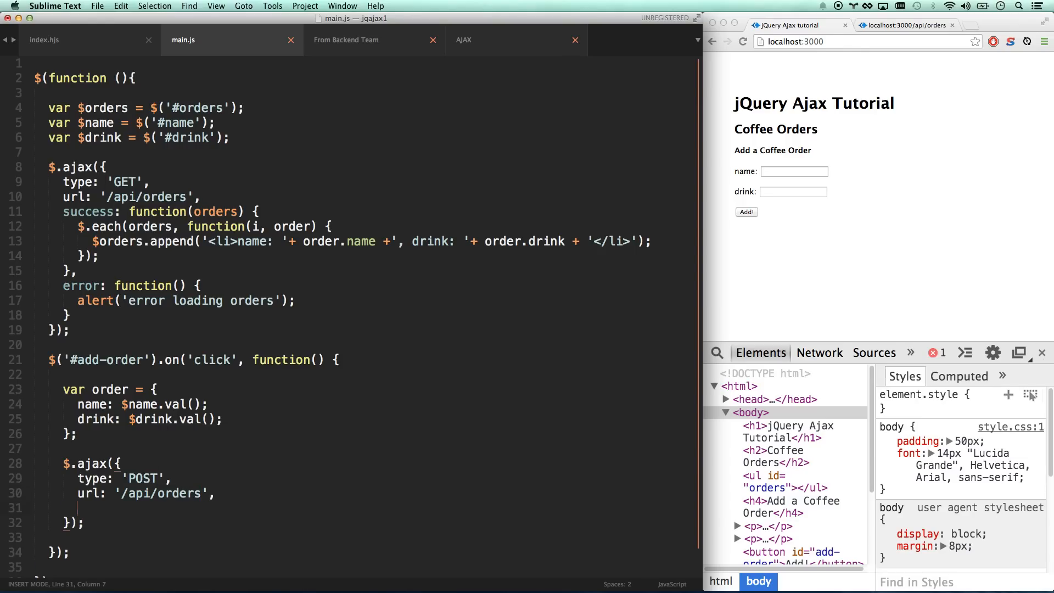
{"action": "type", "text": "data:"}
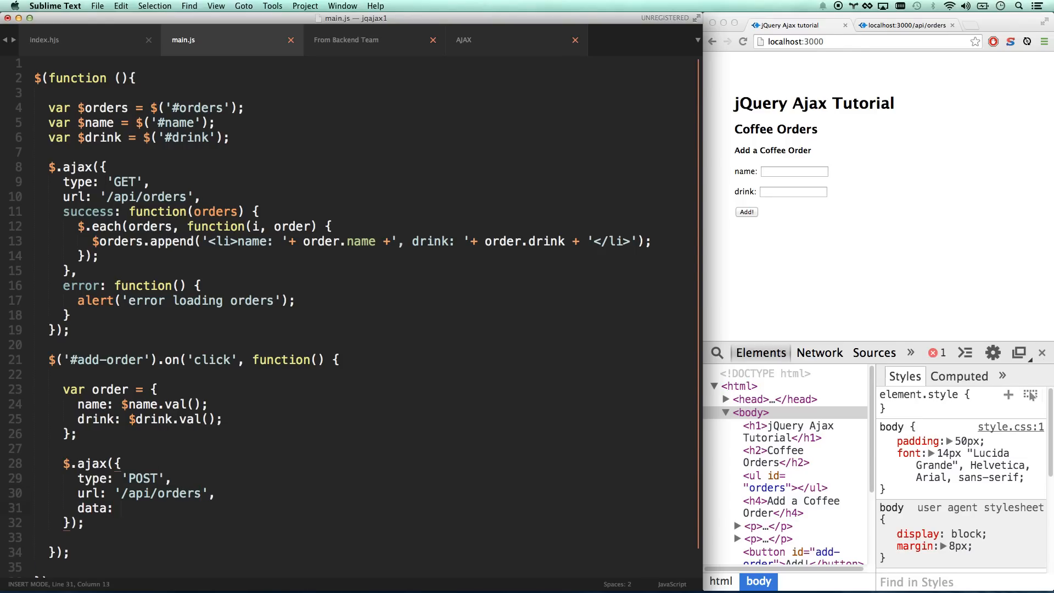
{"action": "type", "text": "order,"}
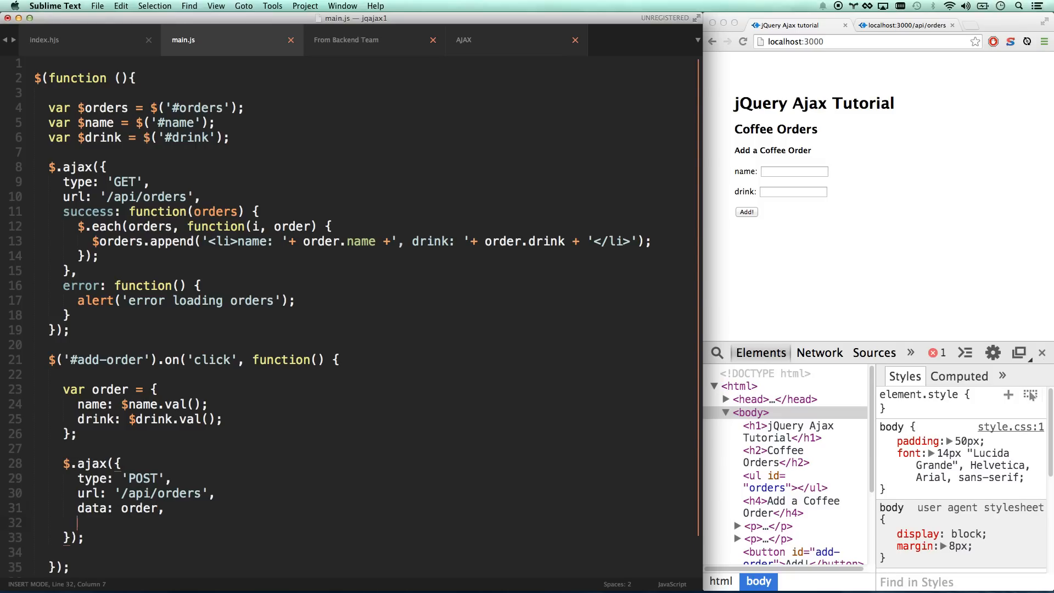
{"action": "type", "text": "success"}
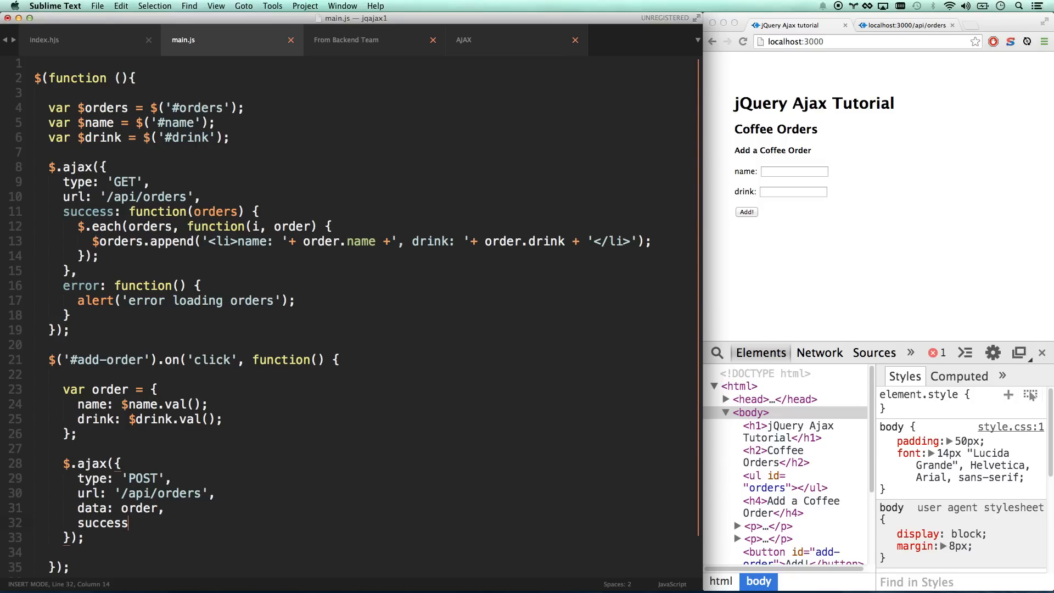
{"action": "type", "text": ": function() {}"}
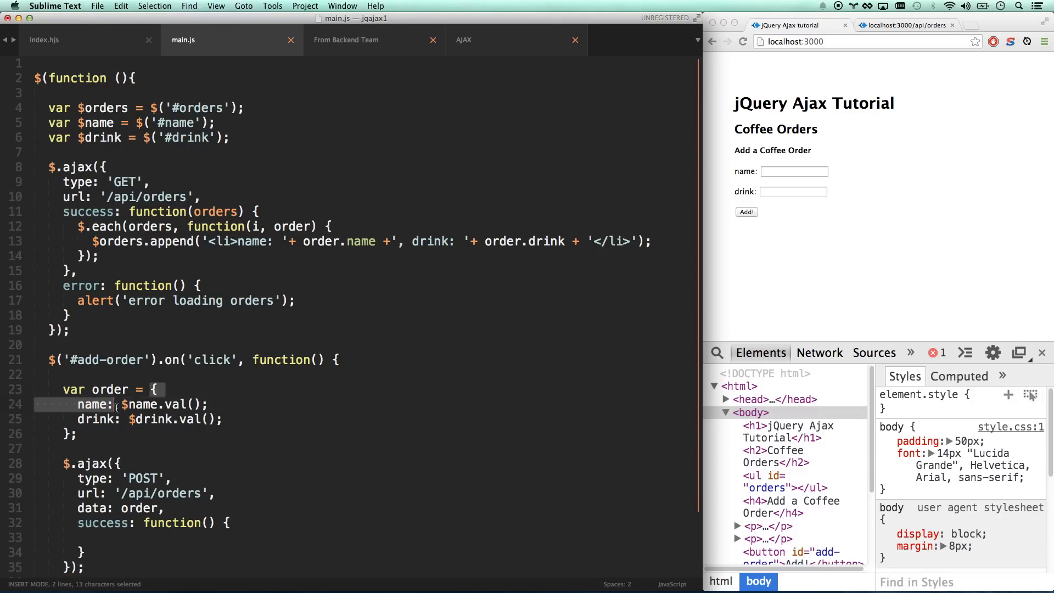
{"action": "double_click", "coordinate": [138, 507]}
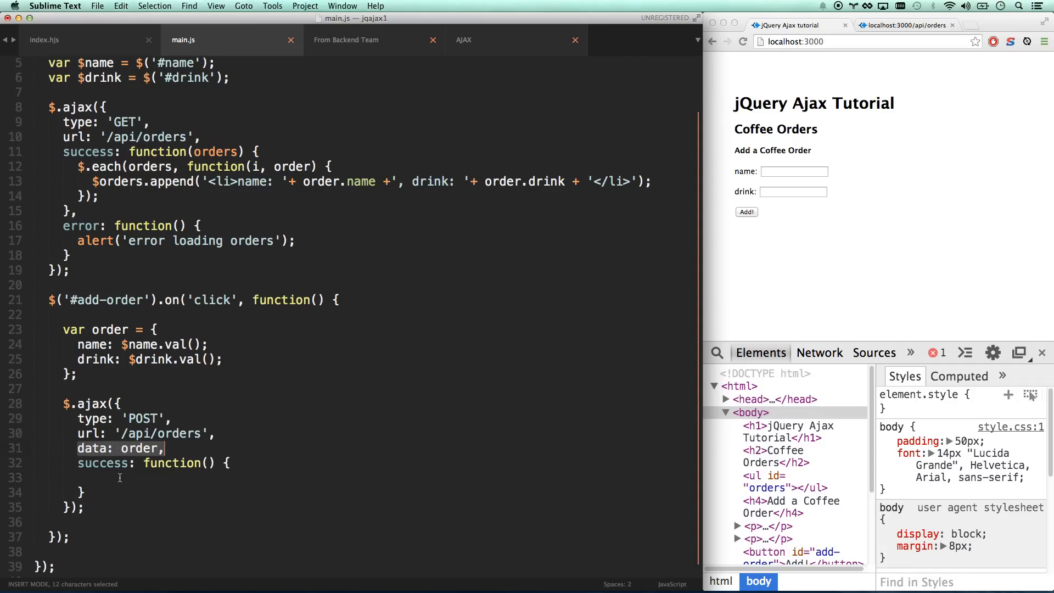
- Give success a newOrder parameter and append newOrder.name and newOrder.drink to $orders
{"action": "left_click", "coordinate": [209, 463]}
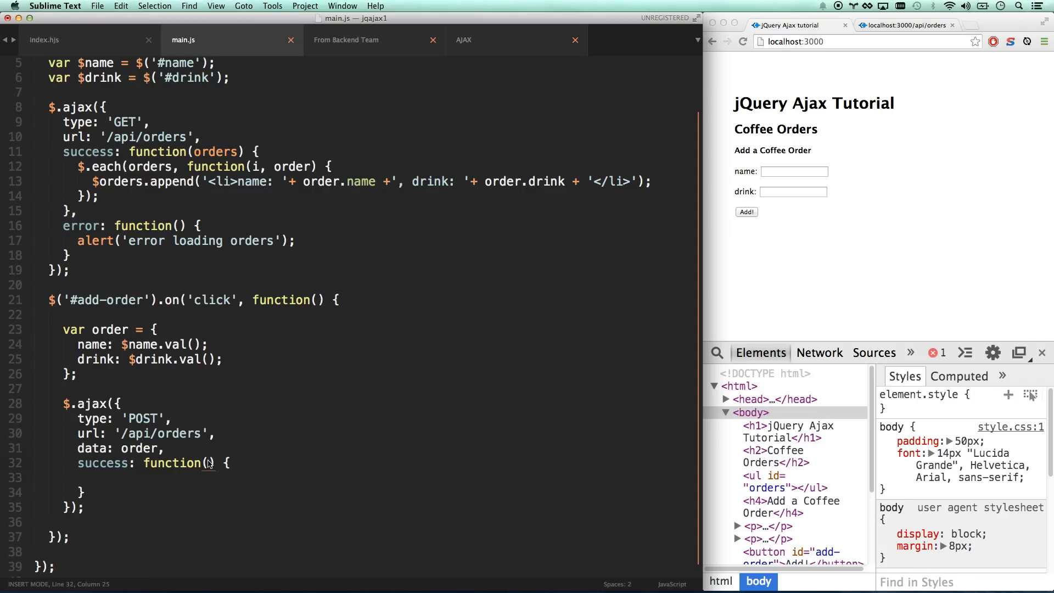
{"action": "type", "text": "newOrder"}
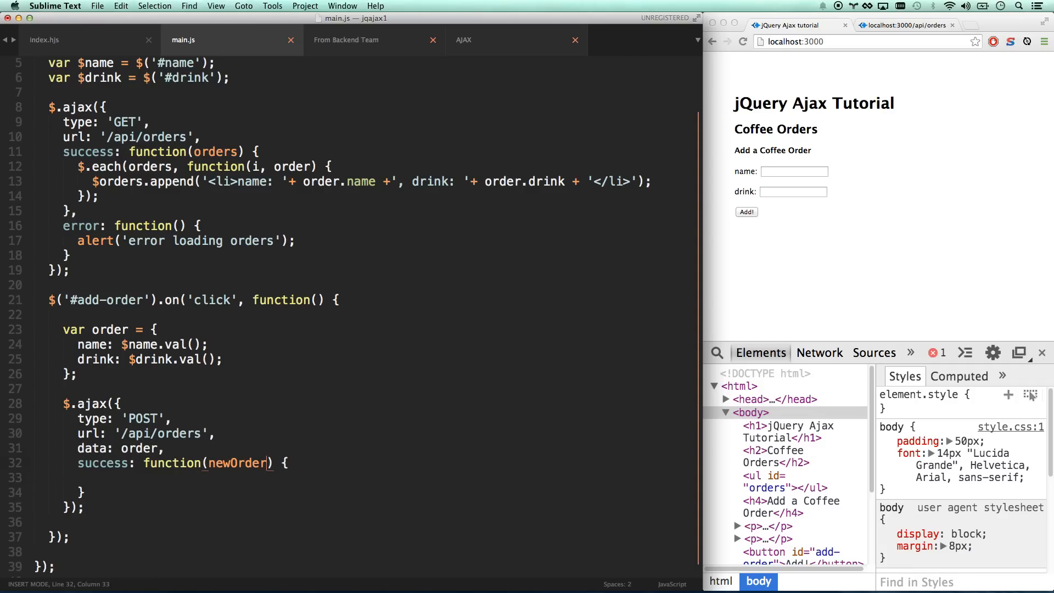
{"action": "left_click", "coordinate": [147, 478]}
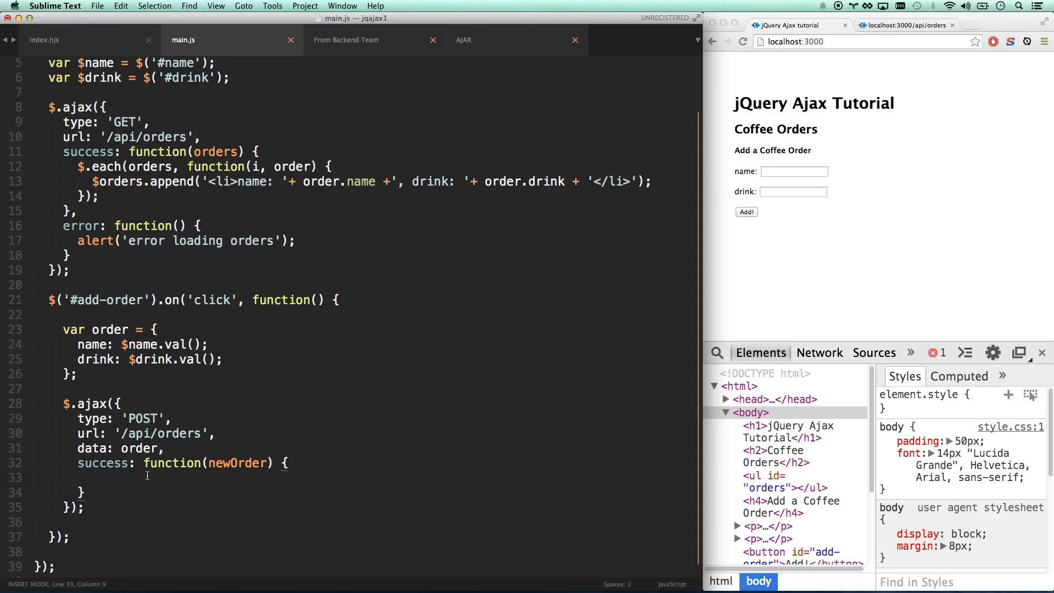
{"action": "left_click", "coordinate": [91, 182]}
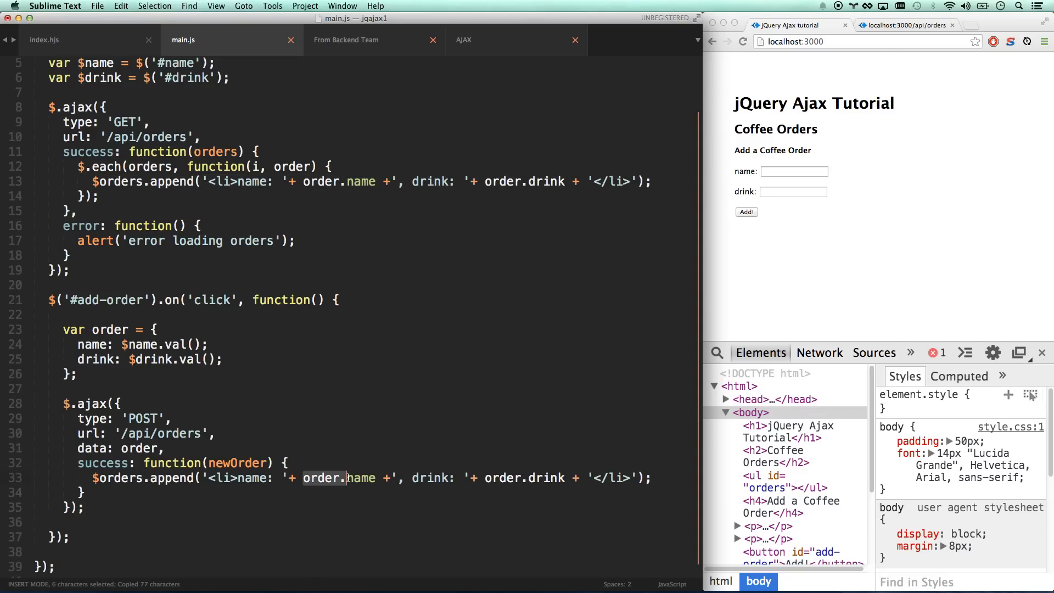
{"action": "type", "text": "newOrd"}
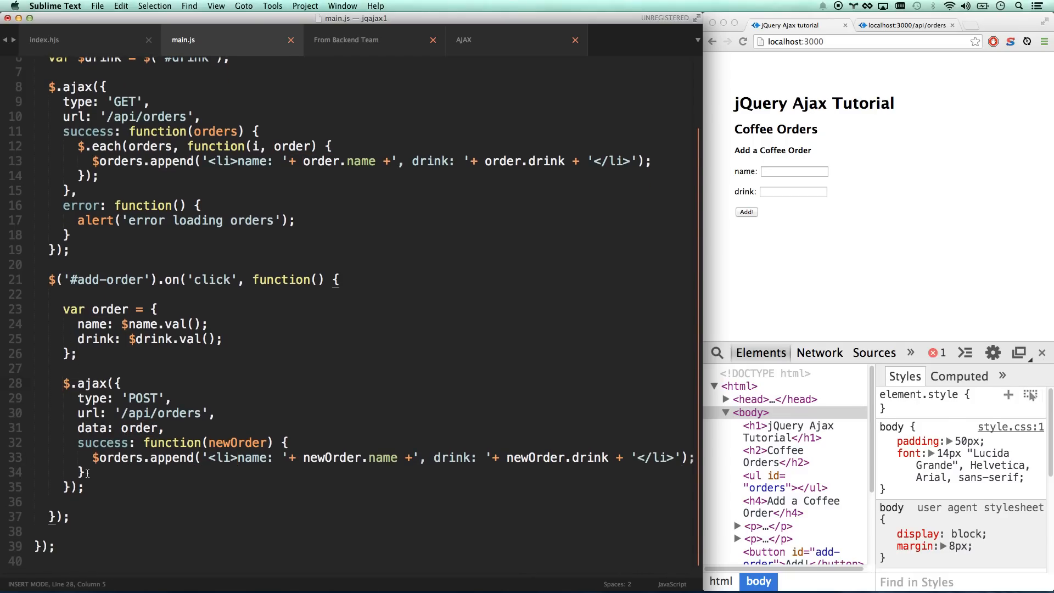
{"action": "left_click_drag", "start_coordinate": [77, 442], "coordinate": [84, 472]}
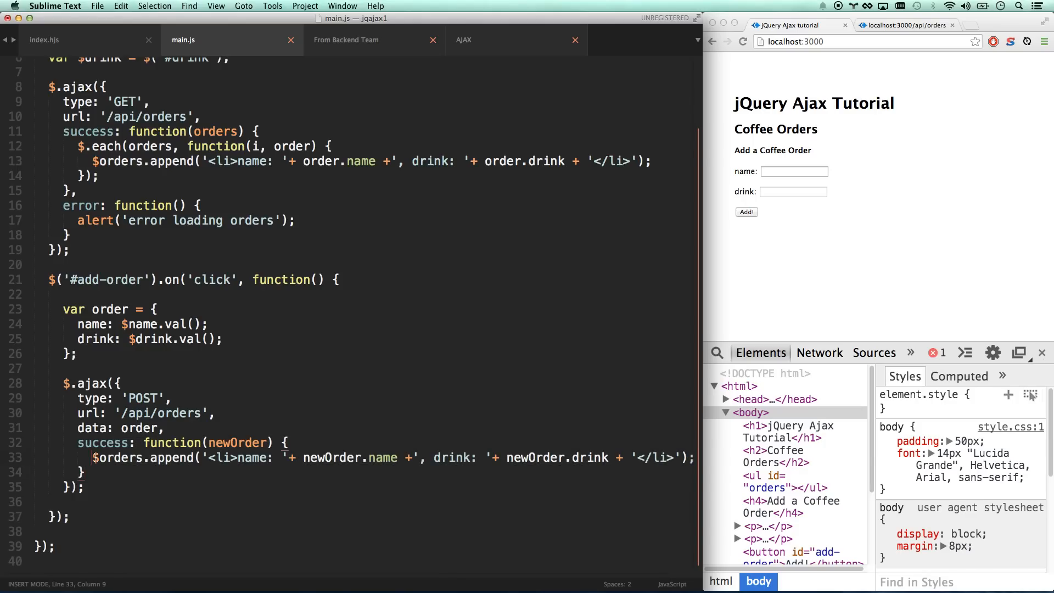
- Add an error callback alerting 'error saving order', and end the name and drink properties with commas
{"action": "left_click_drag", "start_coordinate": [90, 457], "coordinate": [296, 458]}
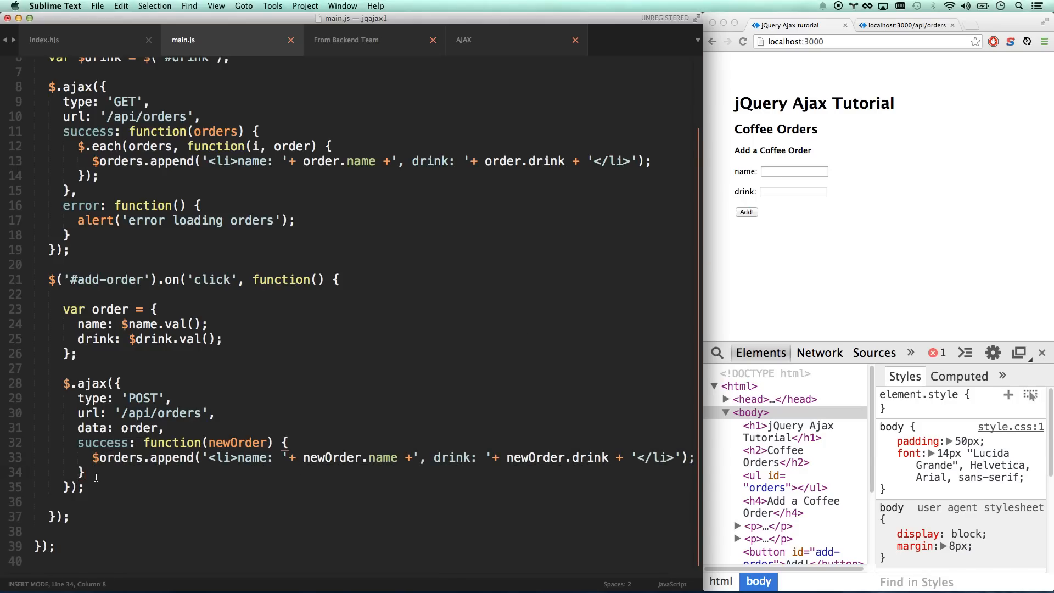
{"action": "type", "text": "error:"}
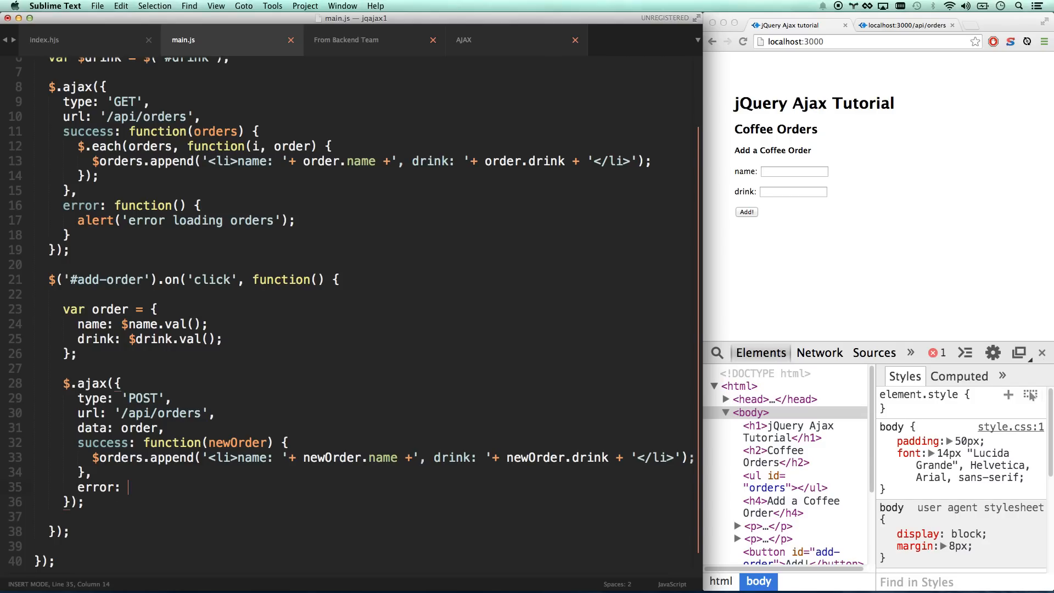
{"action": "type", "text": "function() {"}
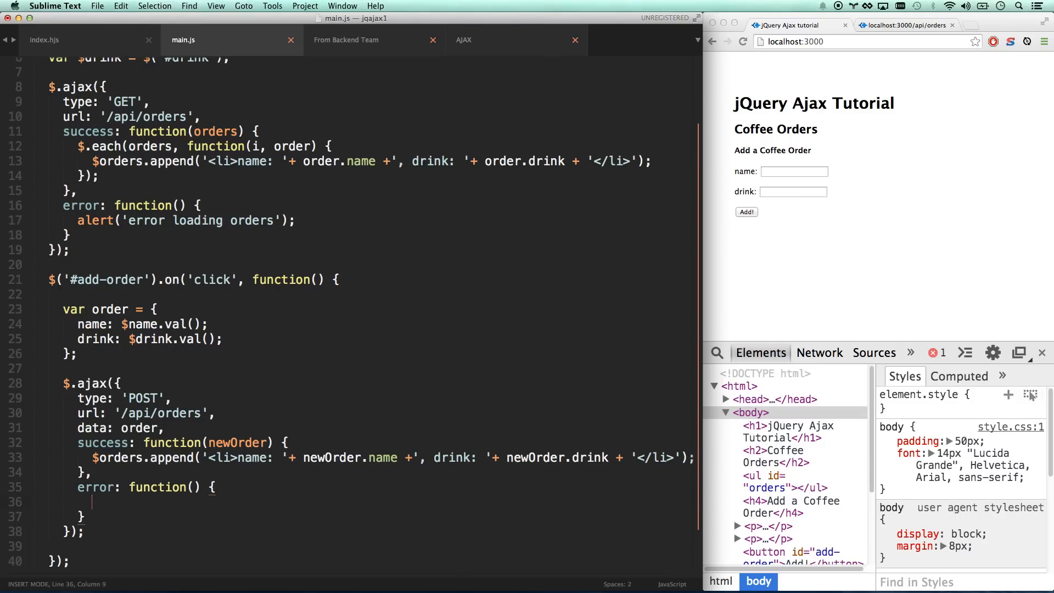
{"action": "type", "text": "alert('error saving m"}
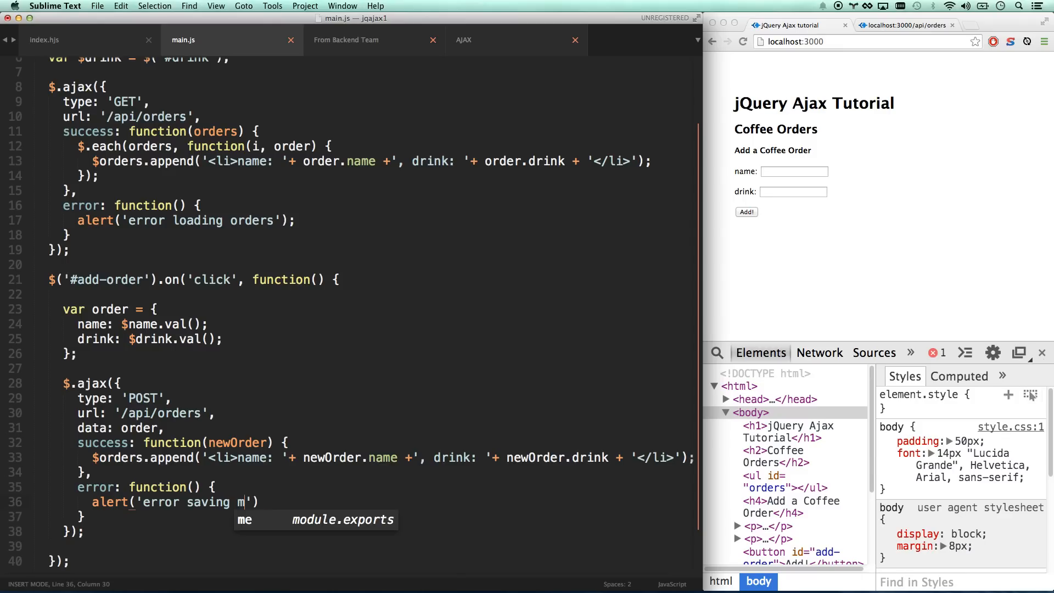
{"action": "type", "text": "order"}
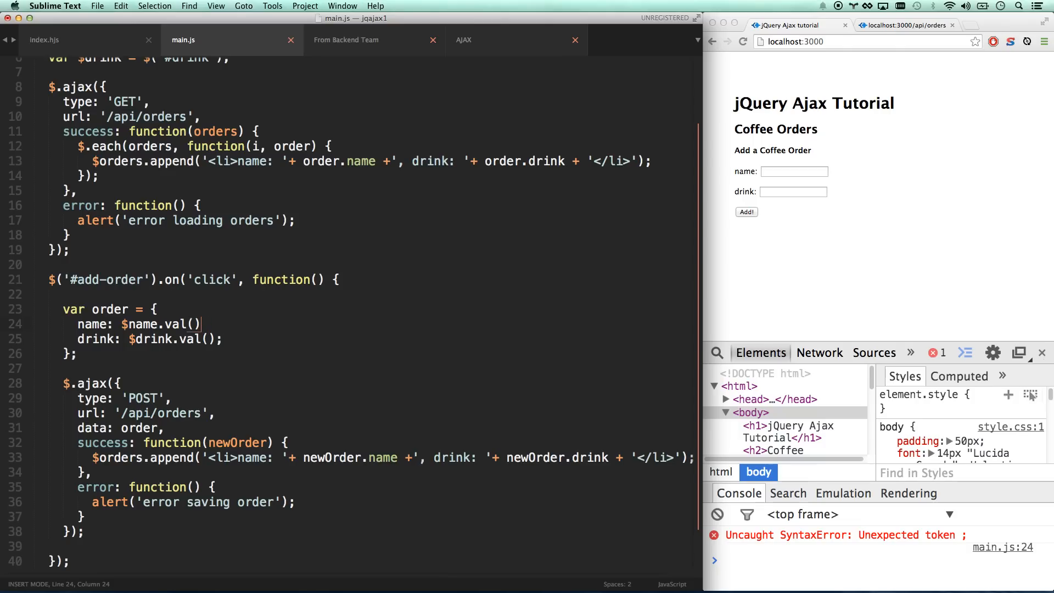
{"action": "type", "text": ","}
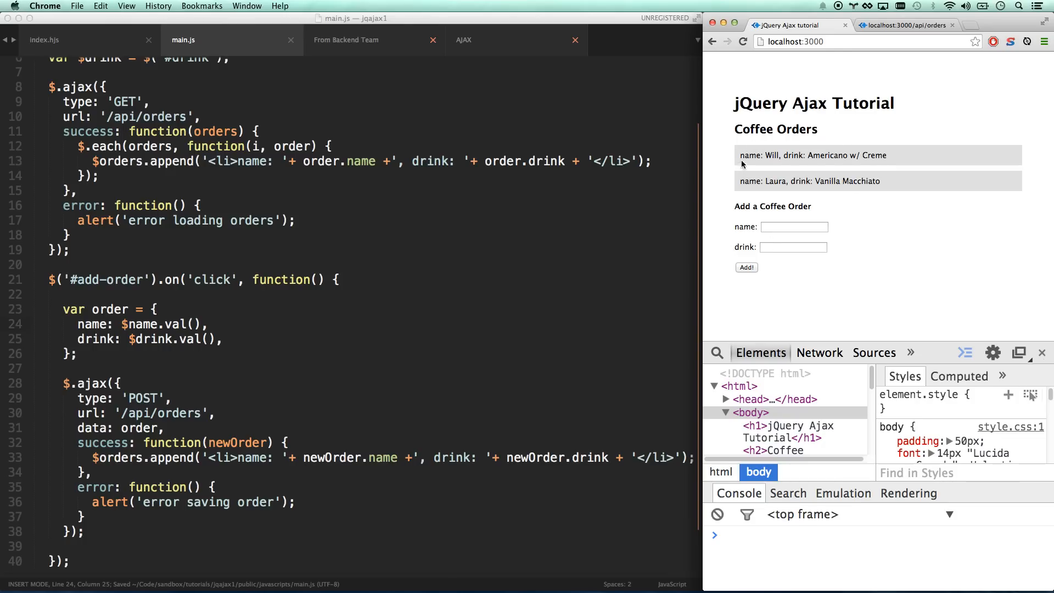
- Submit a new order with name John and drink Coffee through the form
{"action": "left_click", "coordinate": [794, 226]}
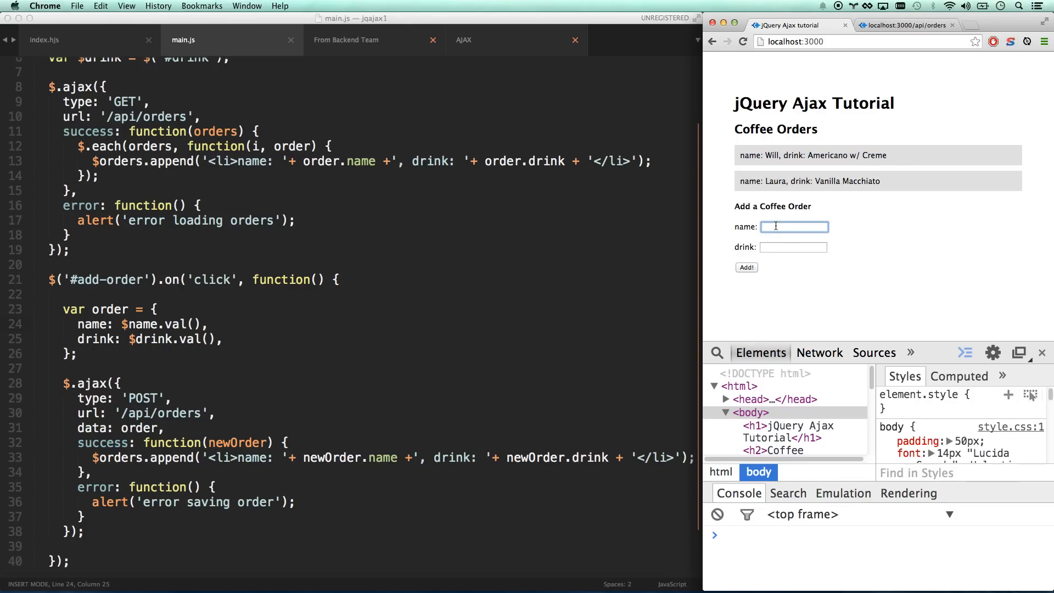
{"action": "type", "text": "Coffe"}
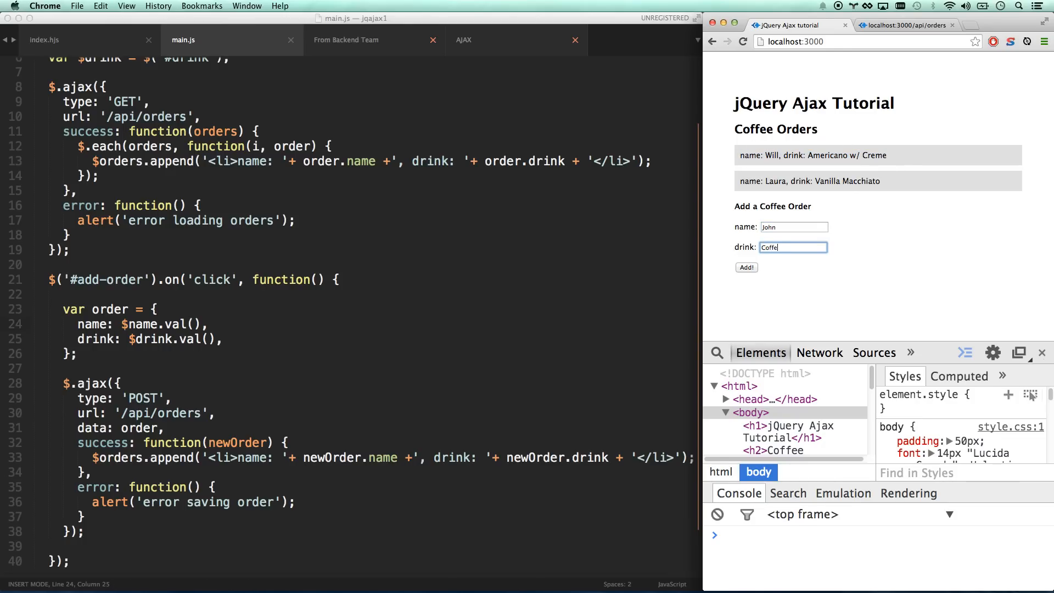
{"action": "left_click", "coordinate": [745, 267]}
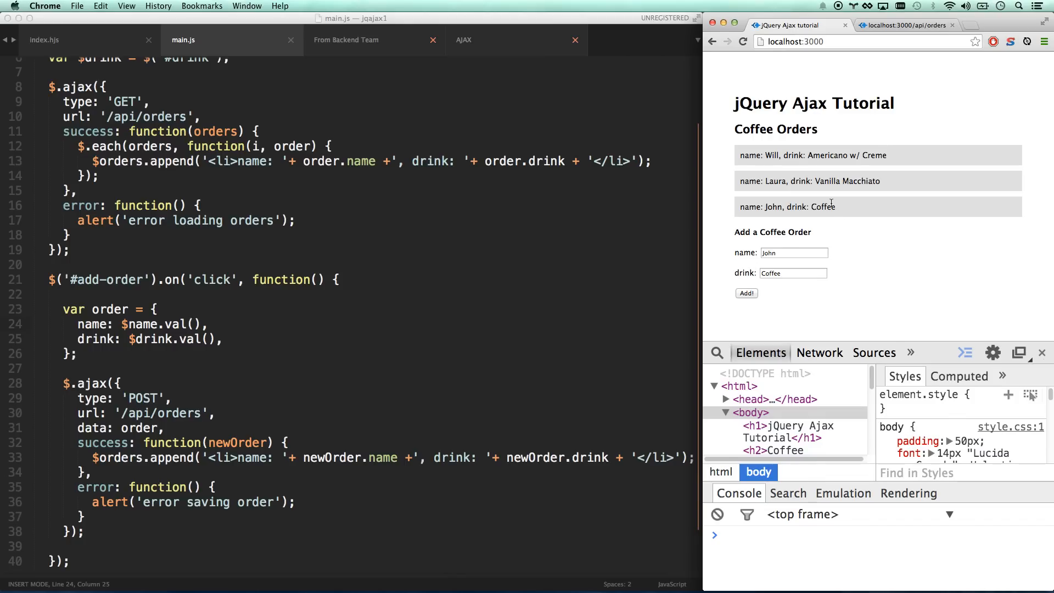
{"action": "left_click", "coordinate": [818, 352]}
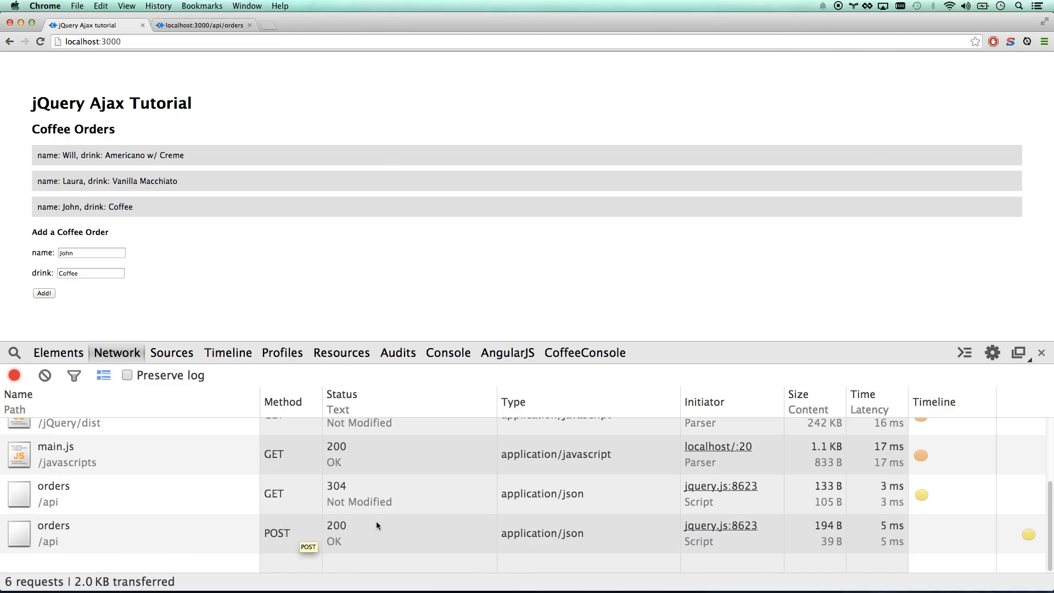
{"action": "mouse_move", "coordinate": [53, 525]}
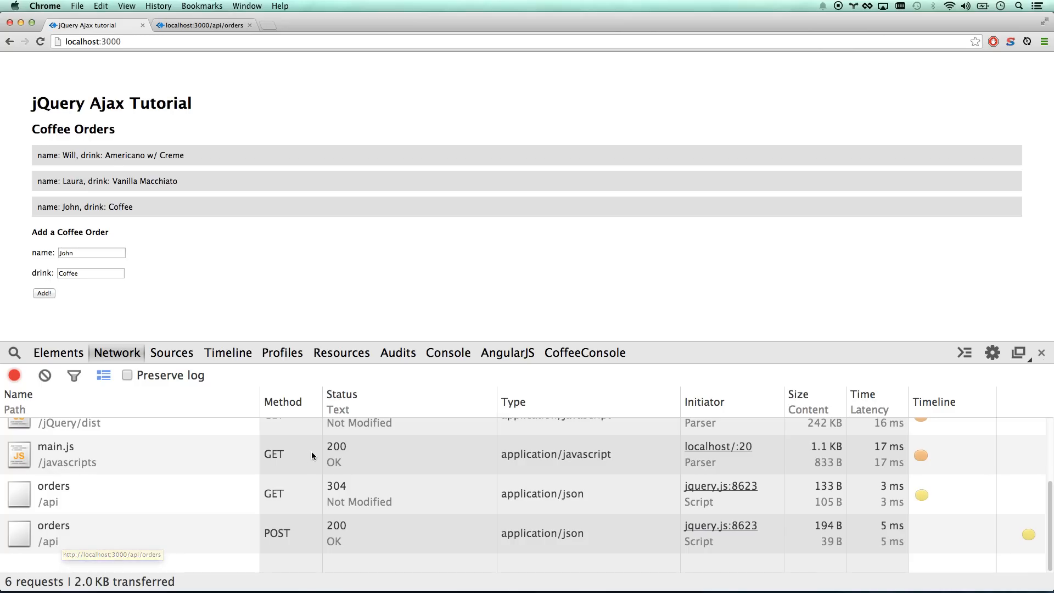
- Inspect the latest orders request's response in DevTools, showing John, Coffee, id 3
{"action": "left_click", "coordinate": [53, 532]}
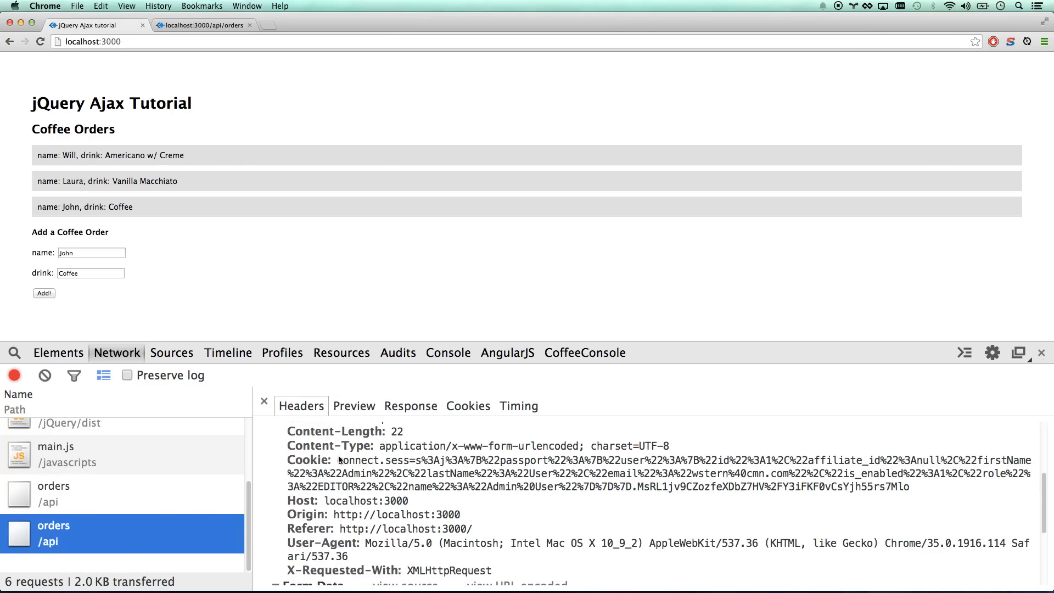
{"action": "scroll", "scroll_direction": "down", "scroll_amount": 3}
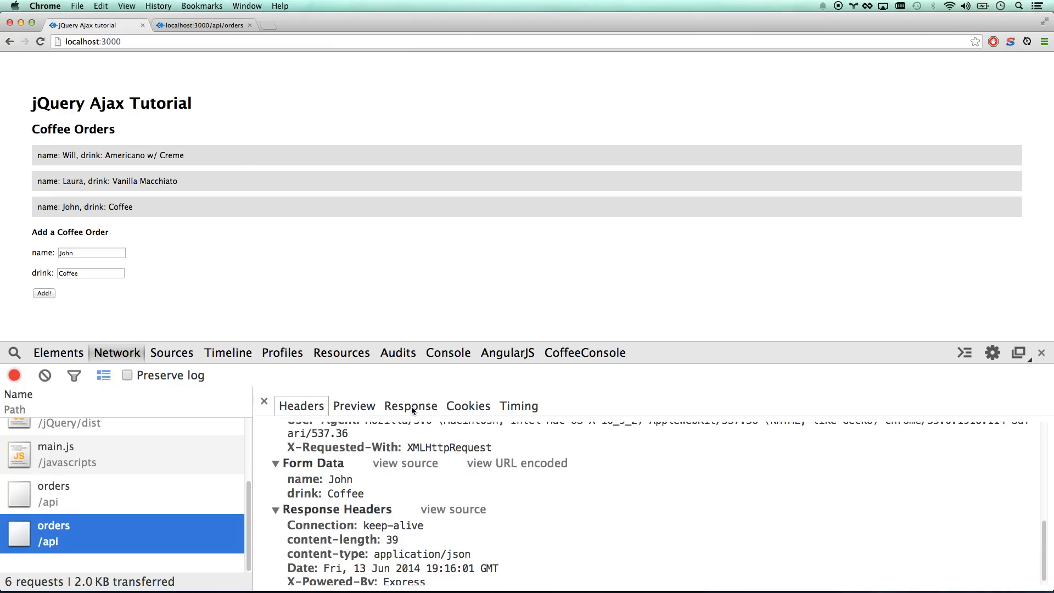
{"action": "left_click", "coordinate": [410, 405]}
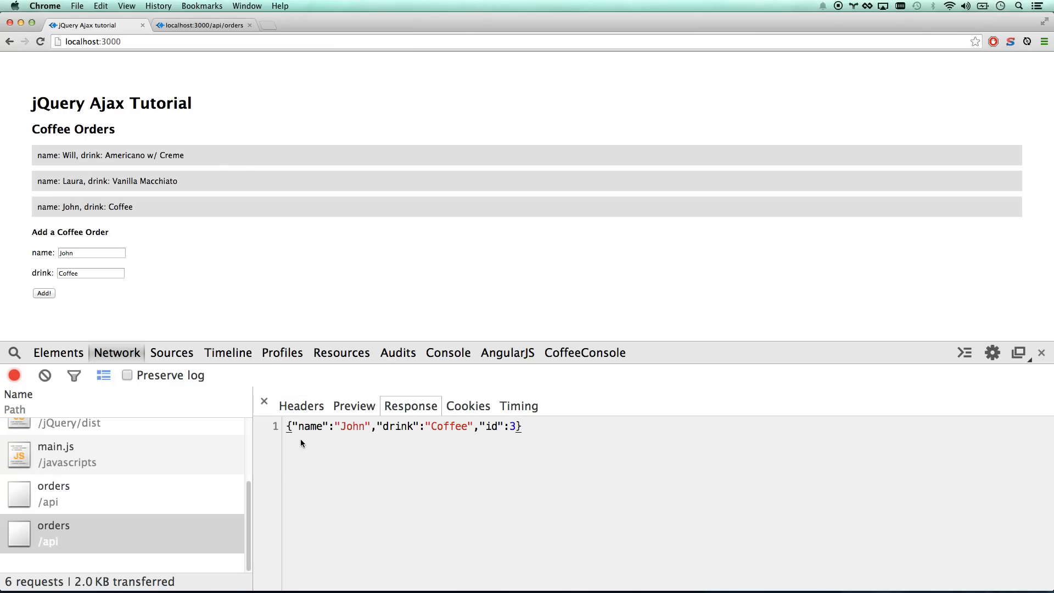
{"action": "left_click_drag", "start_coordinate": [288, 426], "coordinate": [383, 426]}
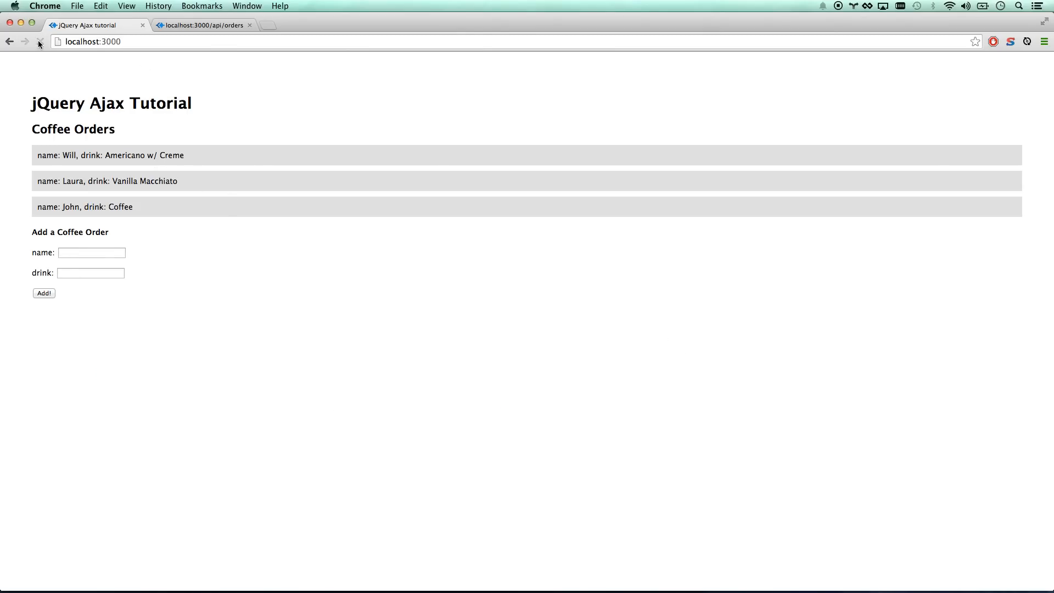
- Submit a new order with name Bobby and drink Water
{"action": "left_click", "coordinate": [91, 251]}
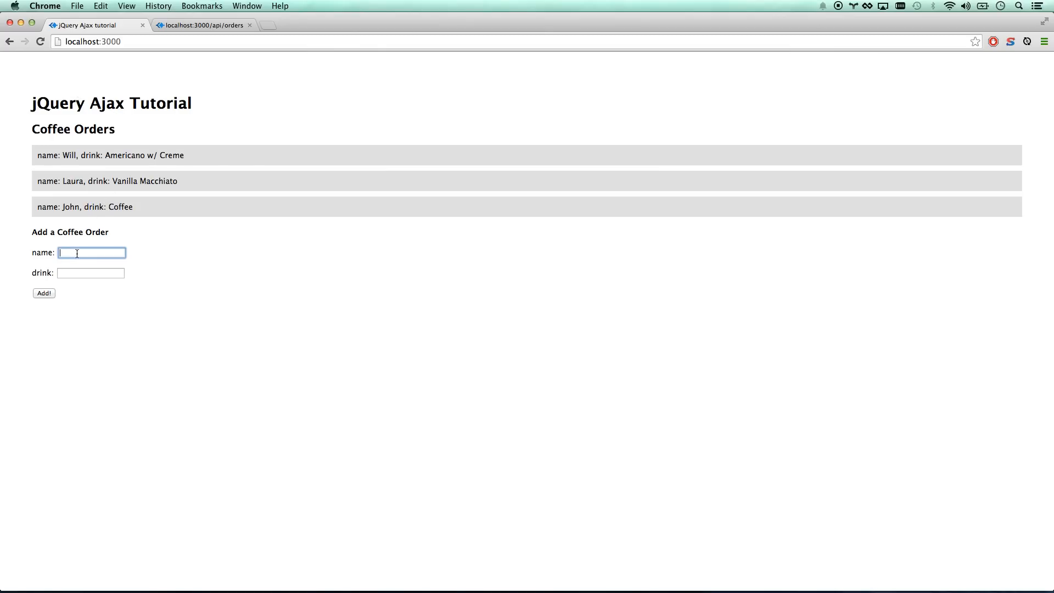
{"action": "type", "text": "Bobb"}
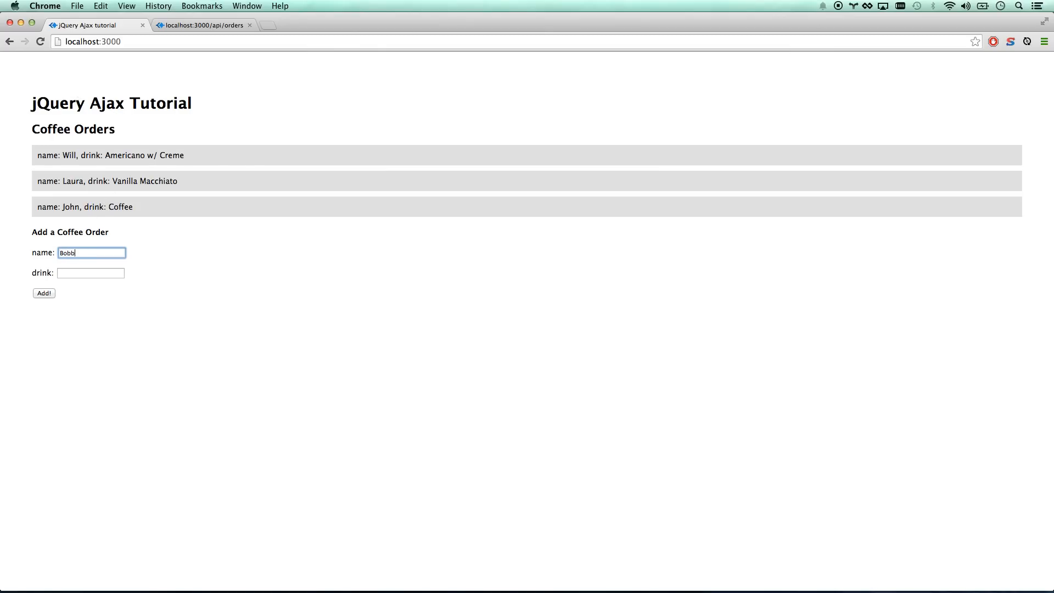
{"action": "type", "text": "Wat"}
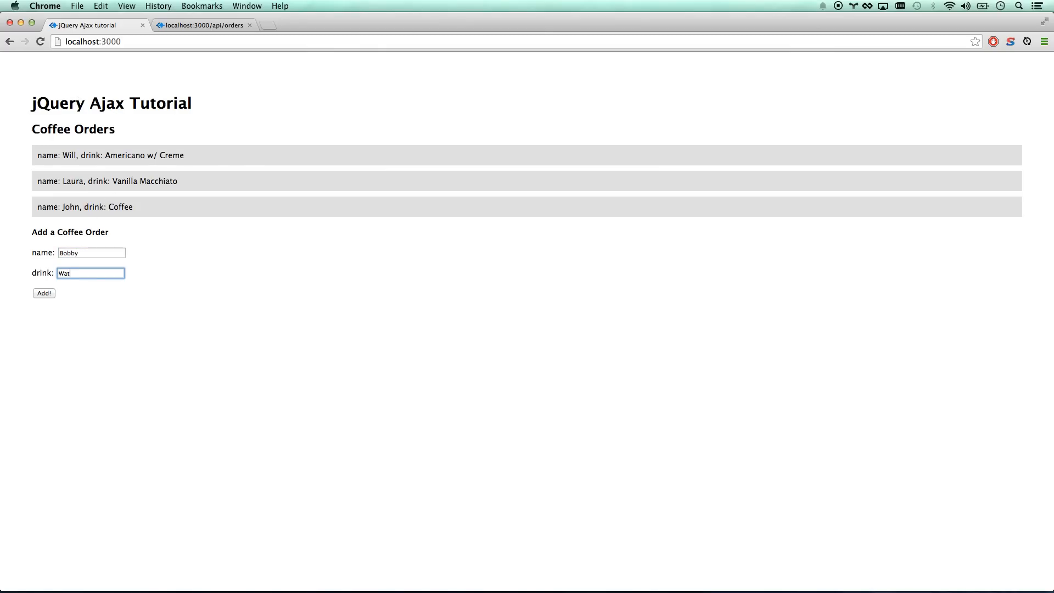
{"action": "left_click", "coordinate": [44, 293]}
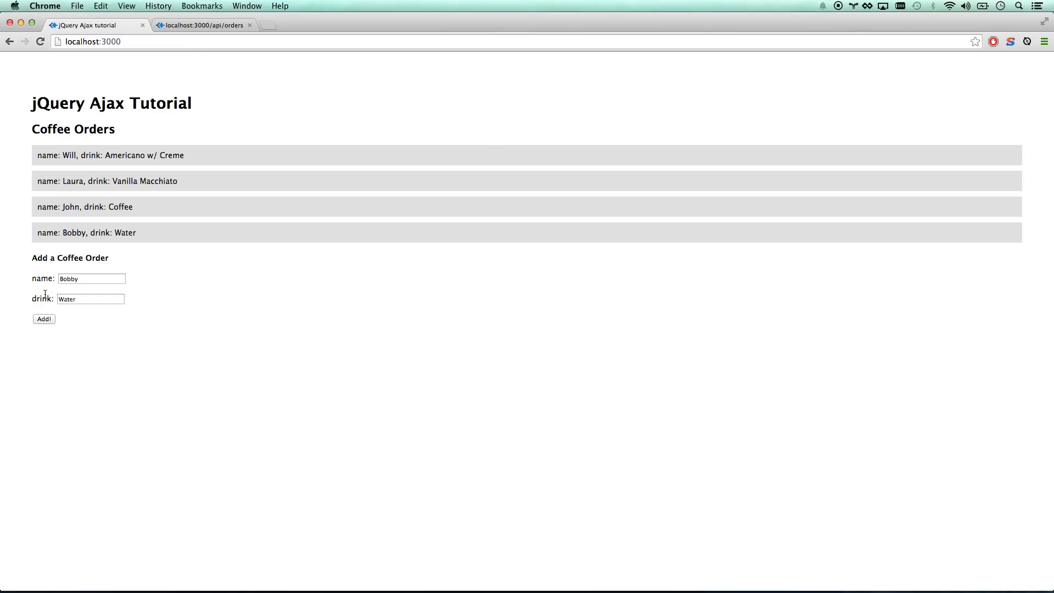
{"action": "left_click", "coordinate": [40, 41]}
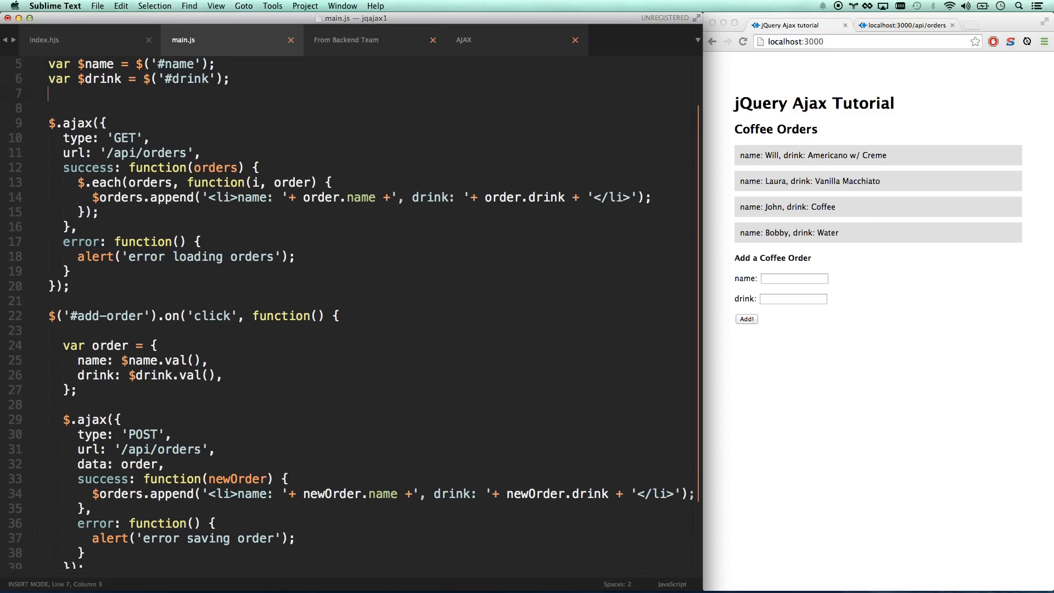
- Define function addOrder(order) that appends the order's name and drink as a list item
{"action": "key", "text": "backspace"}
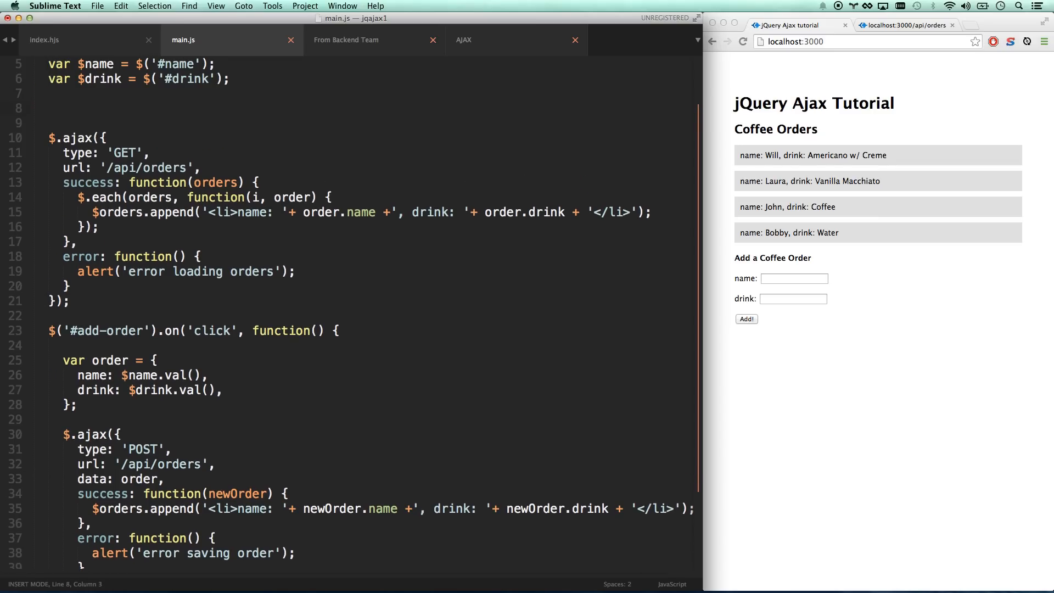
{"action": "type", "text": "function addOrder"}
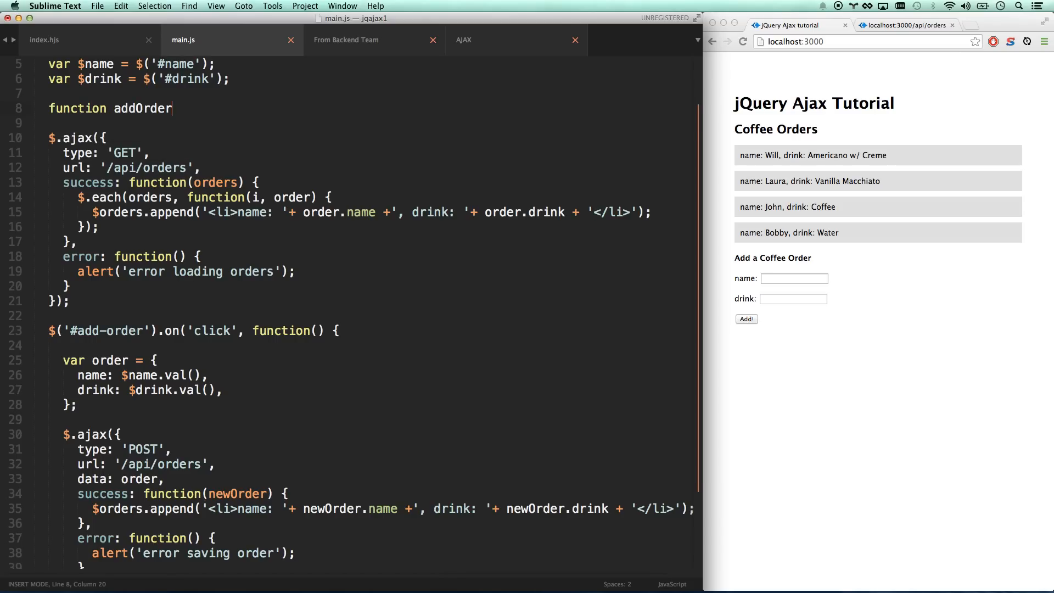
{"action": "type", "text": "() {"}
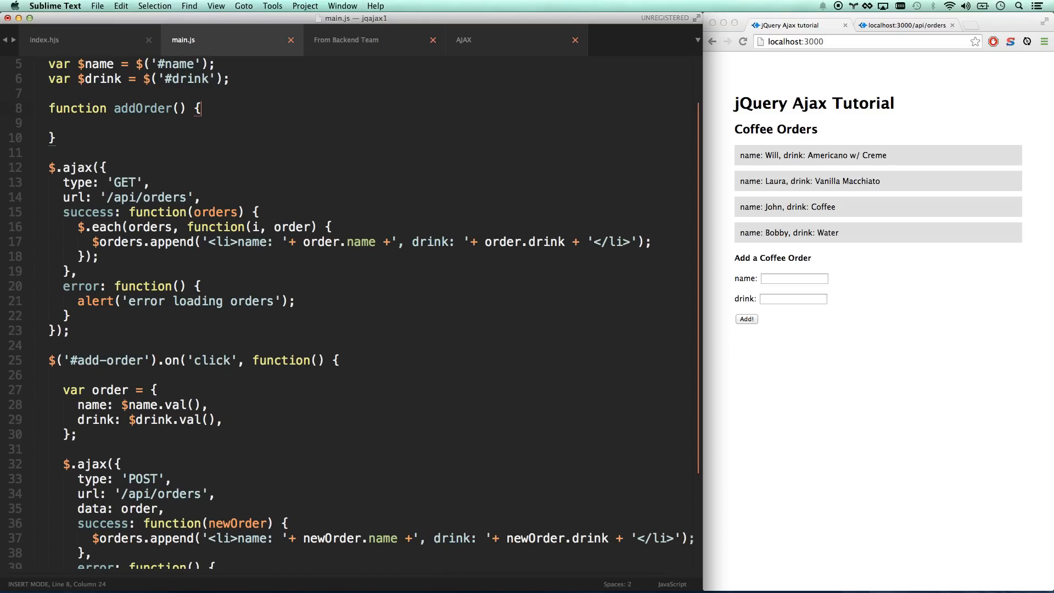
{"action": "type", "text": "order"}
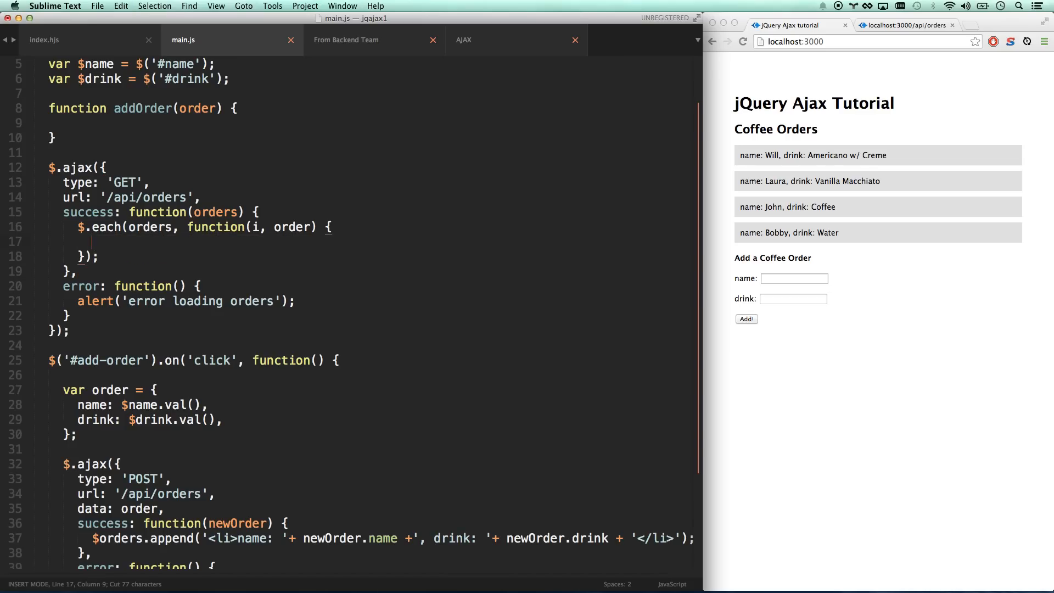
{"action": "type", "text": "$orders.append('<li>name: '+ order.name +', drink: '+ order.drink + '</li>');"}
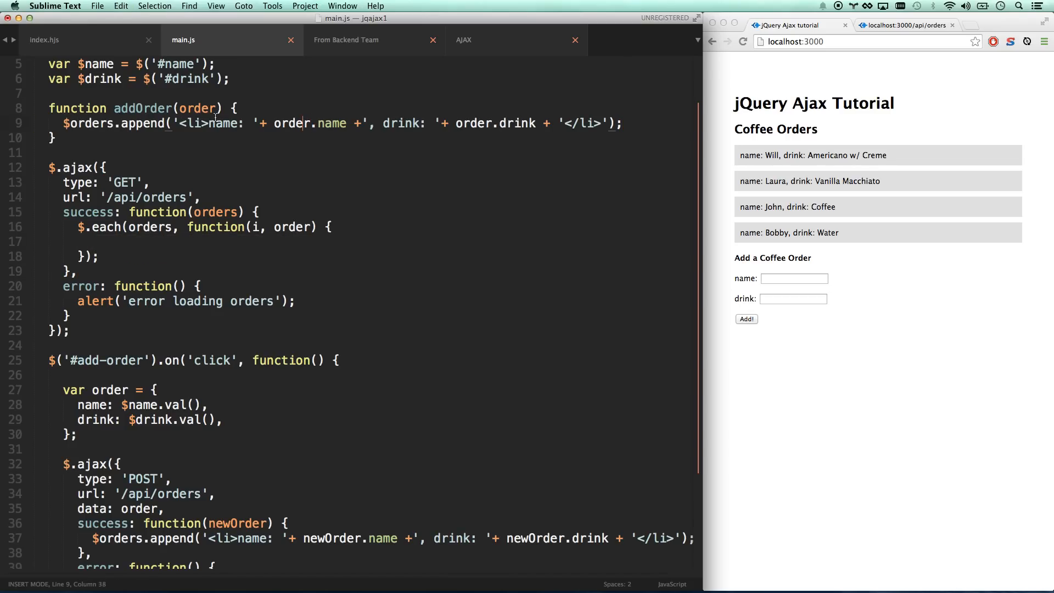
- Replace the GET loop and POST success append calls with addOrder(order)
{"action": "double_click", "coordinate": [197, 108]}
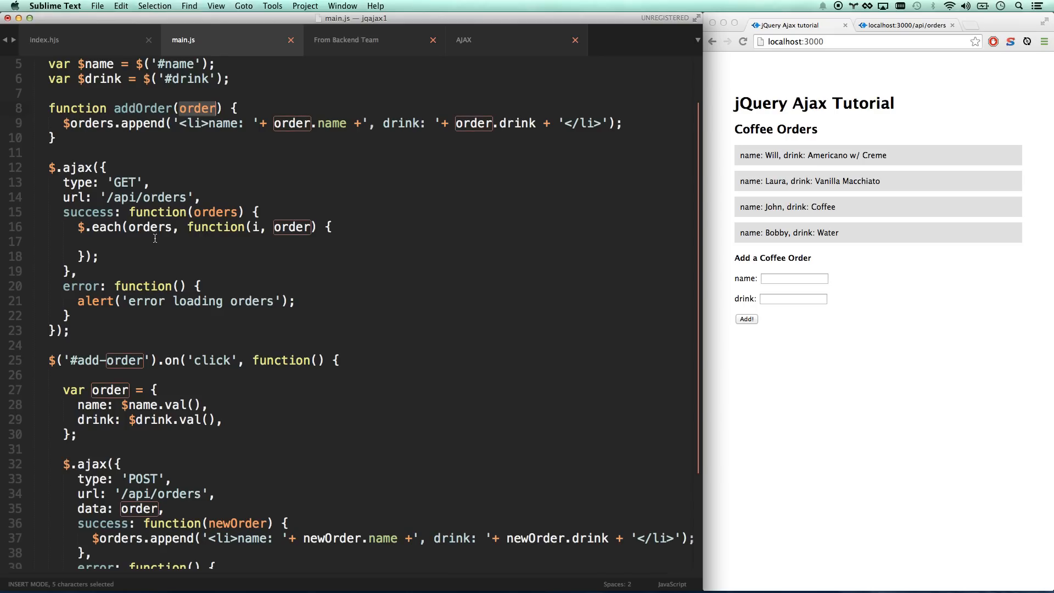
{"action": "type", "text": "a"}
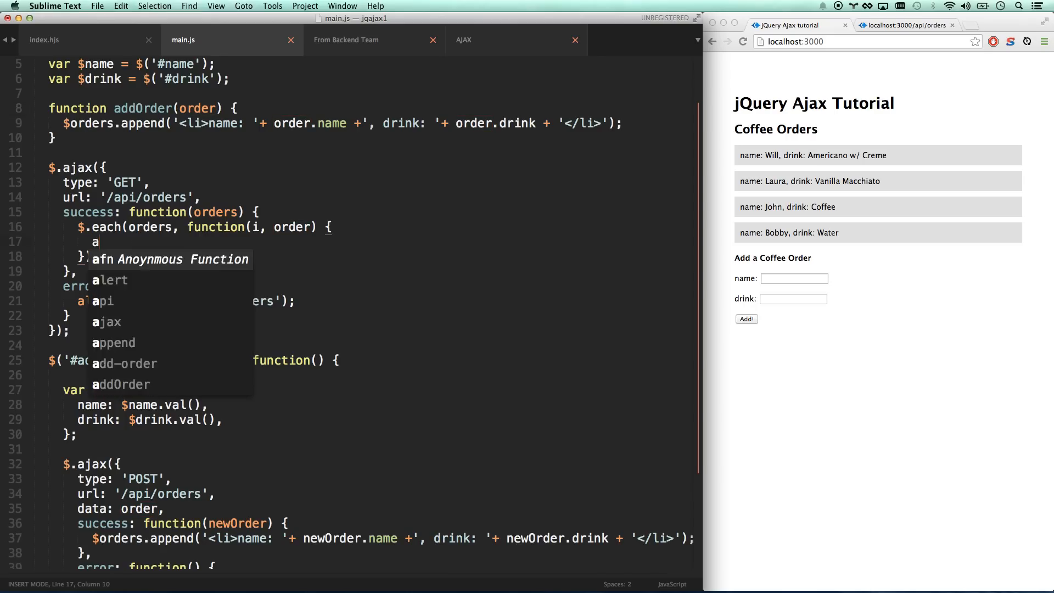
{"action": "type", "text": "ddOrder(order);"}
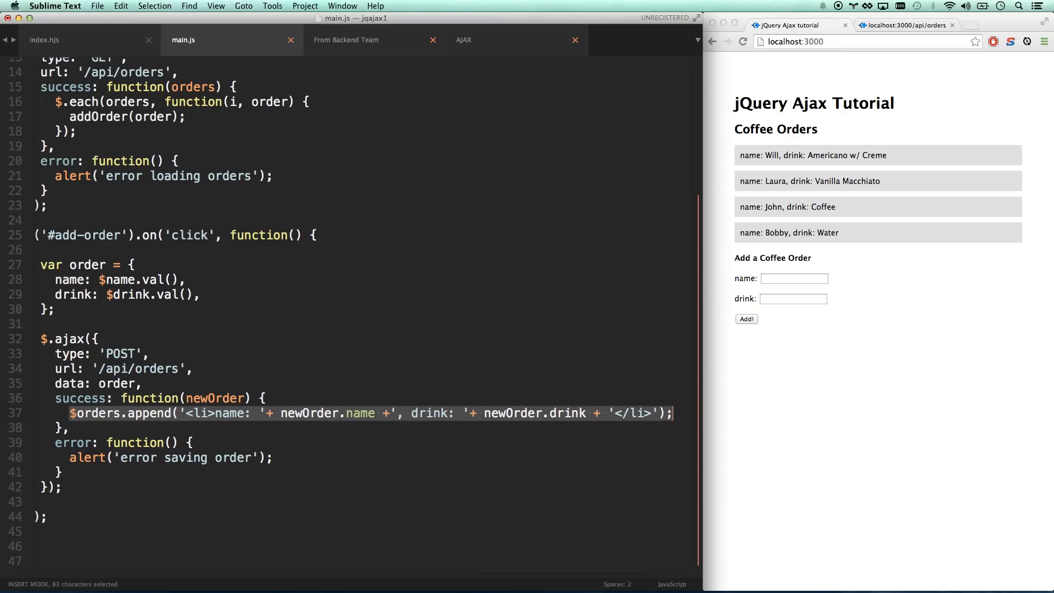
{"action": "type", "text": "addOrder(newOrder);"}
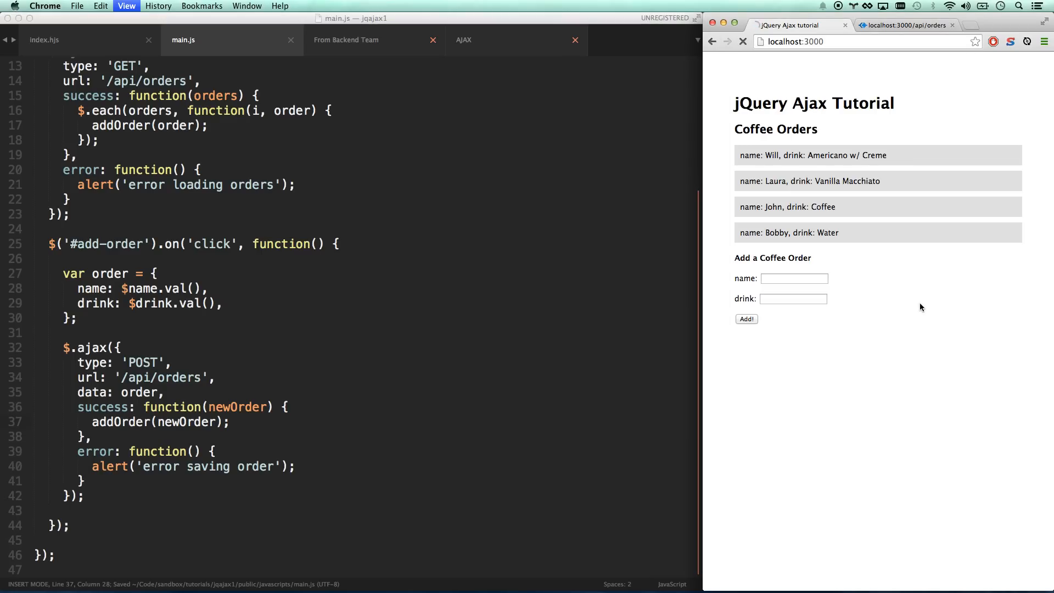
- Reload the page and submit a new order for Ralph with drink Latte
{"action": "left_click", "coordinate": [743, 41]}
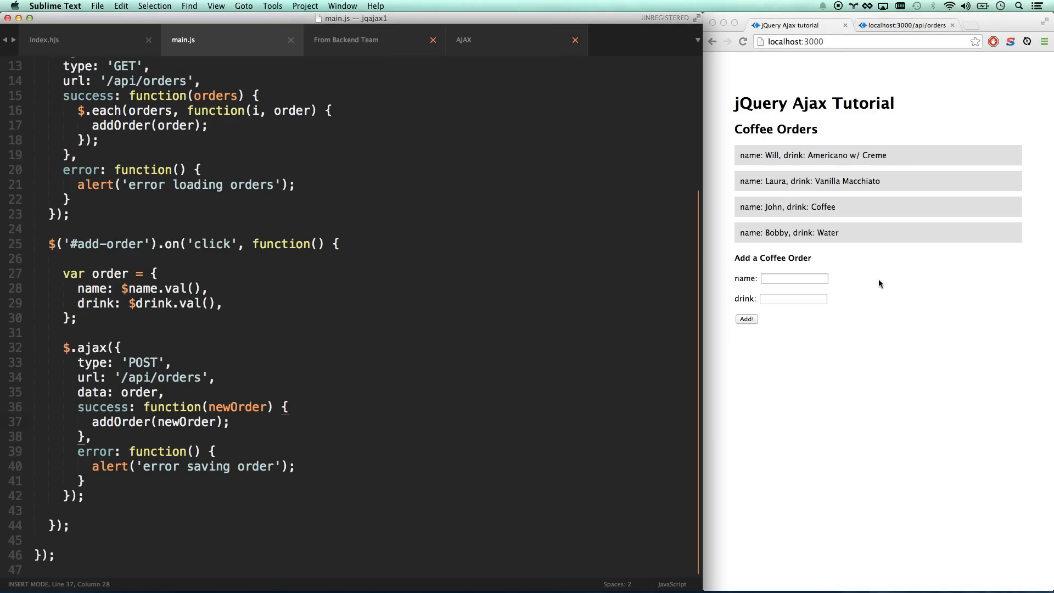
{"action": "left_click", "coordinate": [793, 278]}
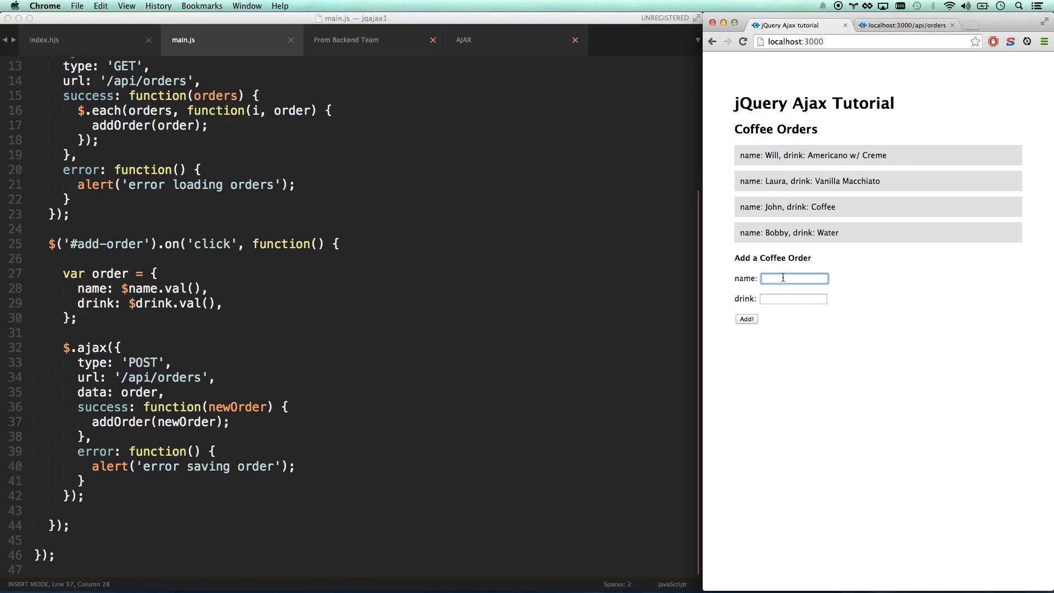
{"action": "type", "text": "Ralph"}
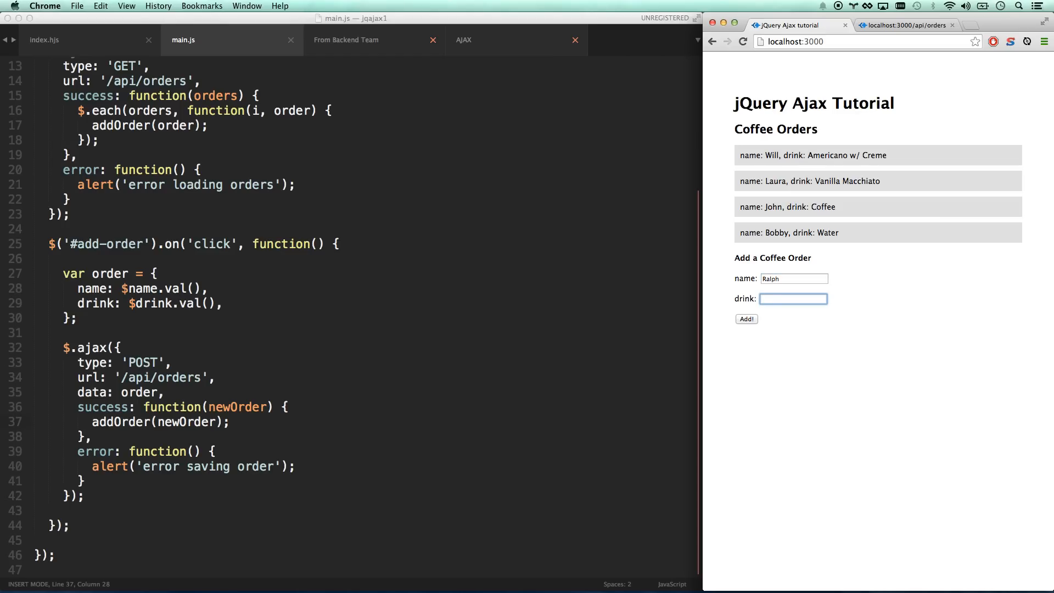
{"action": "type", "text": "Latte"}
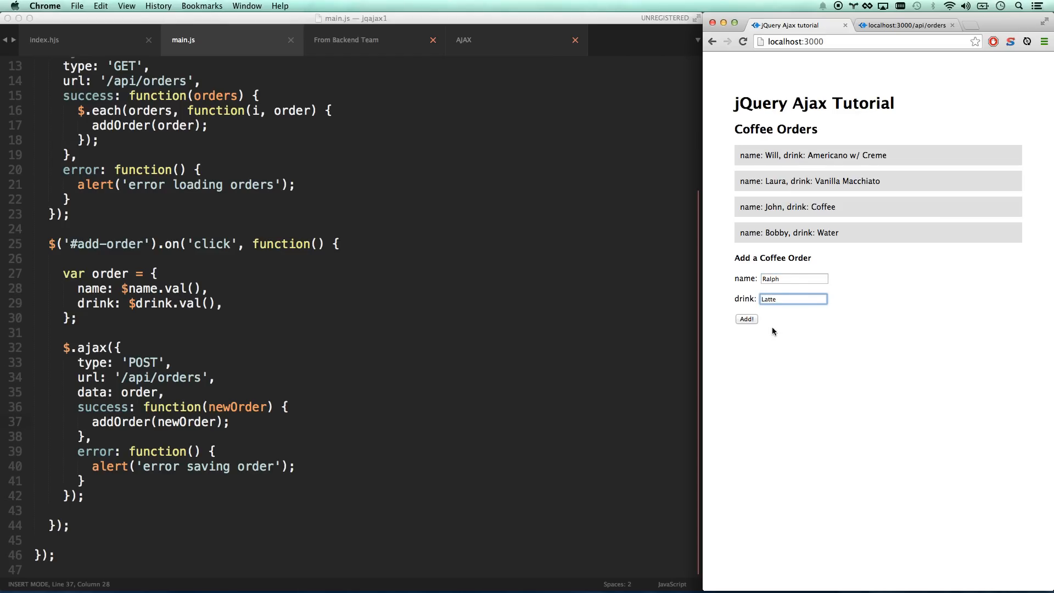
{"action": "left_click", "coordinate": [745, 318]}
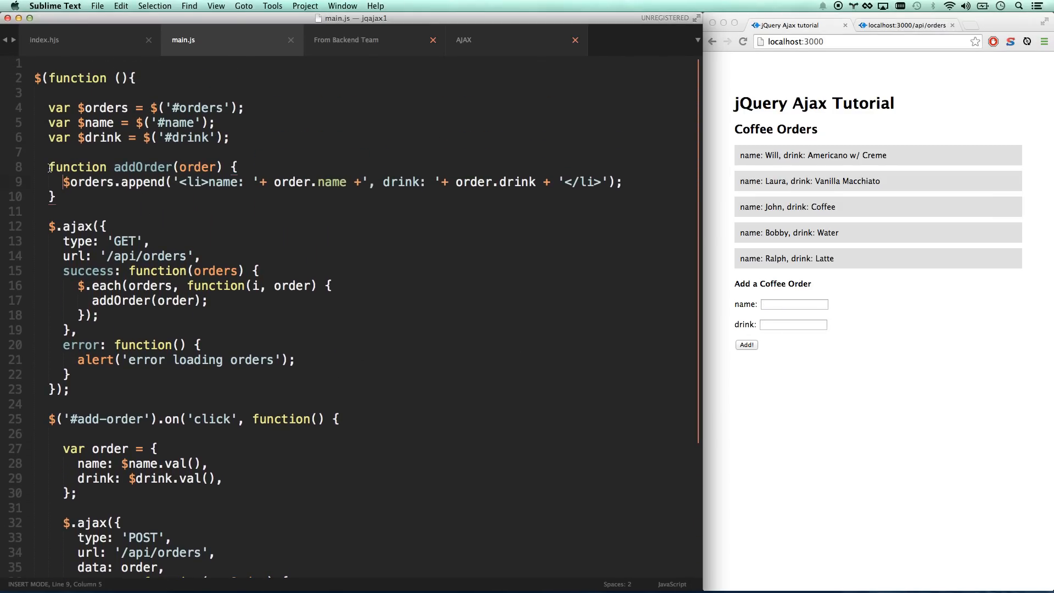
{"action": "left_click_drag", "start_coordinate": [63, 182], "coordinate": [361, 182]}
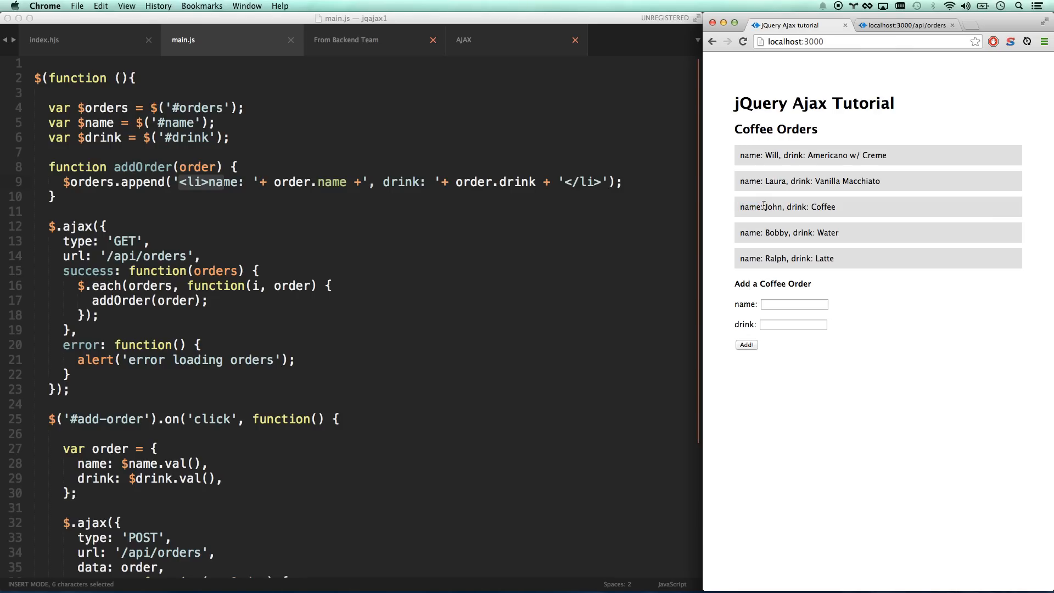
{"action": "double_click", "coordinate": [751, 206]}
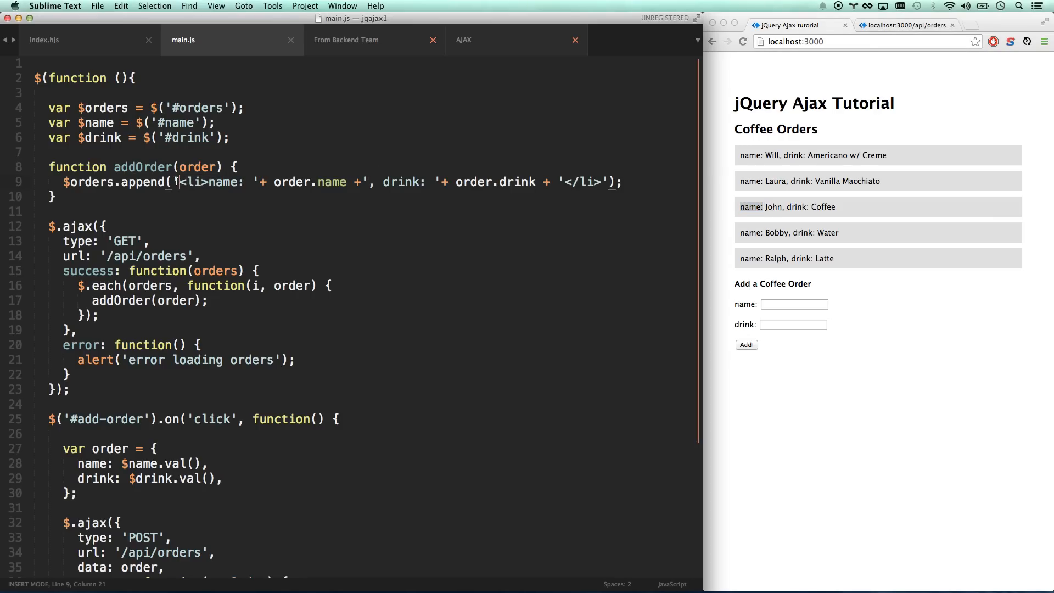
{"action": "left_click_drag", "start_coordinate": [174, 182], "coordinate": [608, 182]}
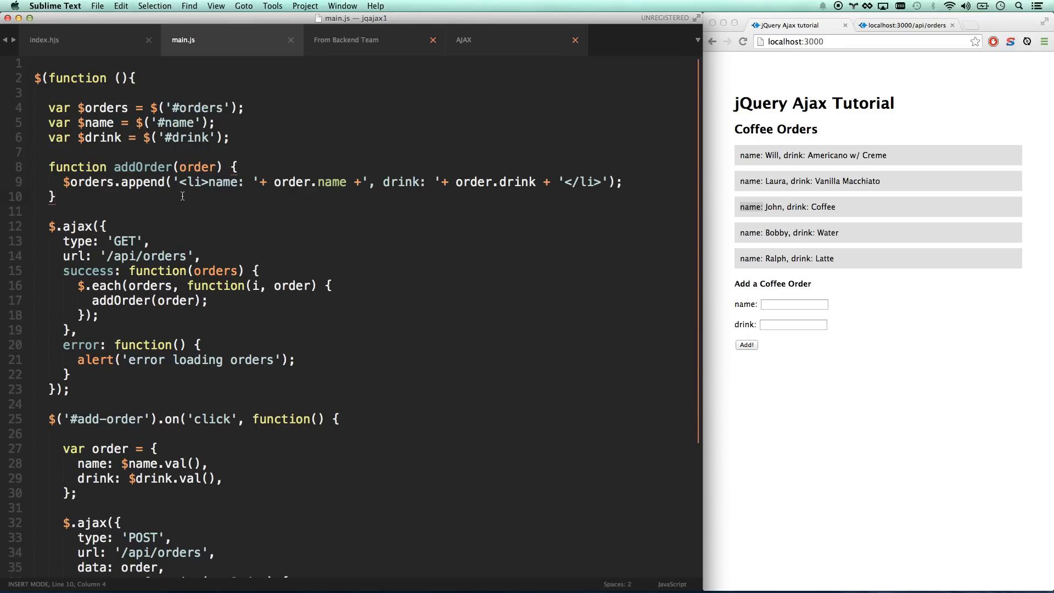
{"action": "mouse_move", "coordinate": [1040, 266]}
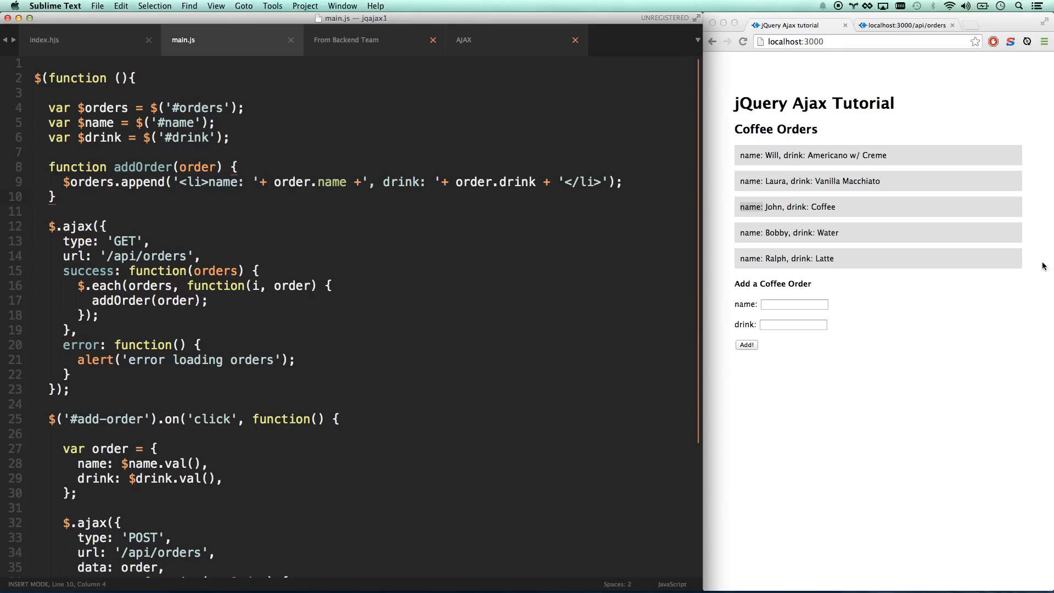